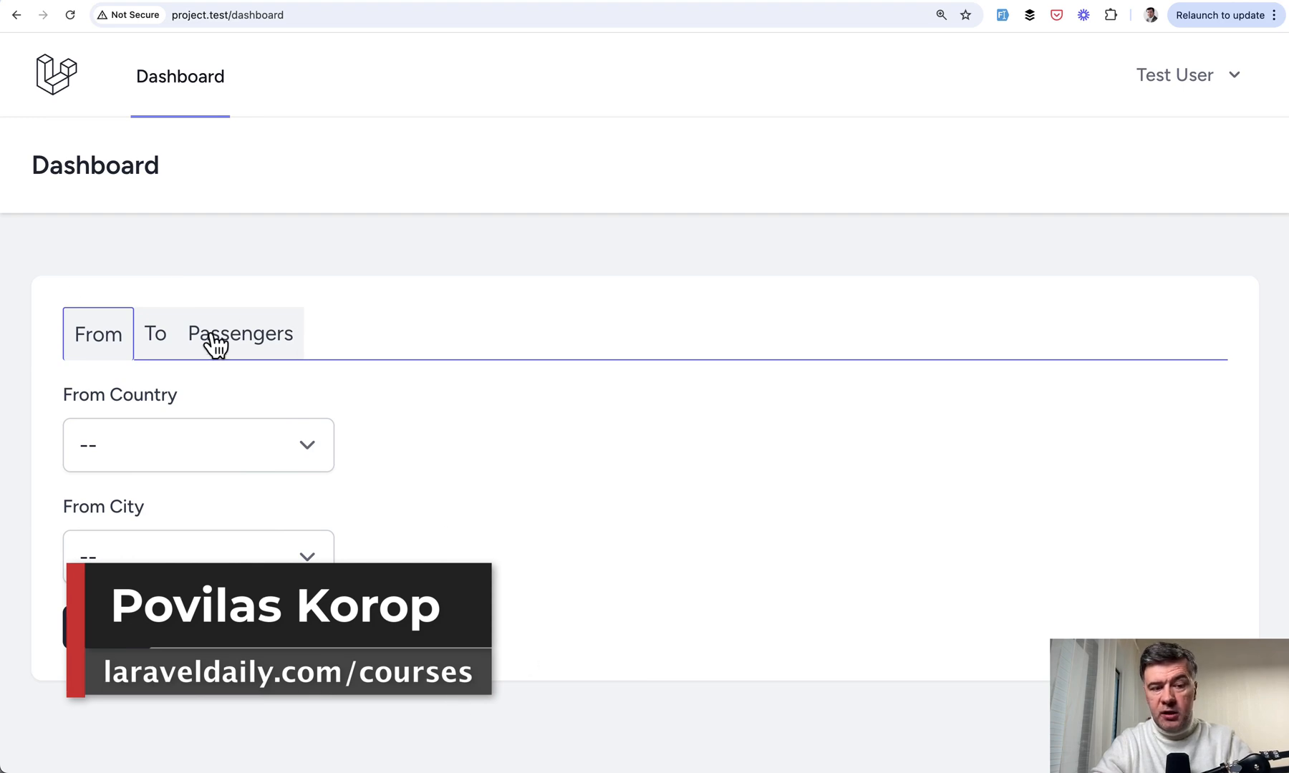
pyautogui.moveTo(547, 598)
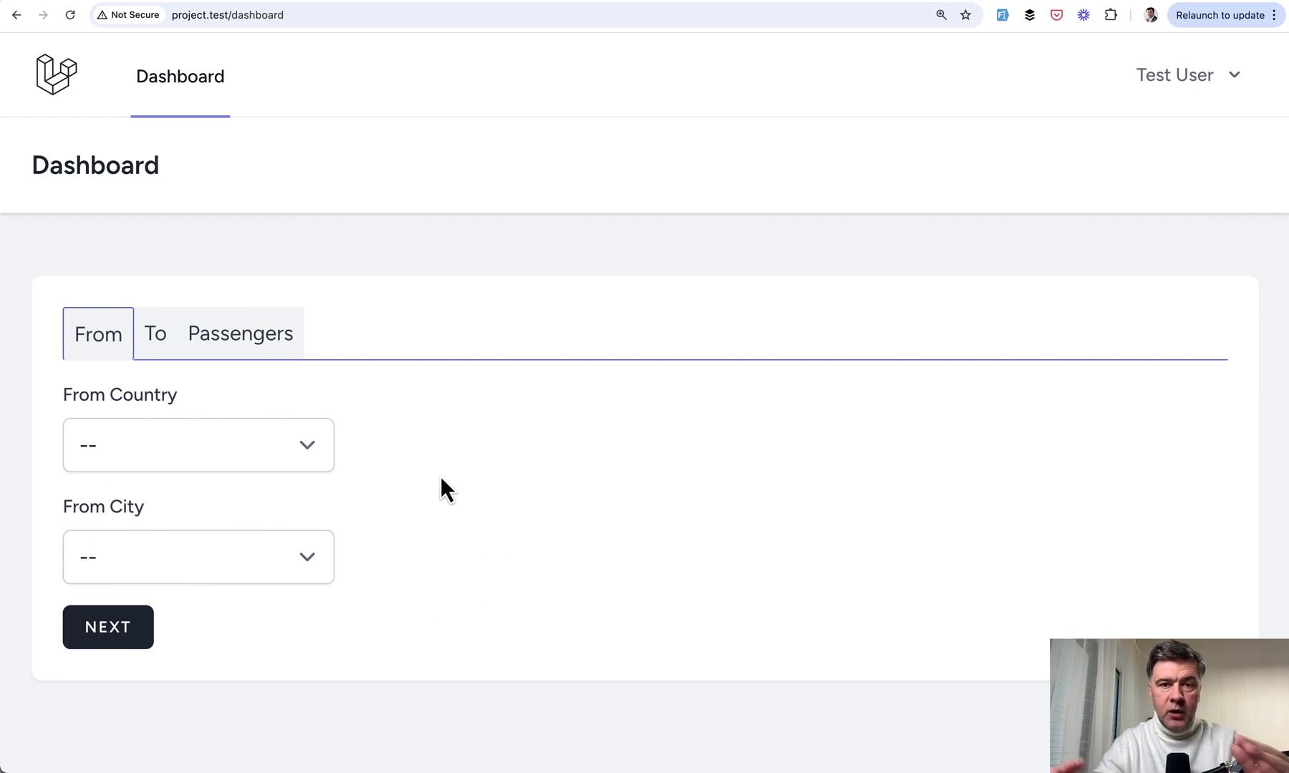
pyautogui.moveTo(576, 573)
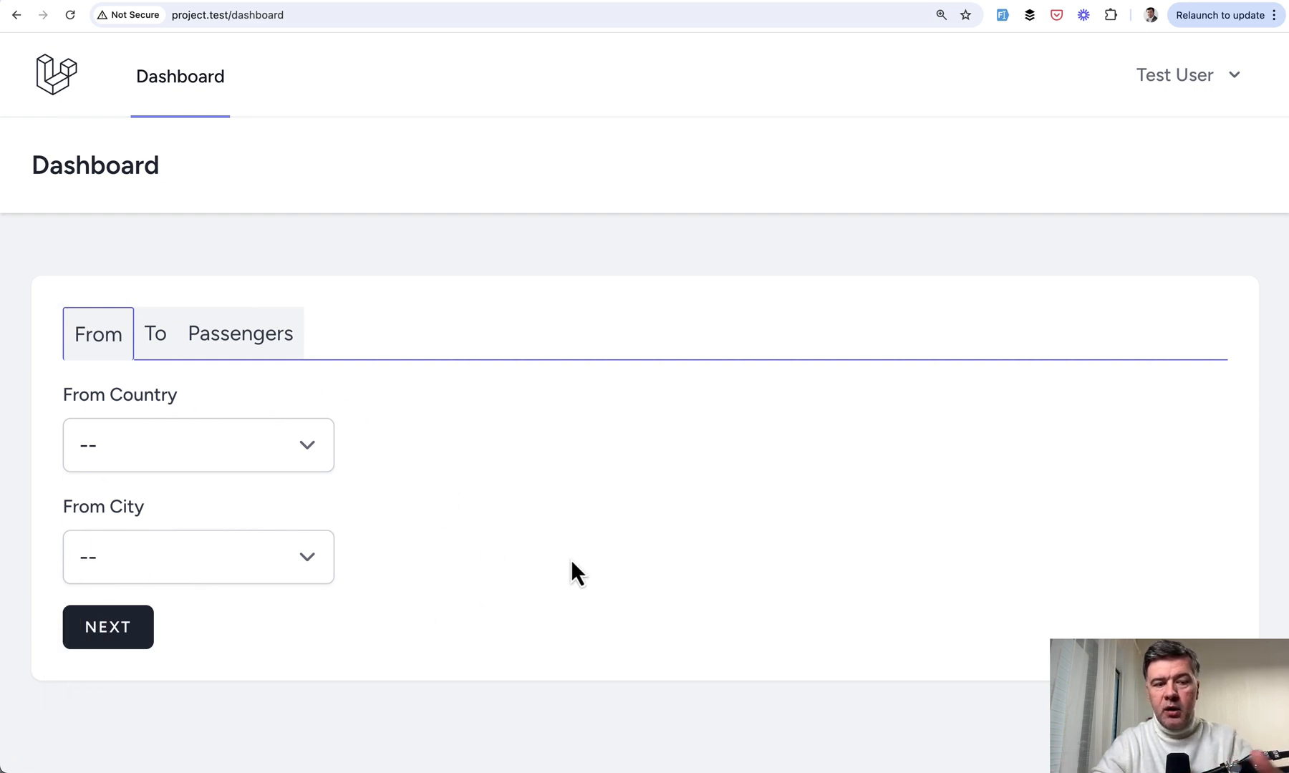
pyautogui.moveTo(588, 479)
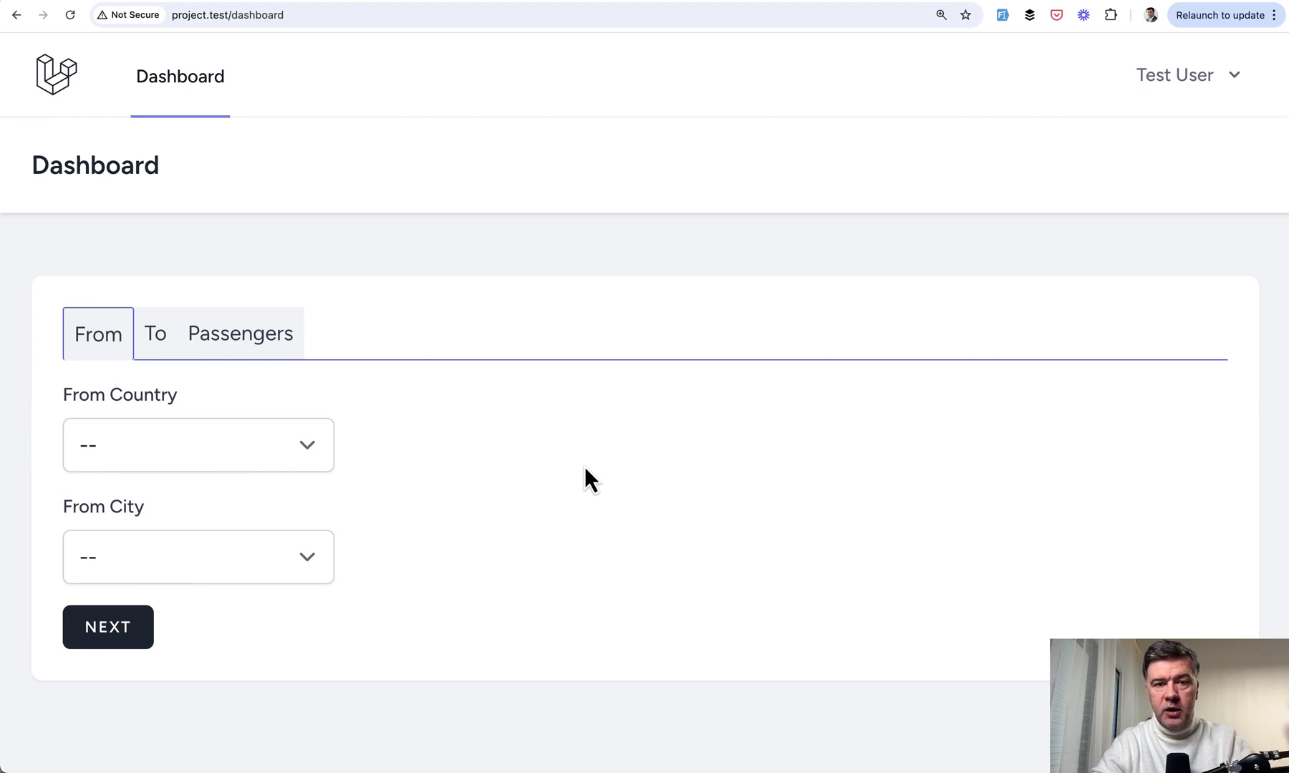
pyautogui.moveTo(604, 458)
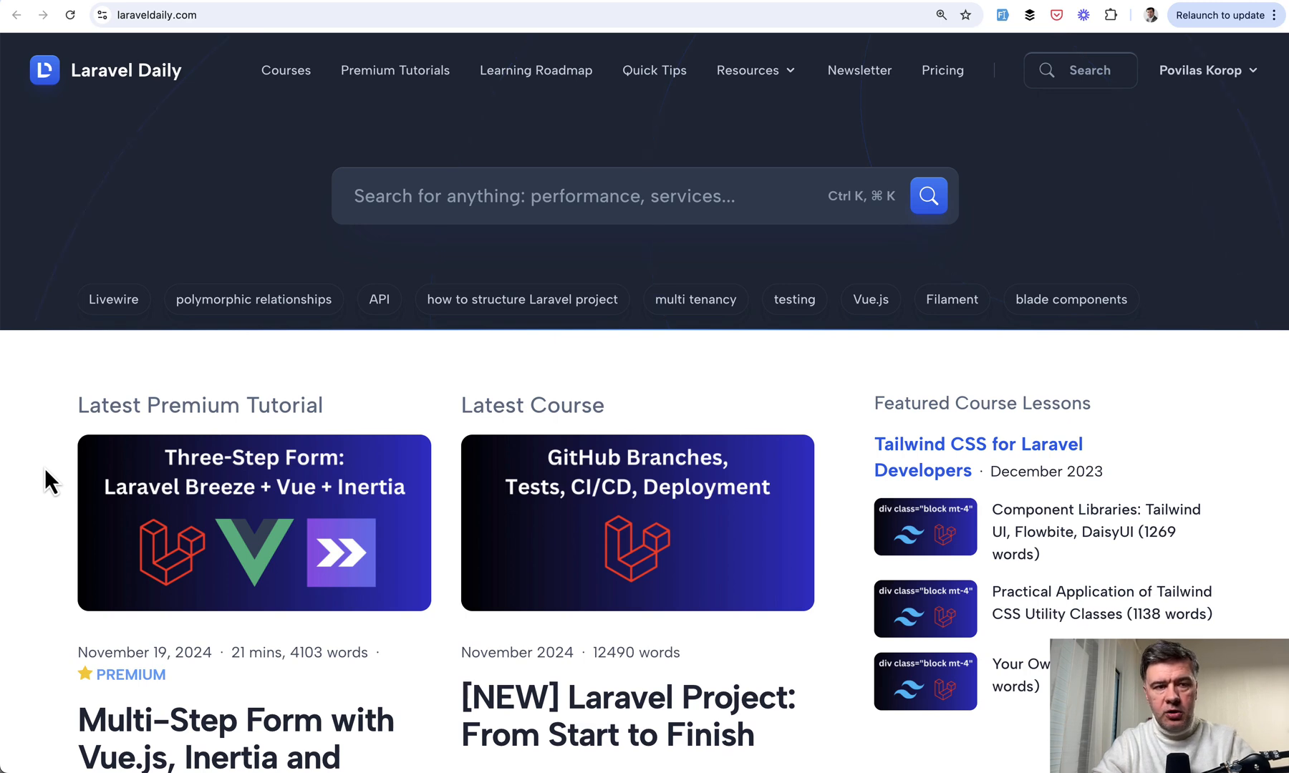
# Step: Open Laravel Daily's Premium Tutorials page and scroll to the Multi-Step Form with Vue.js tutorial
pyautogui.scroll(-3)
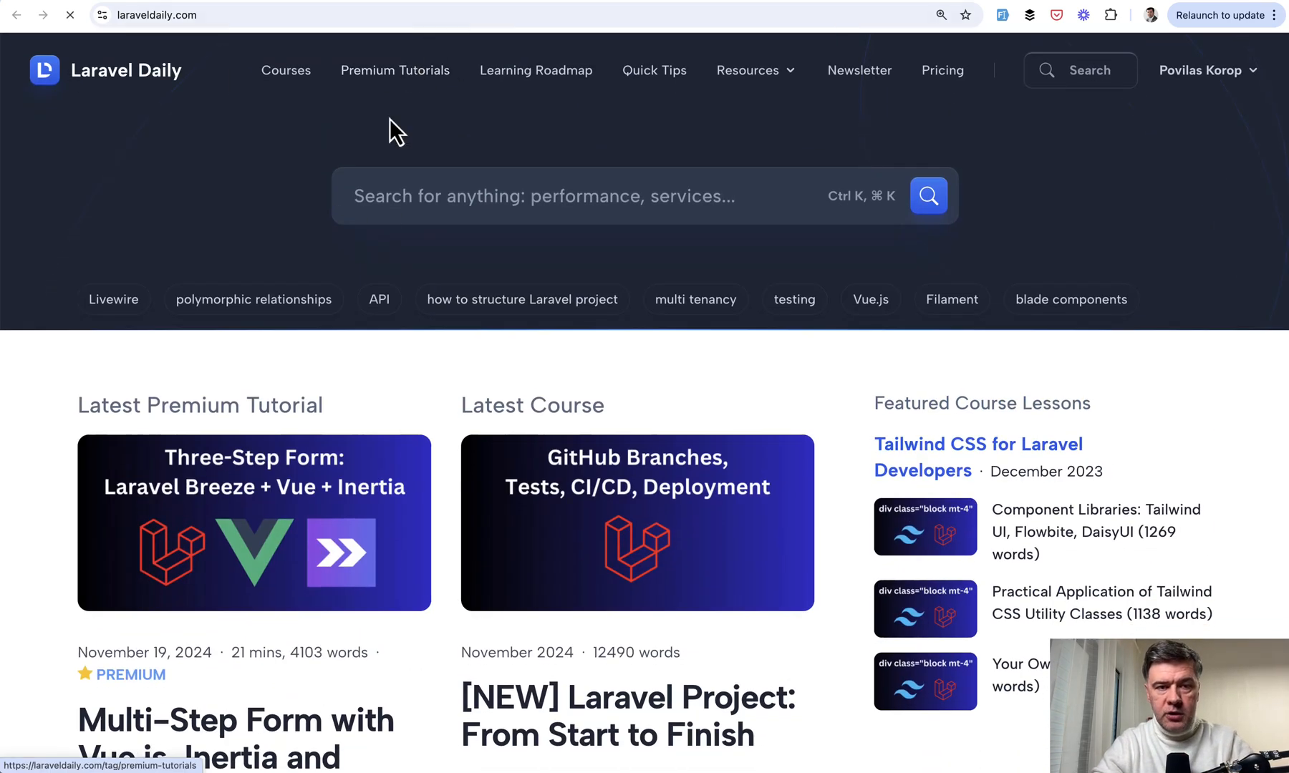
pyautogui.click(394, 70)
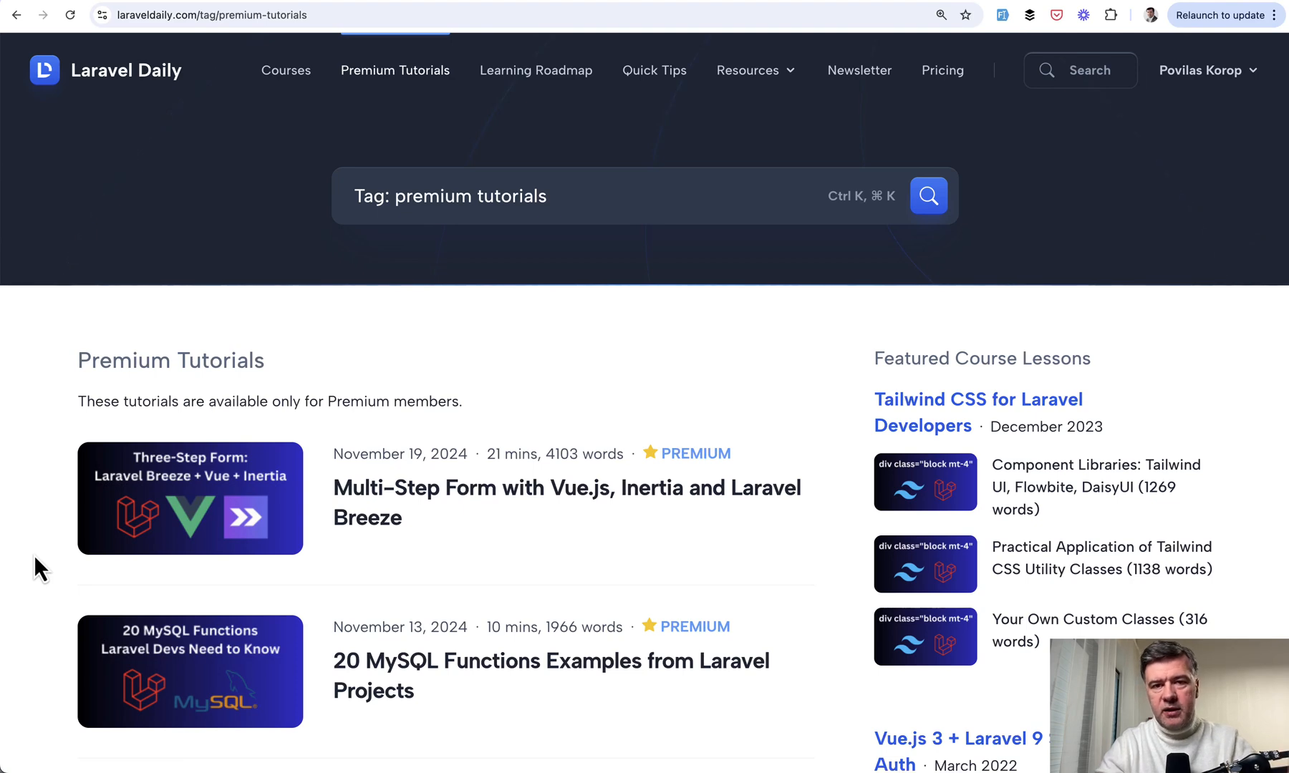
pyautogui.scroll(-3)
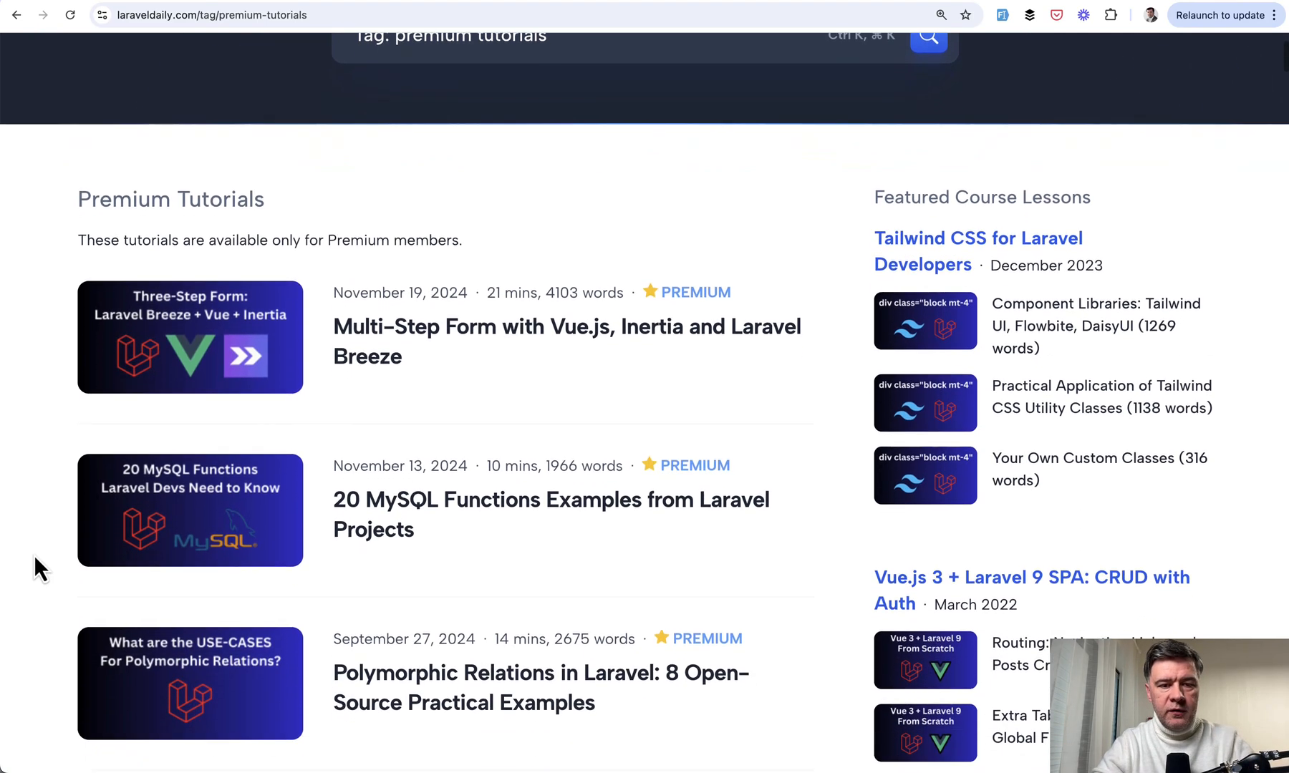
pyautogui.moveTo(140, 534)
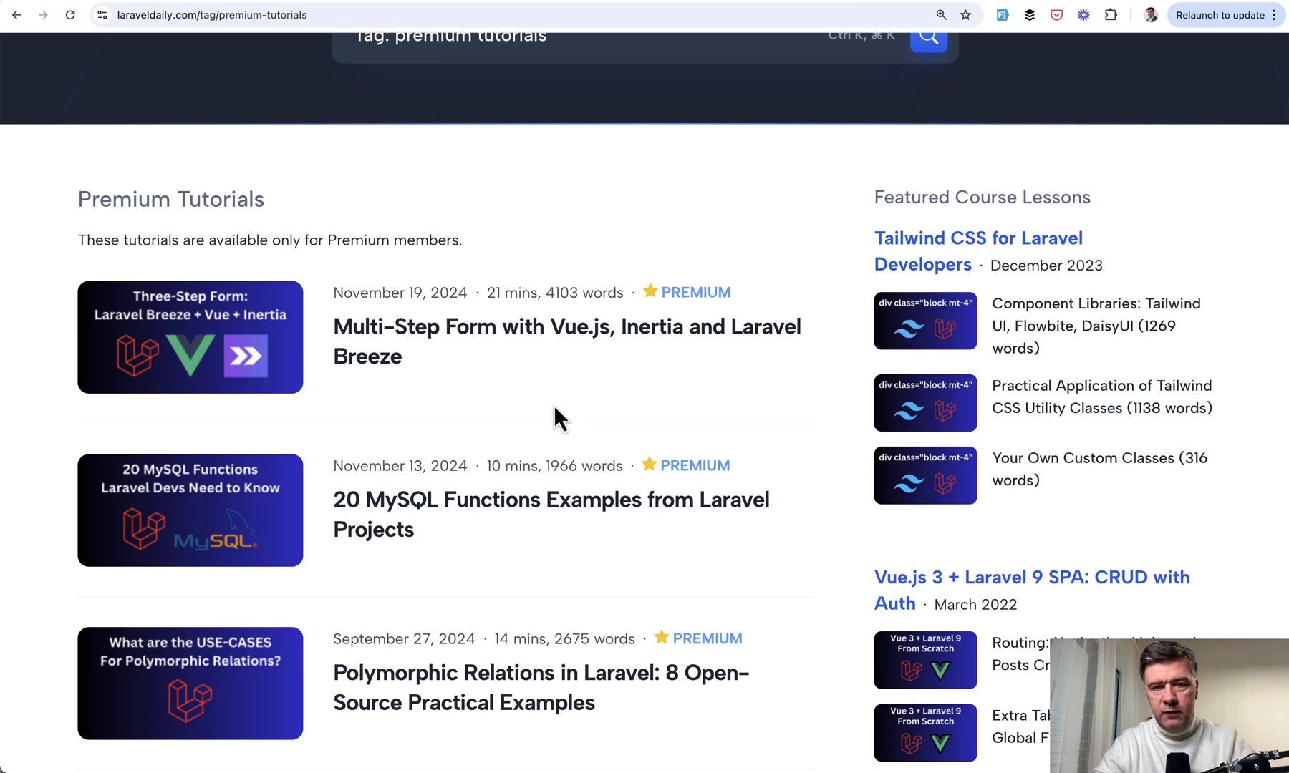
pyautogui.moveTo(527, 398)
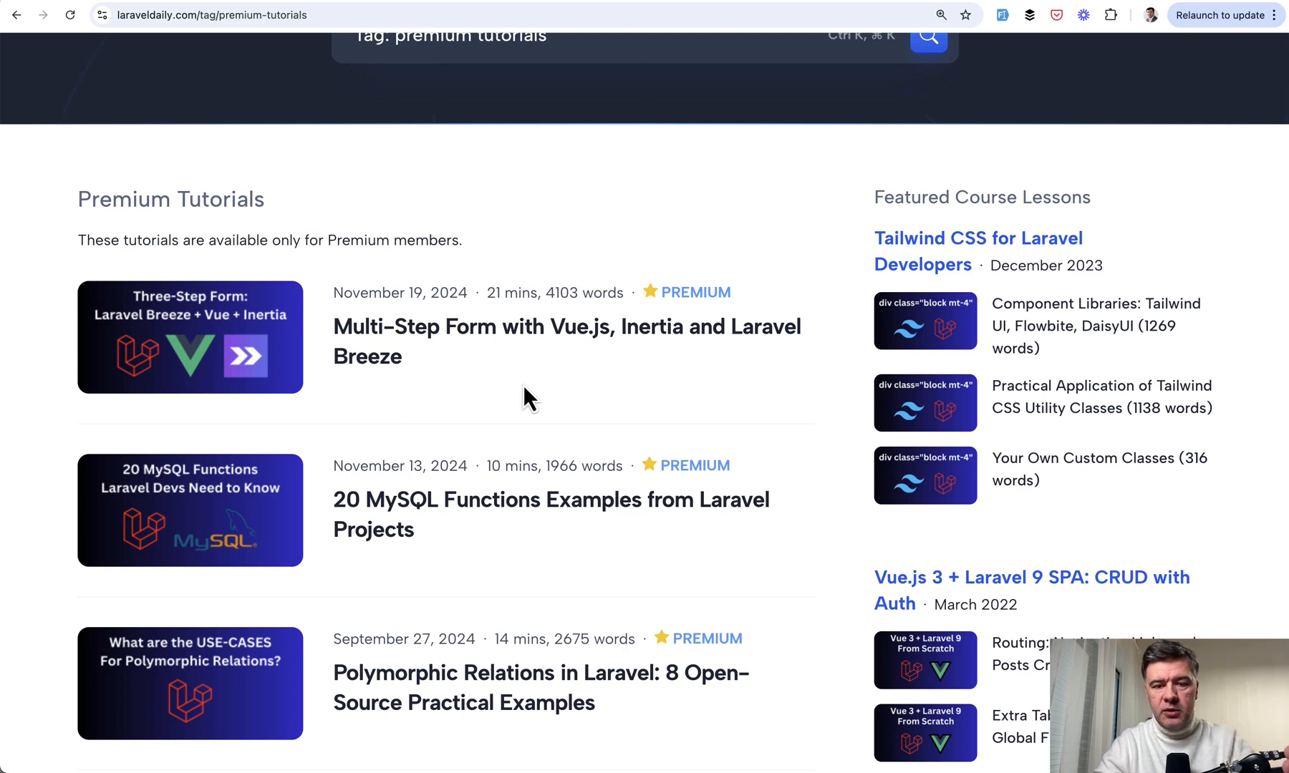
pyautogui.moveTo(491, 341)
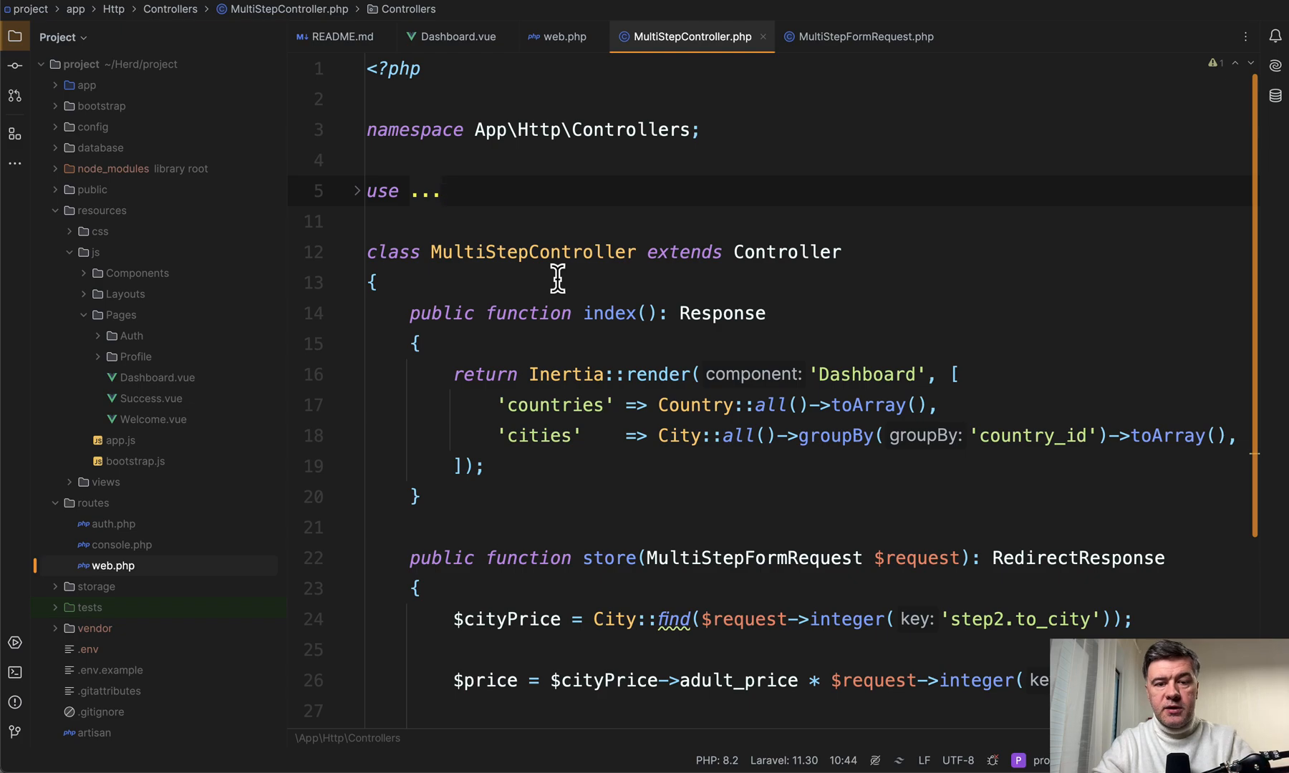
# Step: Switch to TablePlus and show the cities table with adult and children prices
pyautogui.press('cmd+tab')
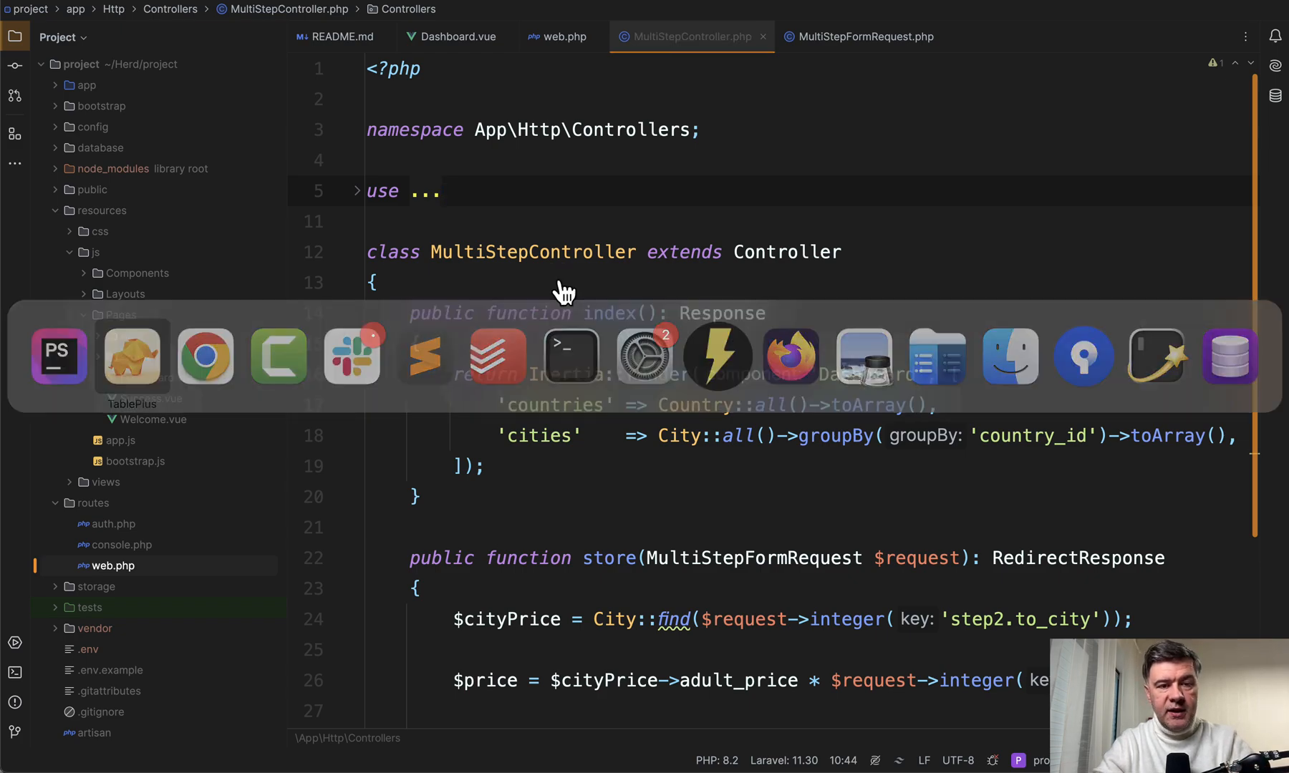
pyautogui.click(131, 356)
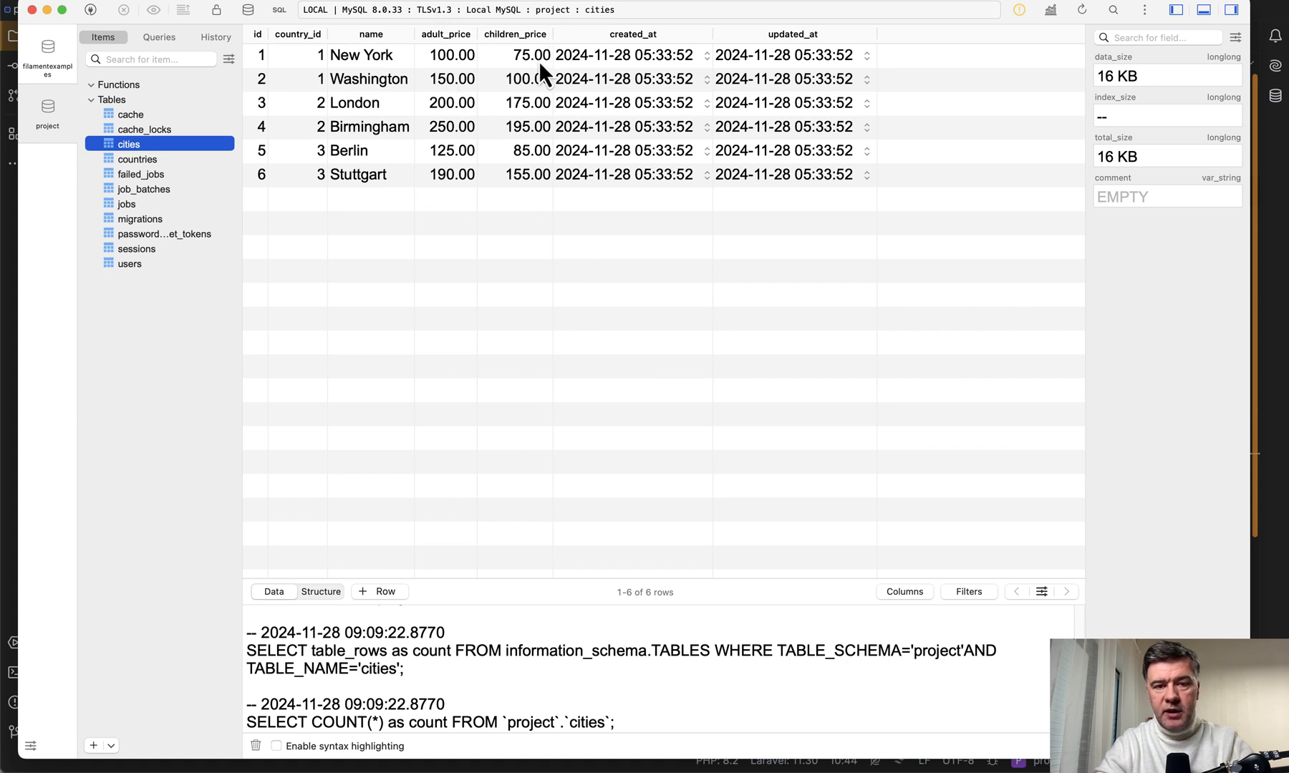
pyautogui.moveTo(242, 237)
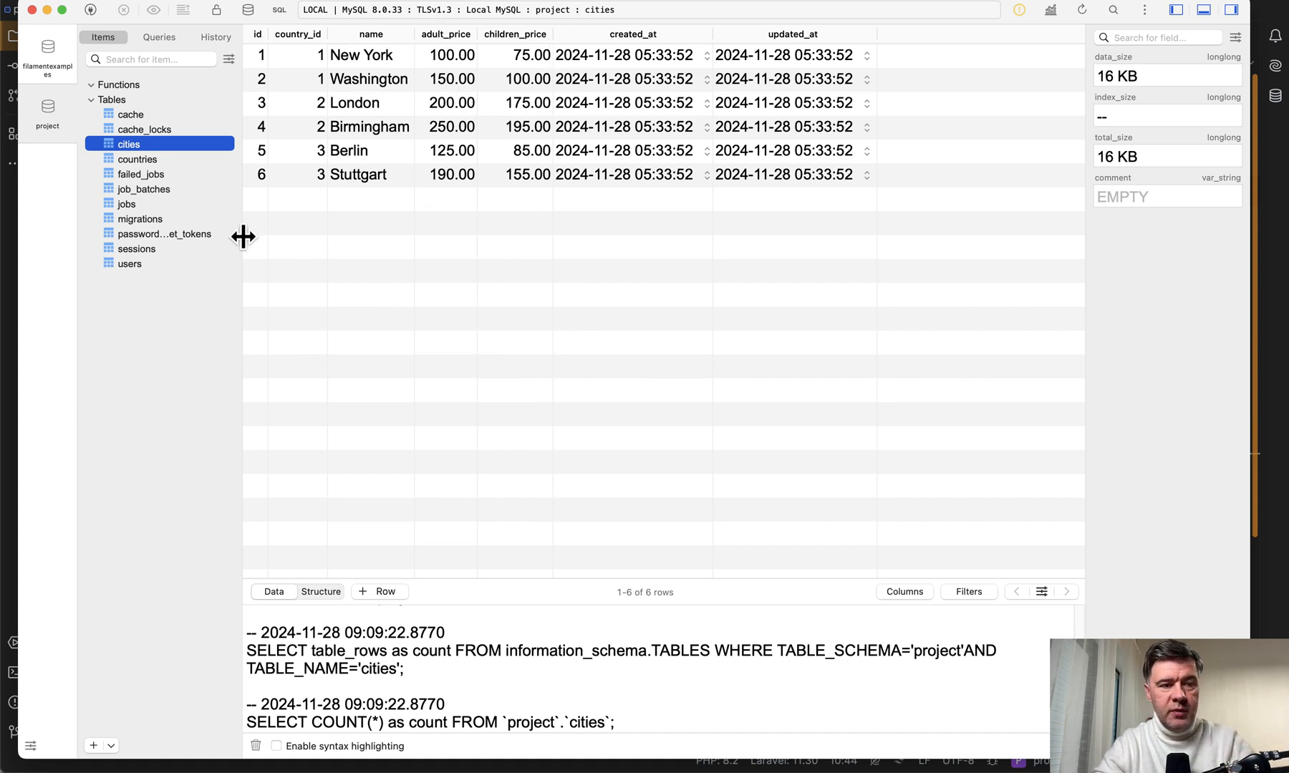
pyautogui.moveTo(173, 172)
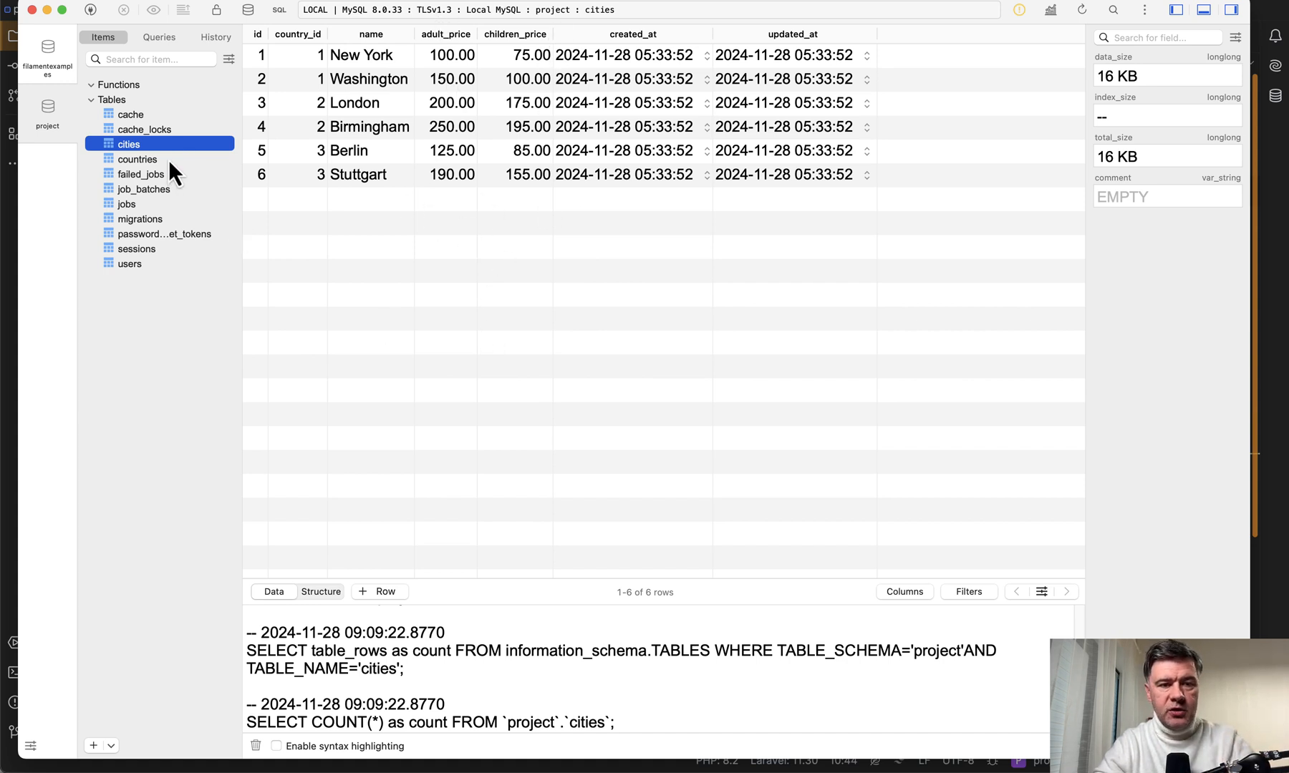
pyautogui.click(137, 158)
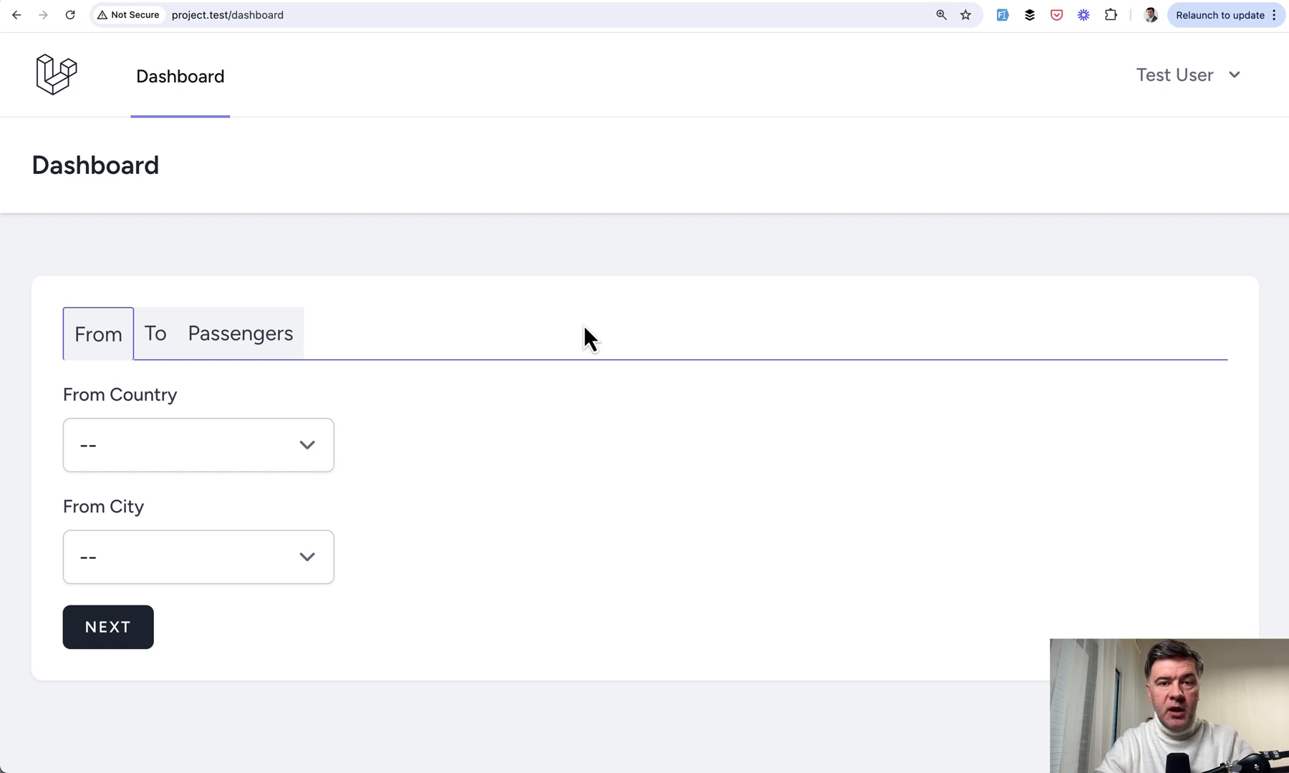
# Step: Choose United Kingdom and a departure city on the From step, then advance
pyautogui.click(198, 445)
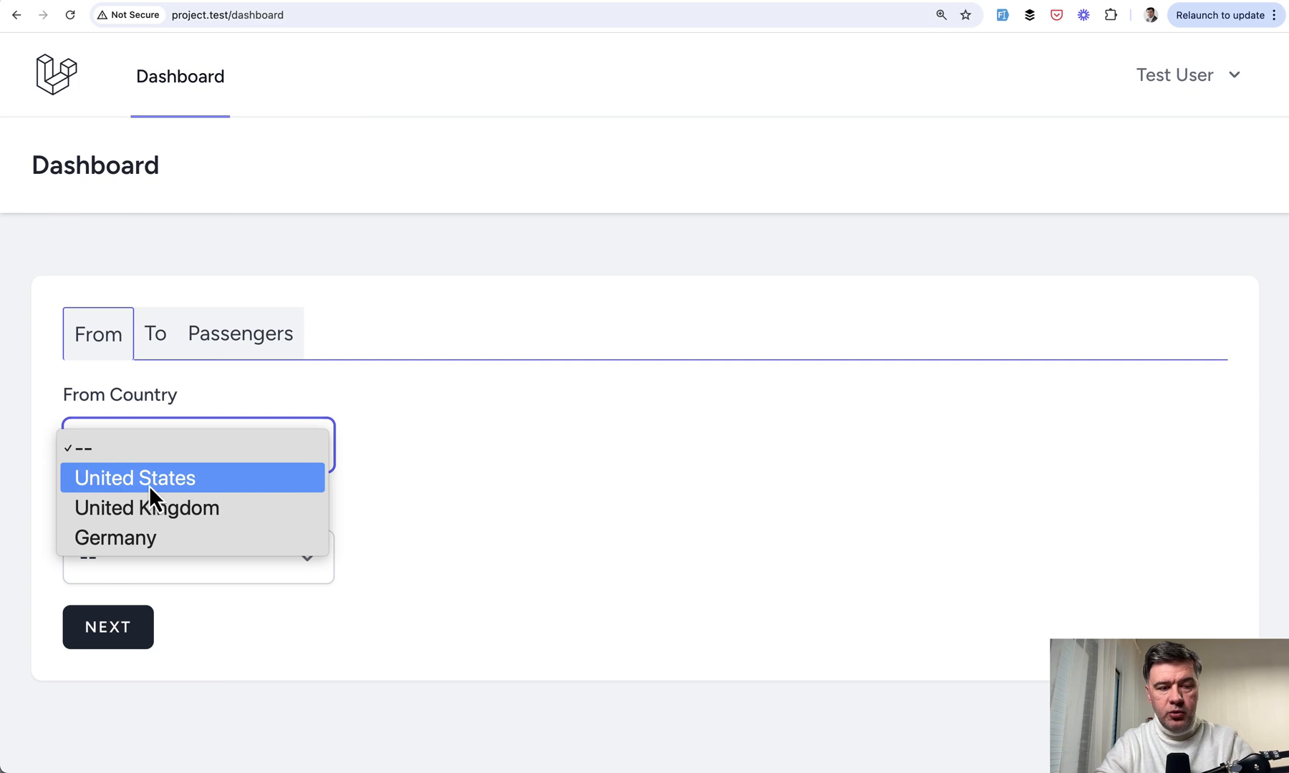
pyautogui.click(134, 478)
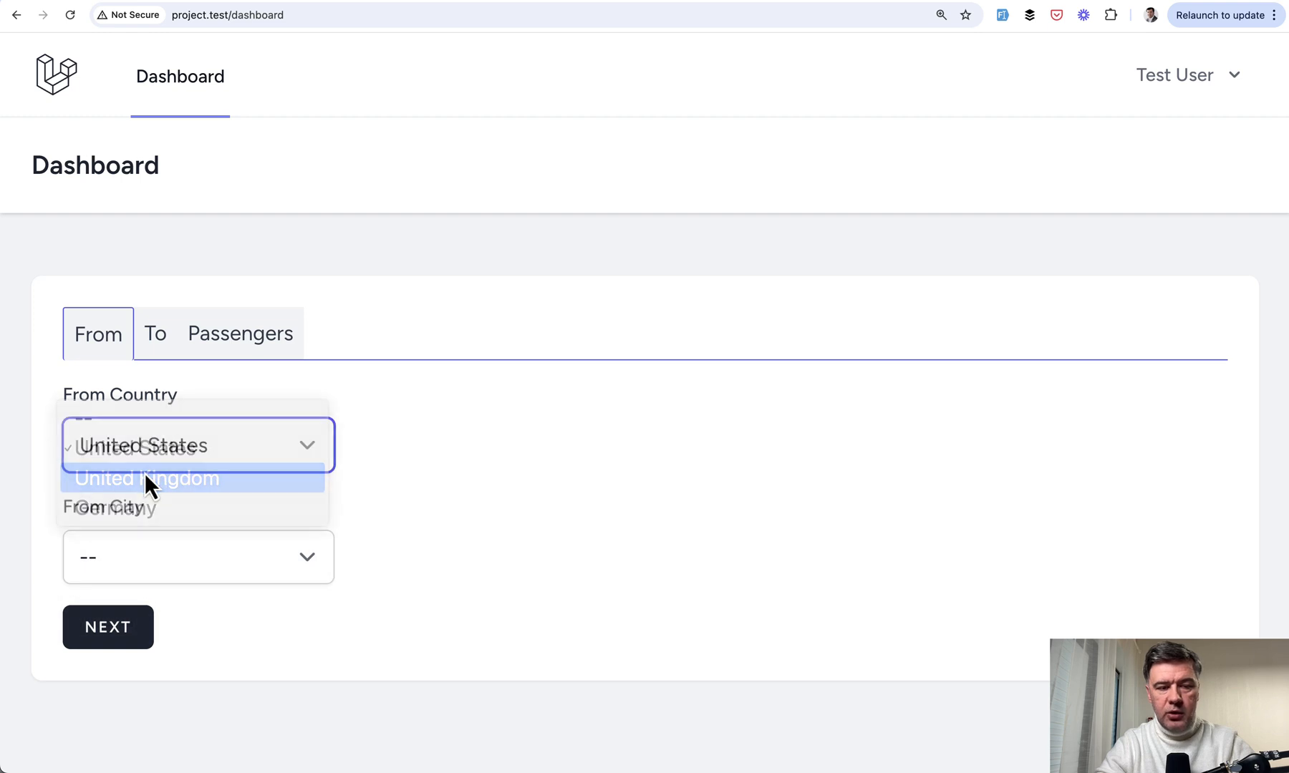
pyautogui.click(147, 479)
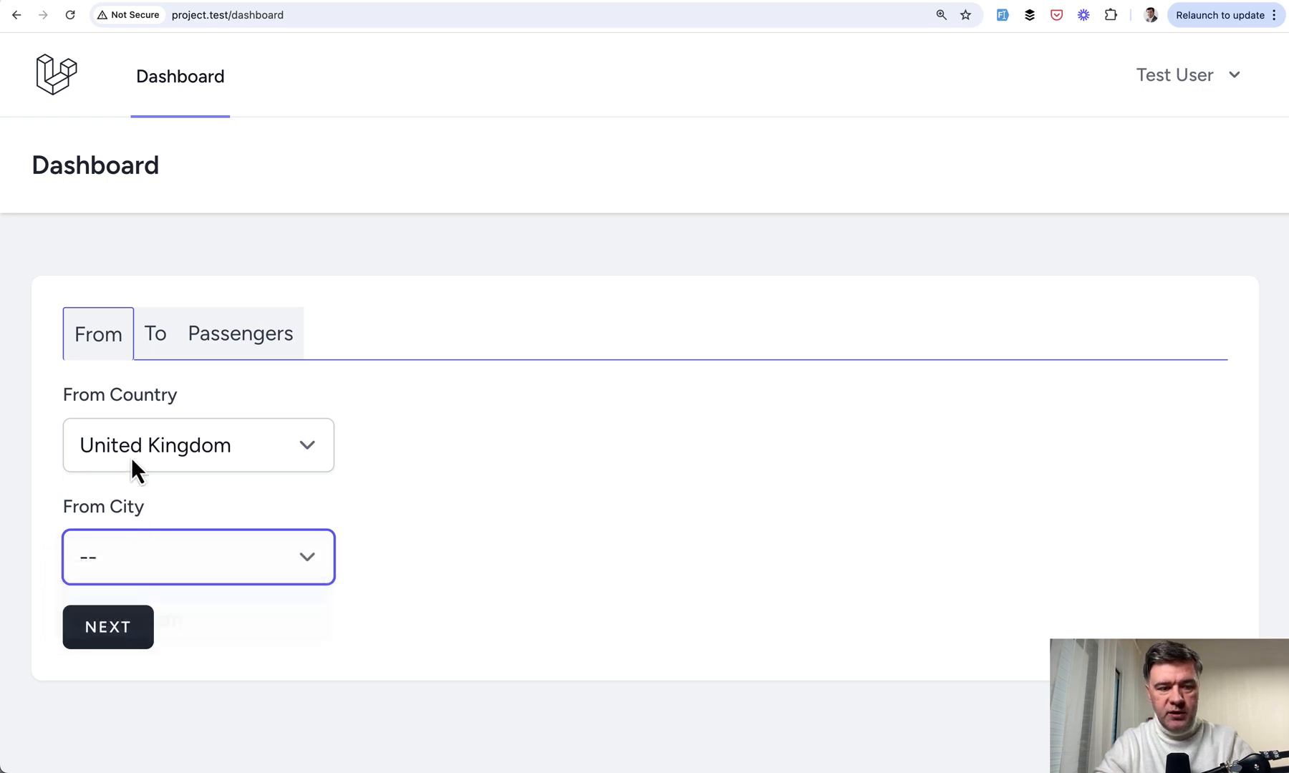
pyautogui.click(154, 333)
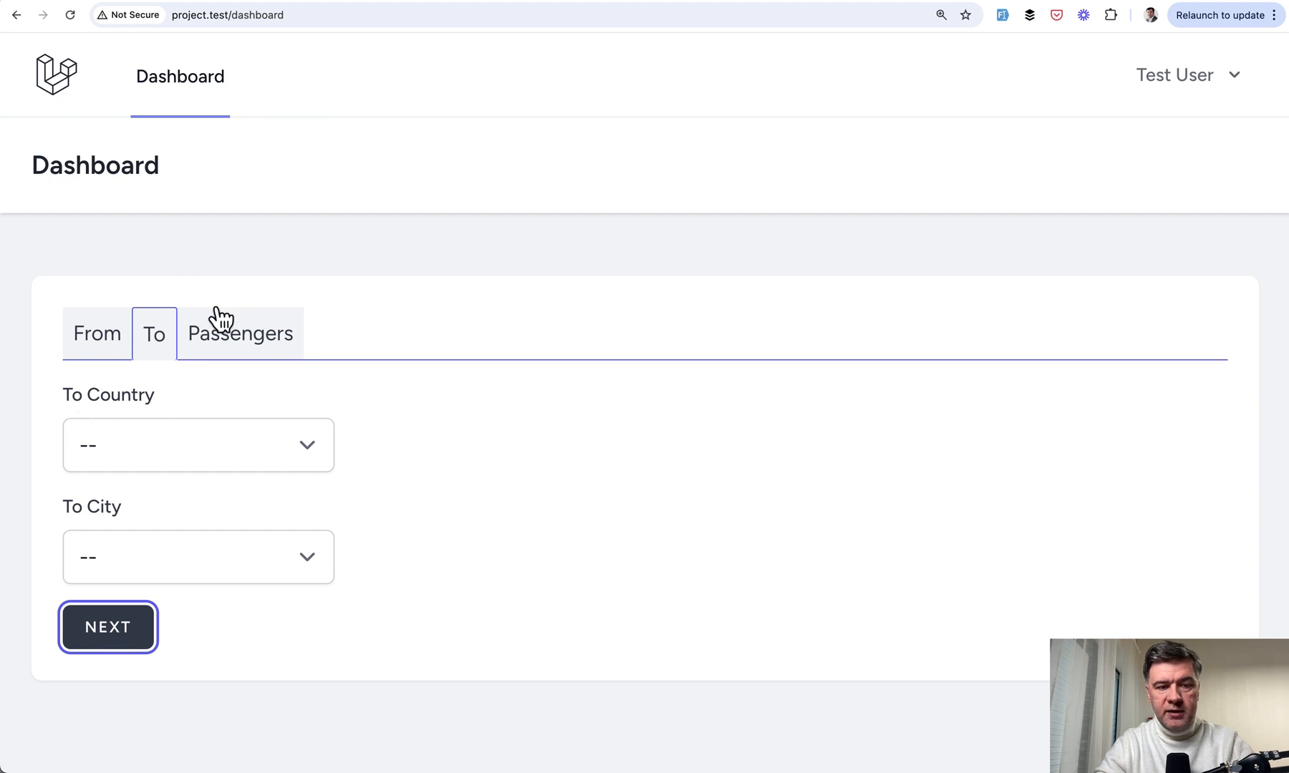
# Step: Pick the destination country, set adult passengers, and submit to reach Price: $425
pyautogui.click(198, 445)
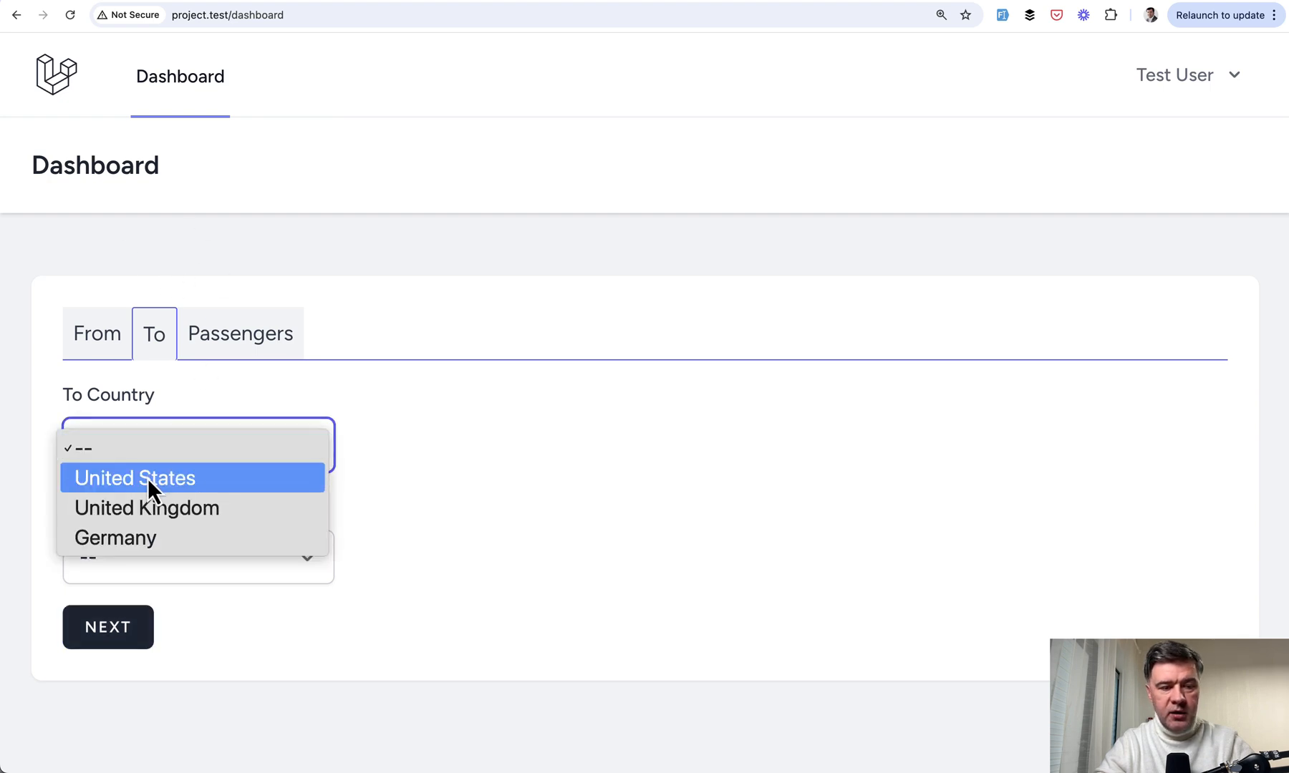
pyautogui.click(134, 478)
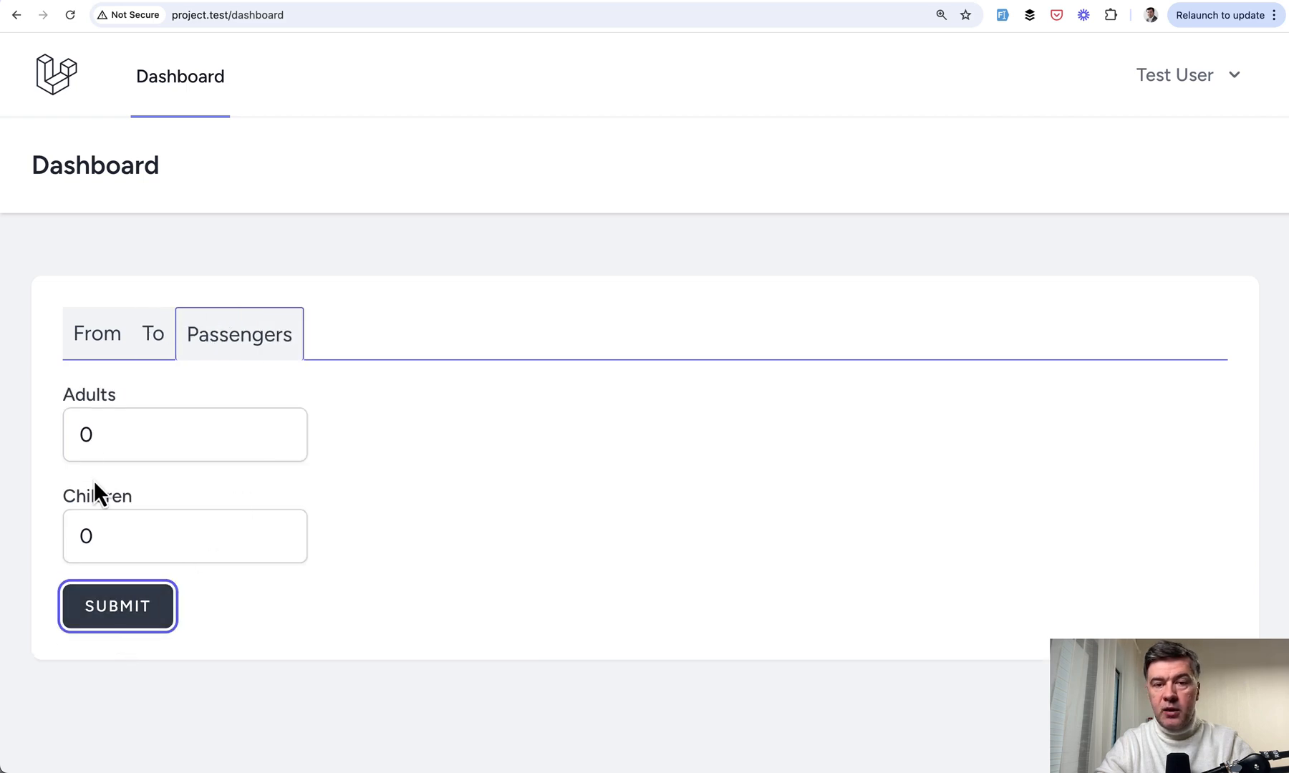
pyautogui.click(165, 434)
pyautogui.write('2')
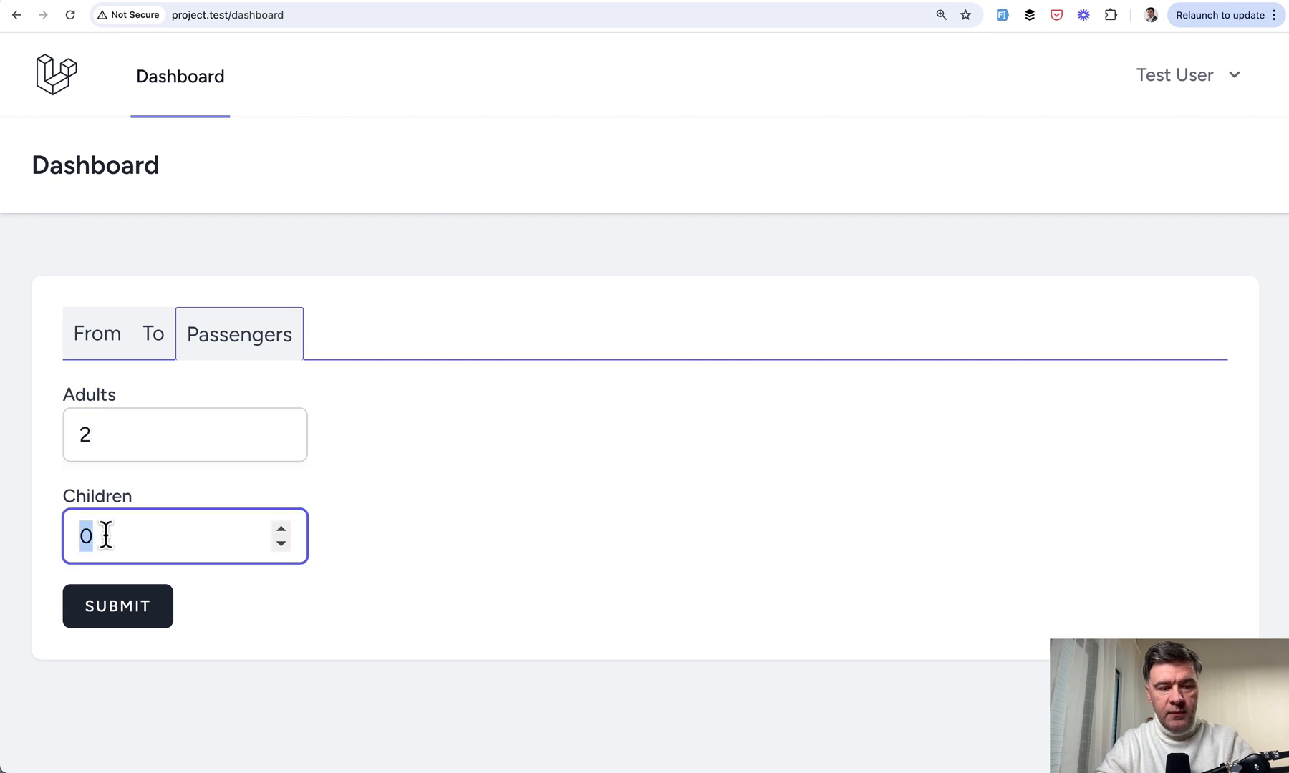
pyautogui.click(117, 606)
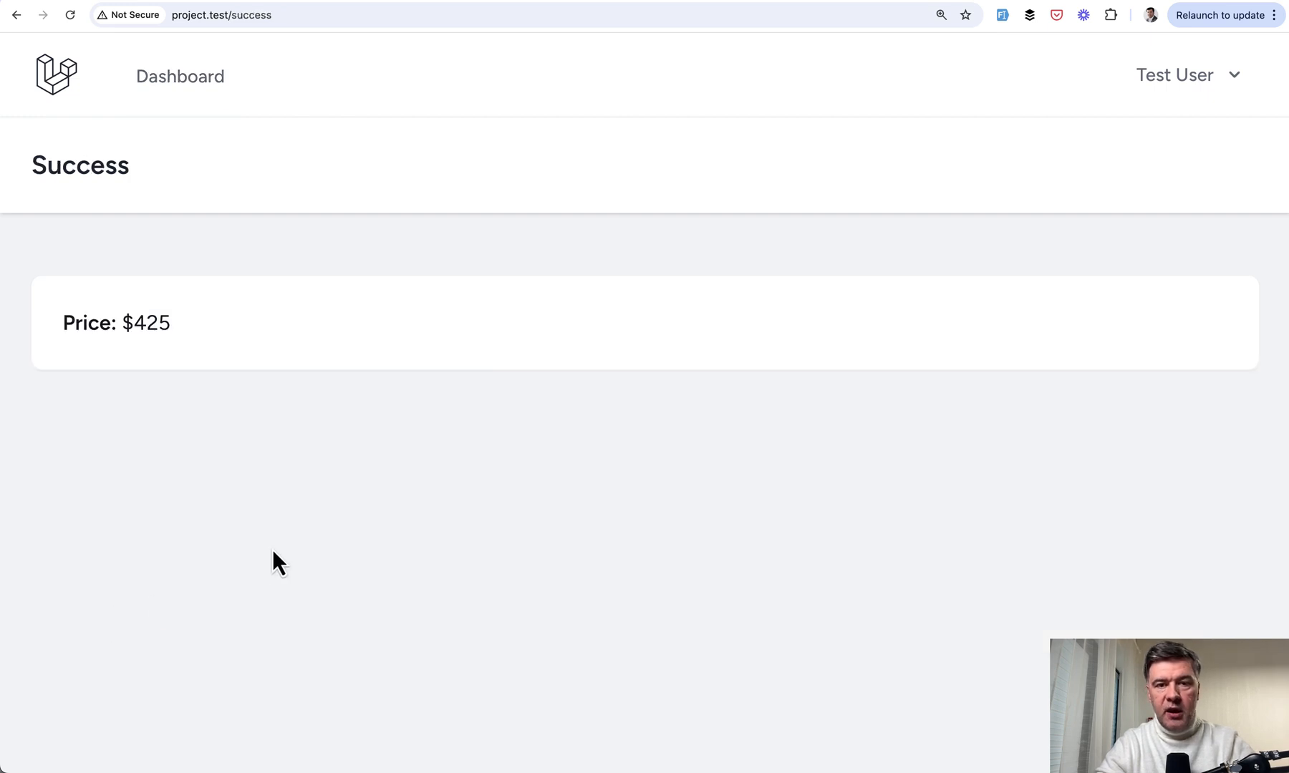
pyautogui.moveTo(152, 268)
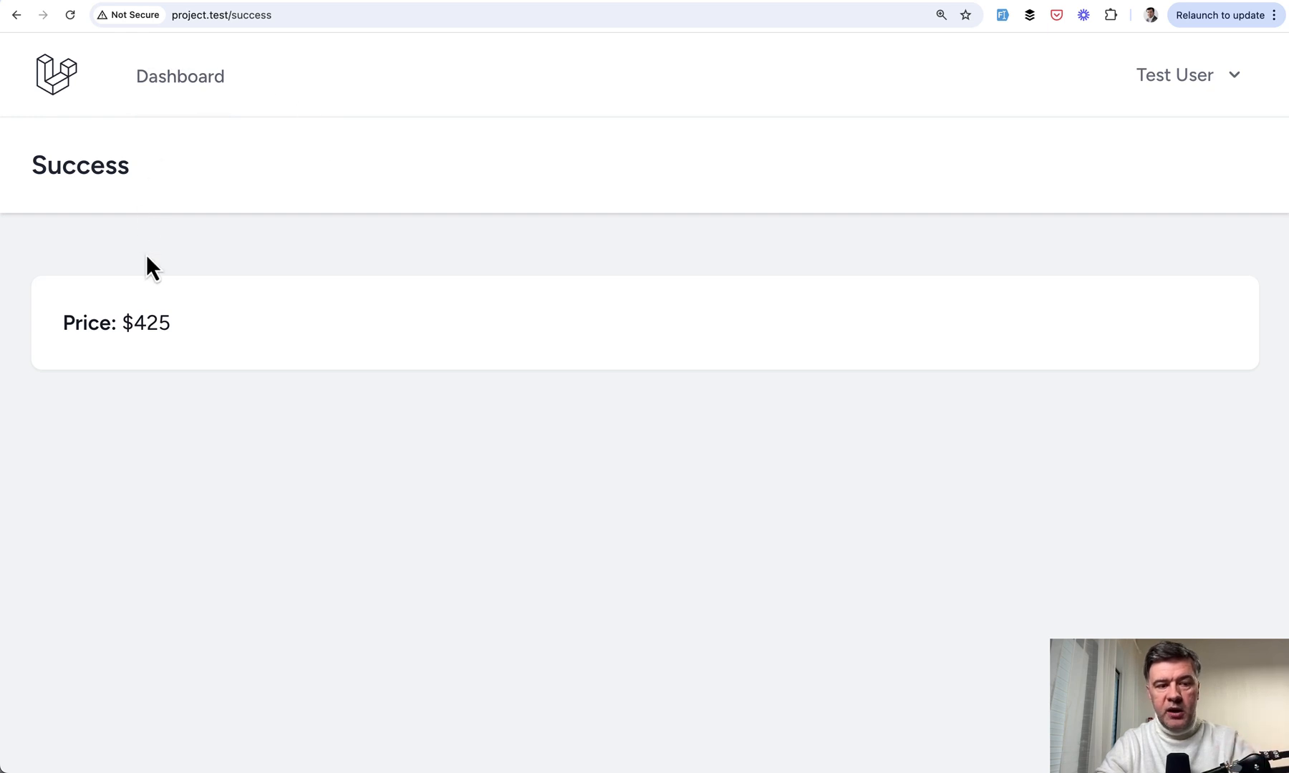
pyautogui.moveTo(233, 325)
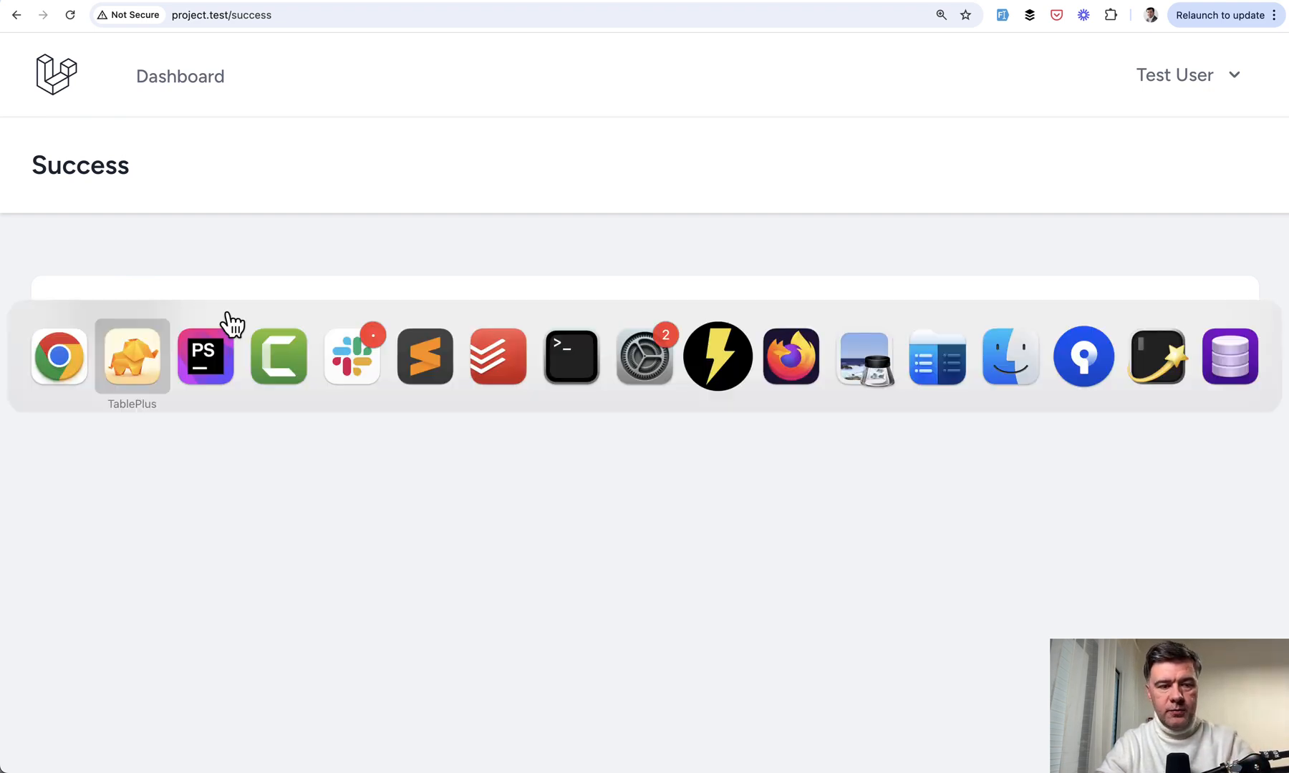
# Step: Follow the /dashboard route in web.php to MultiStepController's index method rendering Dashboard
pyautogui.click(205, 356)
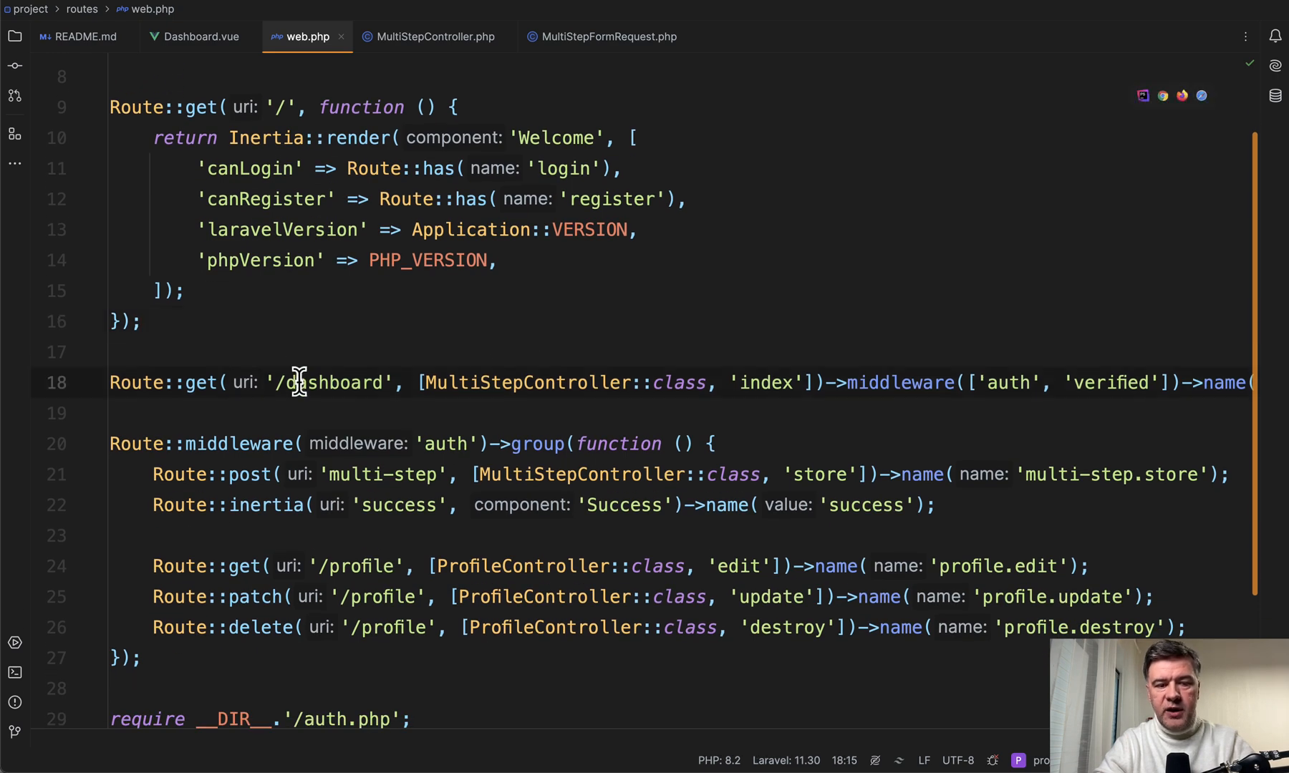
pyautogui.click(402, 351)
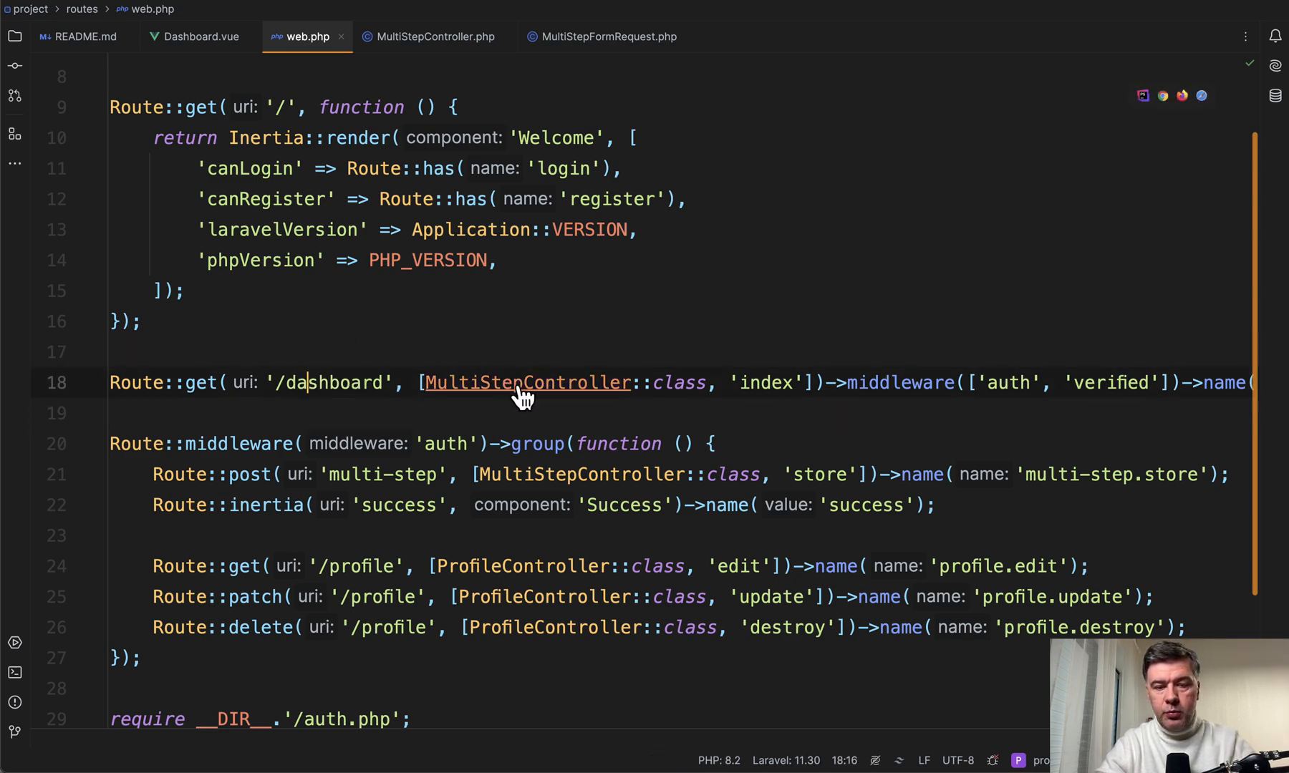
pyautogui.click(527, 382)
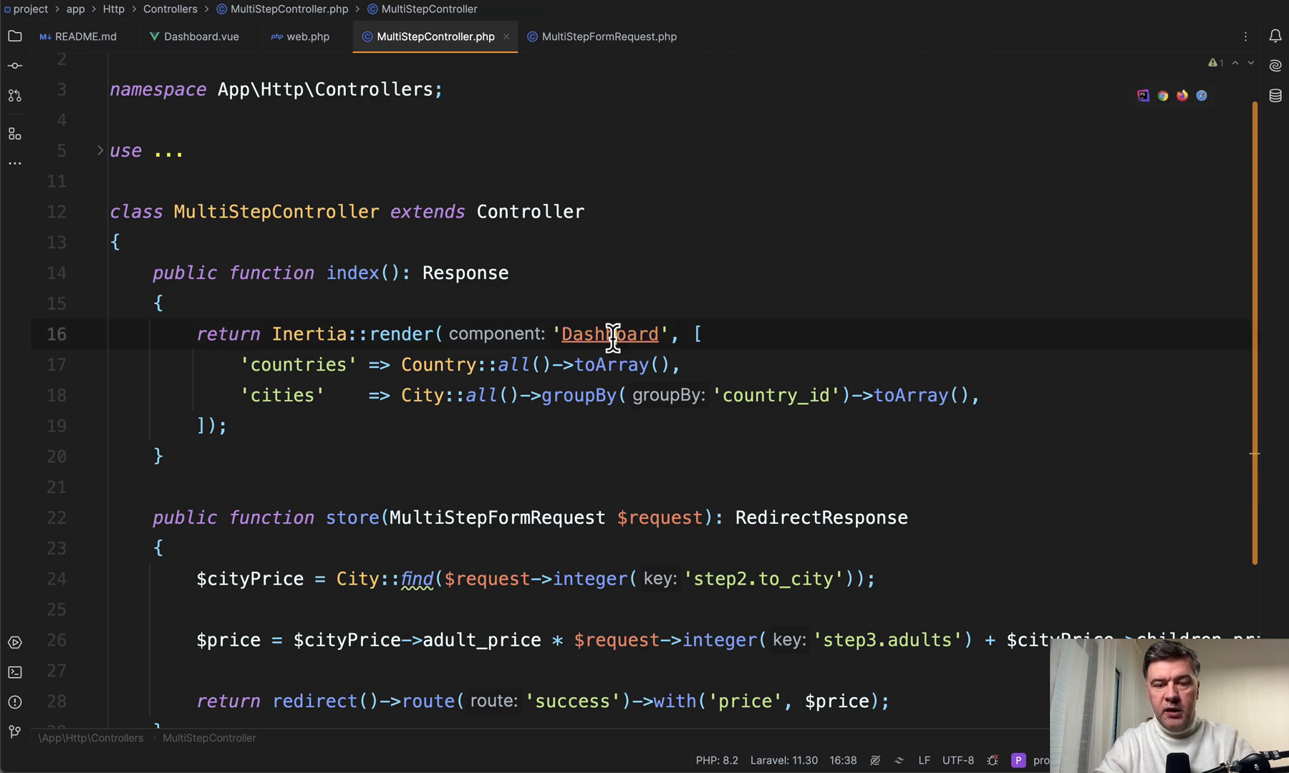
pyautogui.click(194, 36)
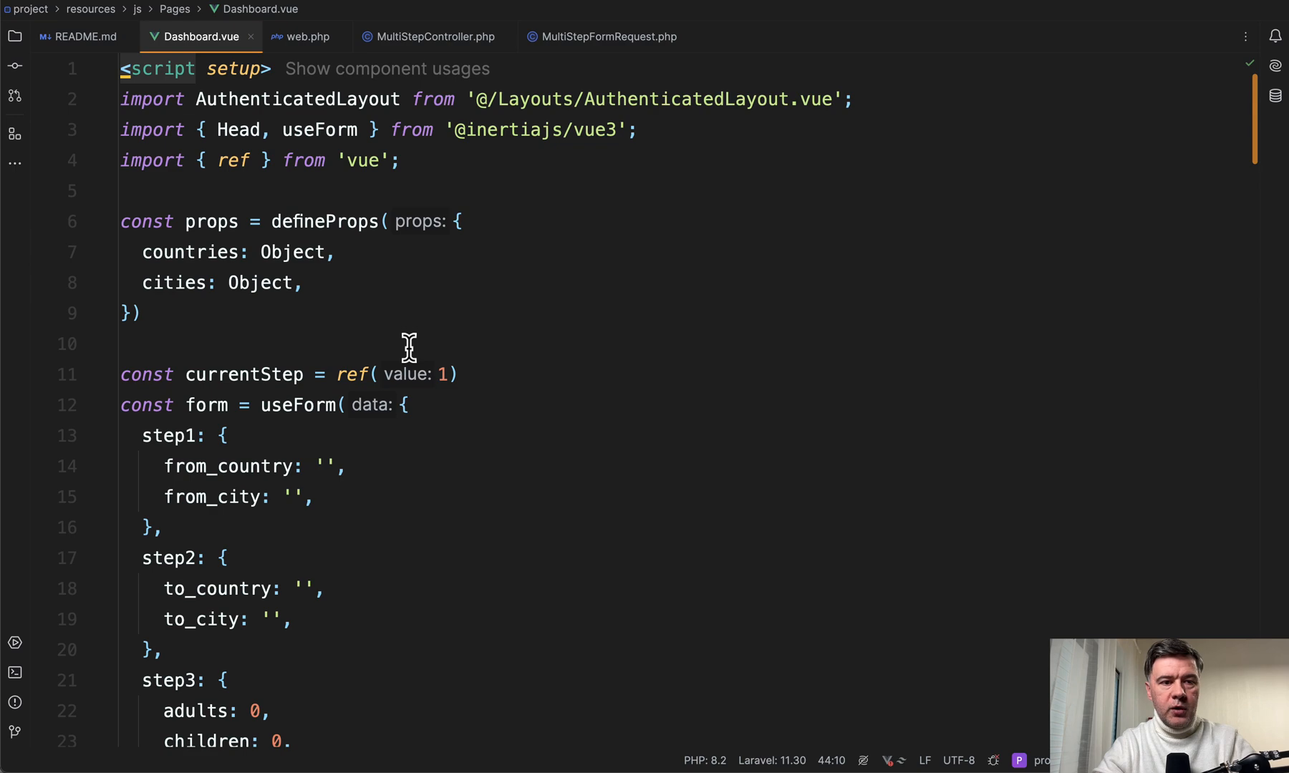
pyautogui.moveTo(578, 380)
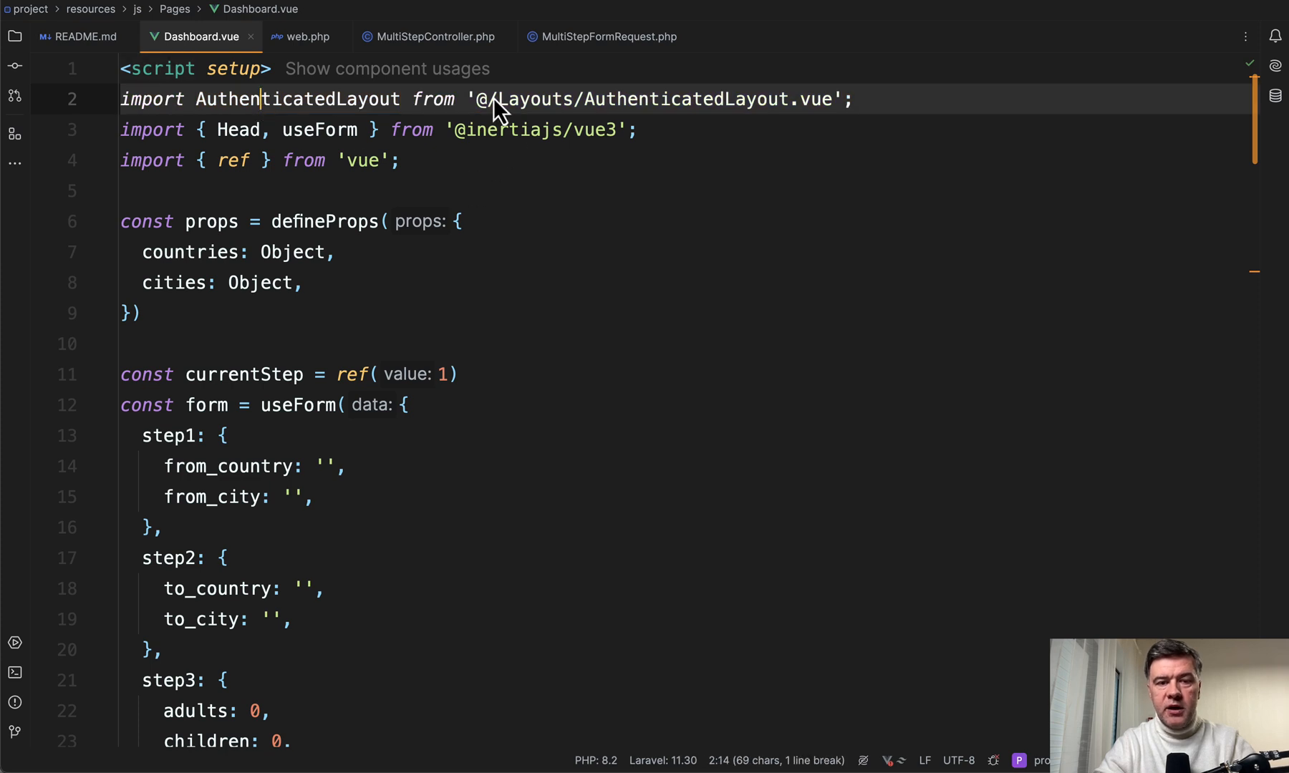
pyautogui.doubleClick(319, 129)
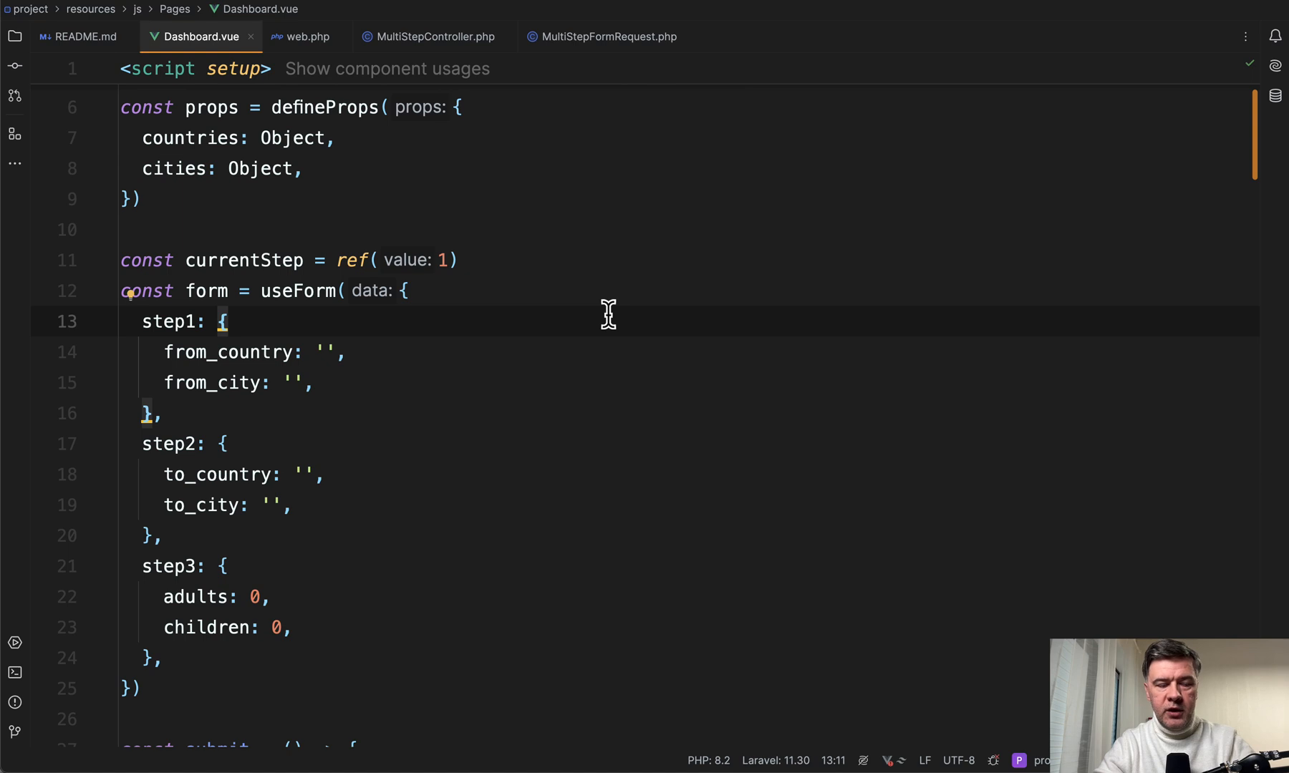
pyautogui.scroll(-3)
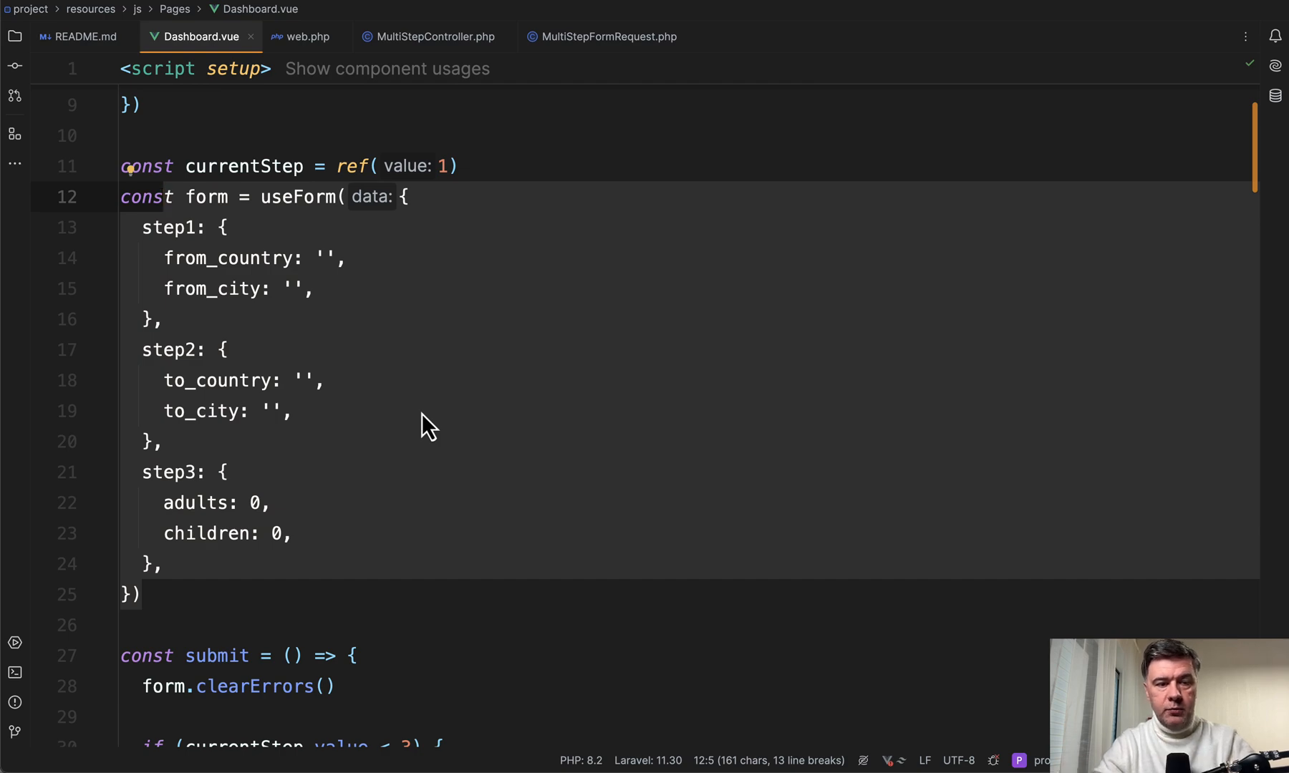
pyautogui.scroll(-3)
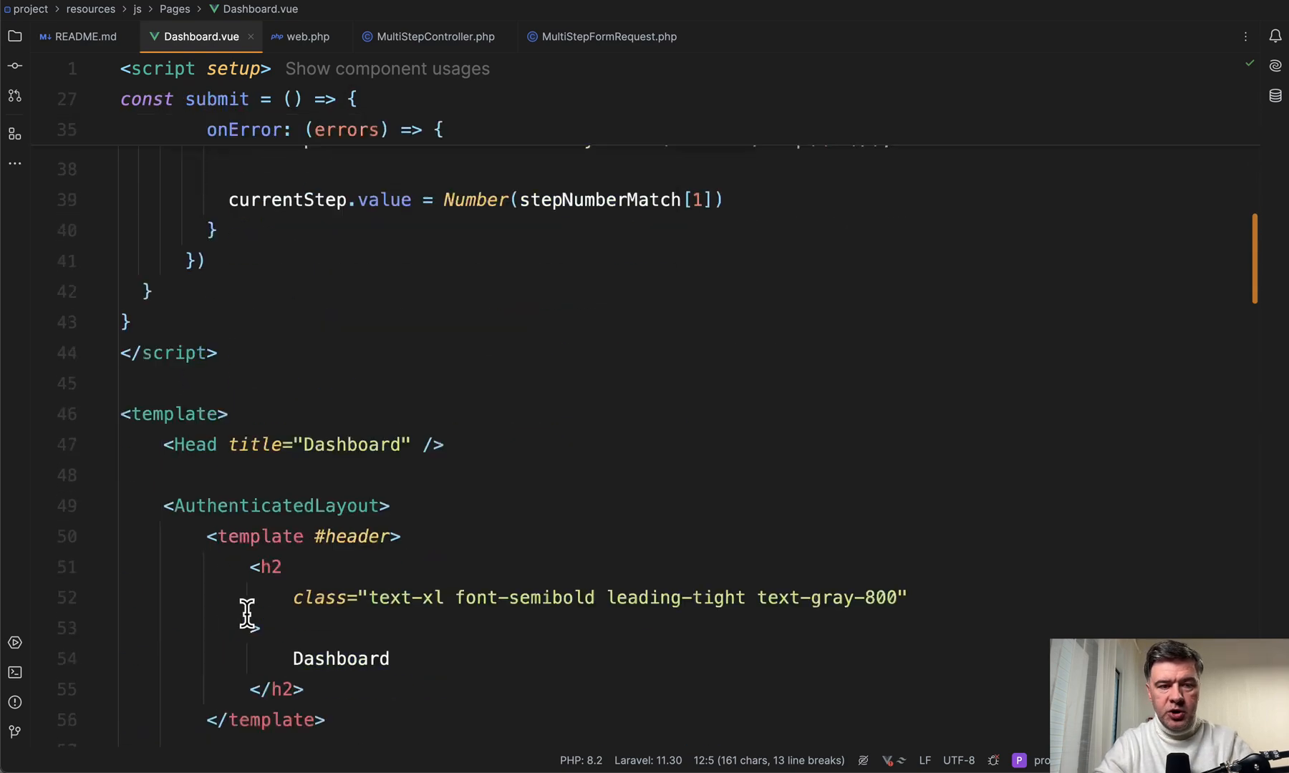
pyautogui.scroll(-3)
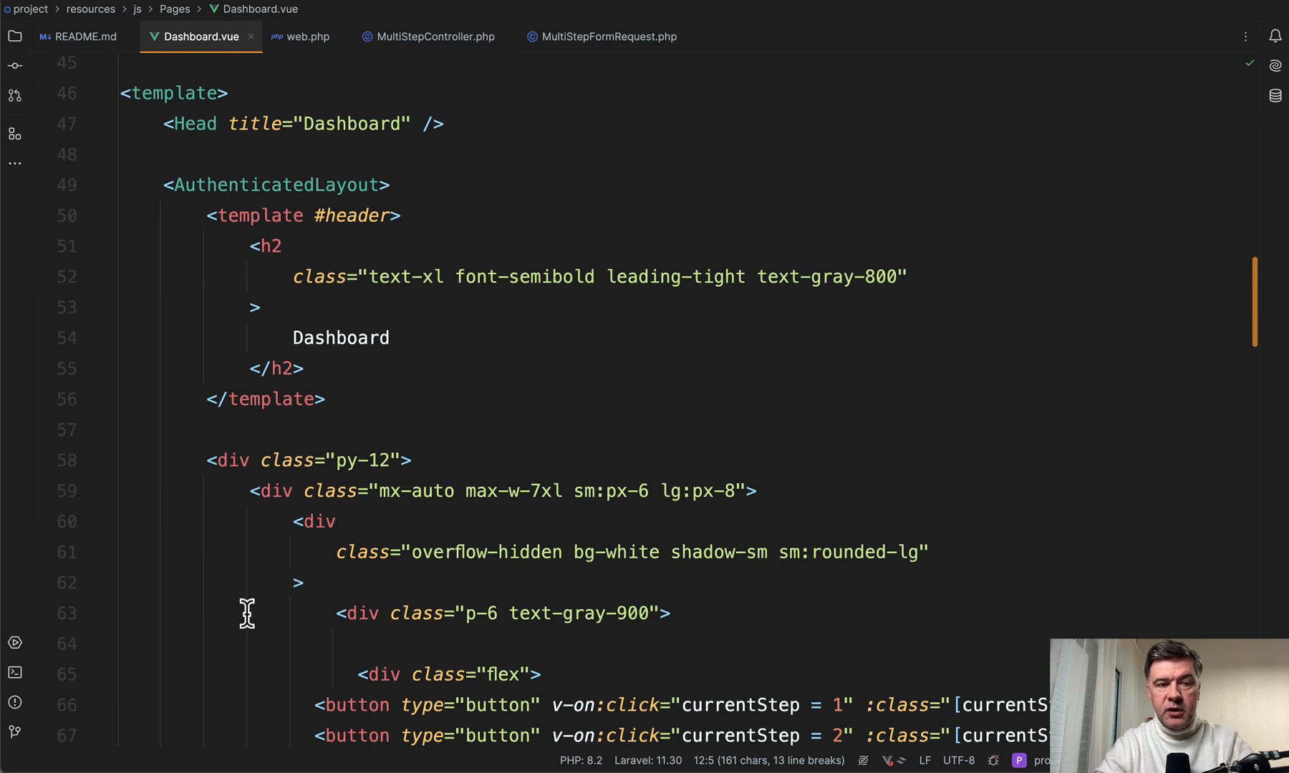
pyautogui.moveTo(670, 348)
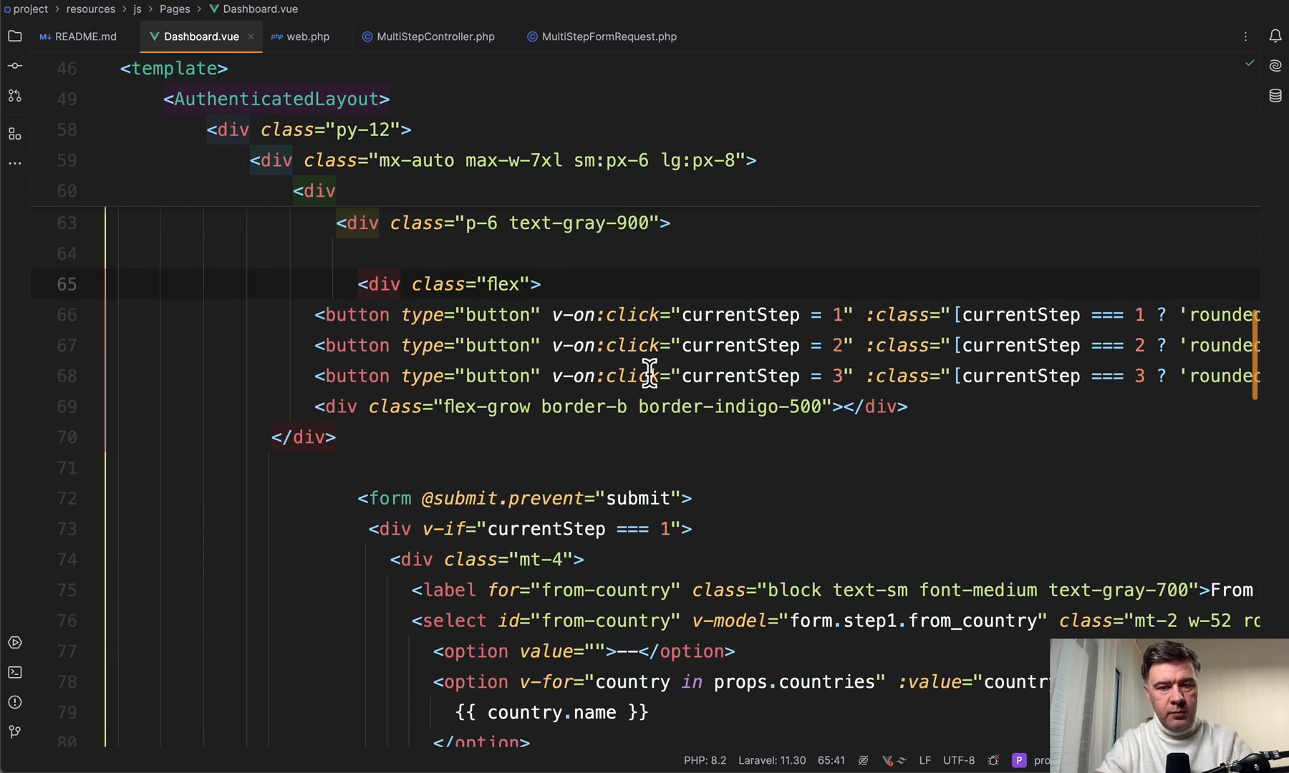
pyautogui.moveTo(422, 345)
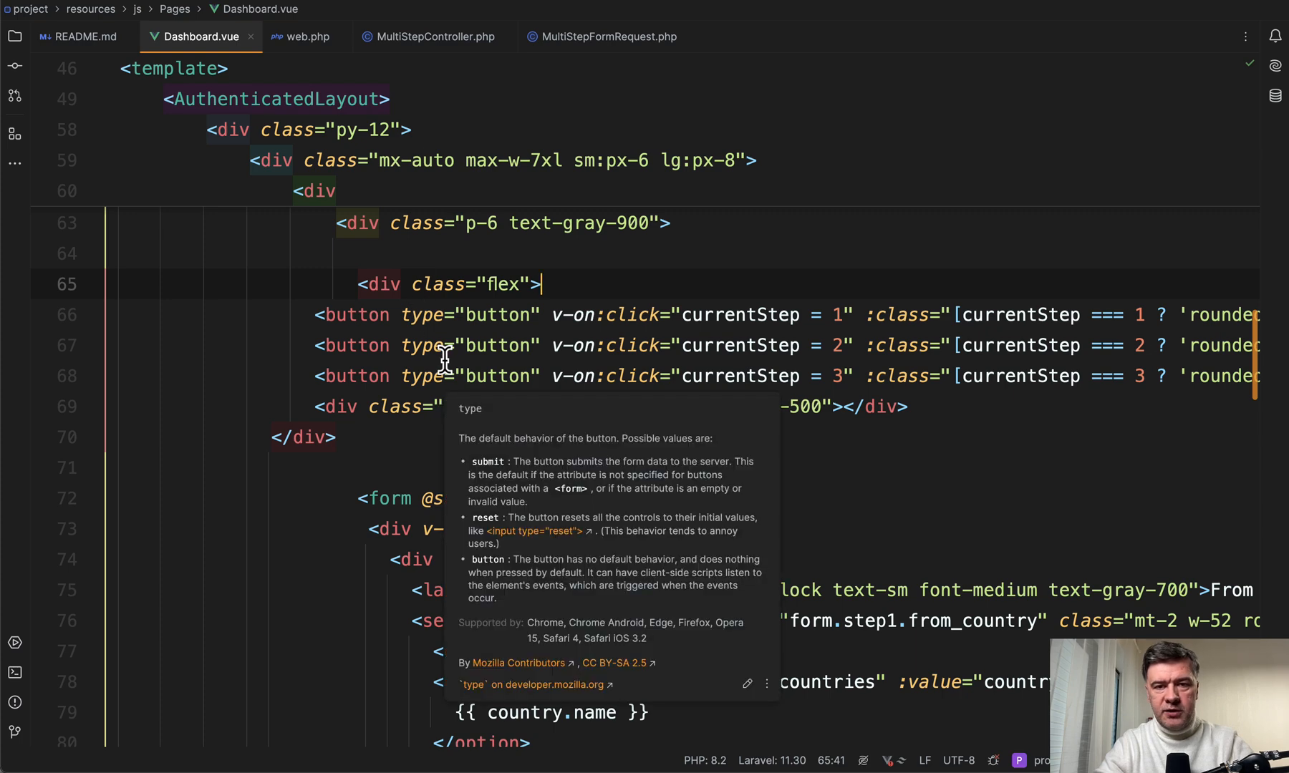
pyautogui.moveTo(435, 383)
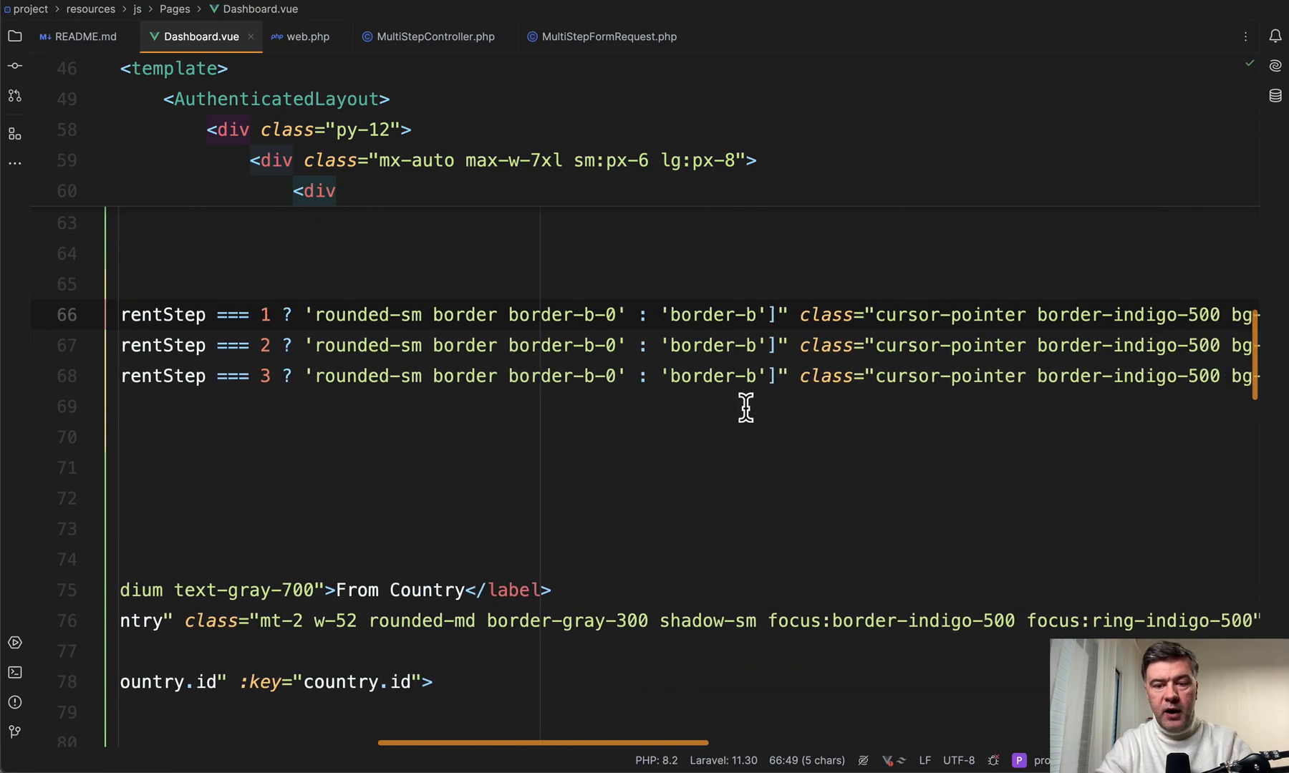
pyautogui.hscroll(3)
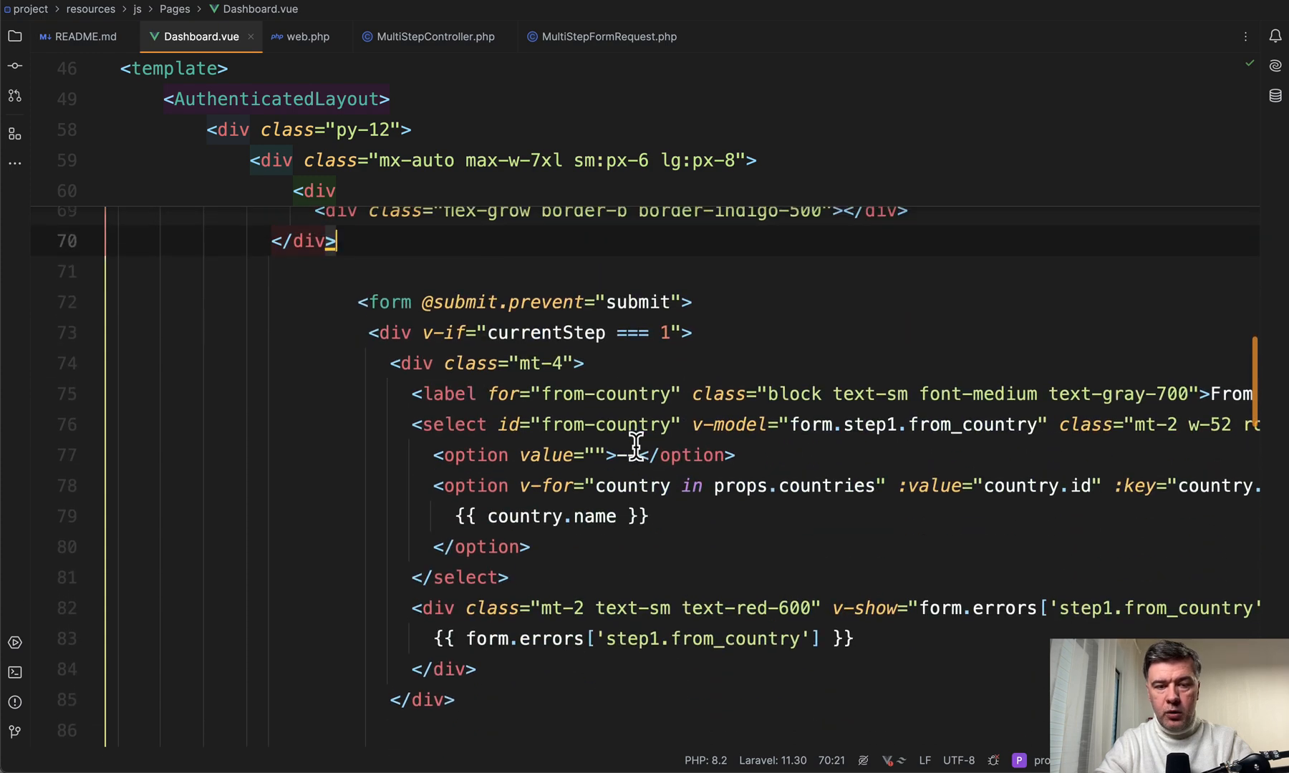
pyautogui.doubleClick(510, 301)
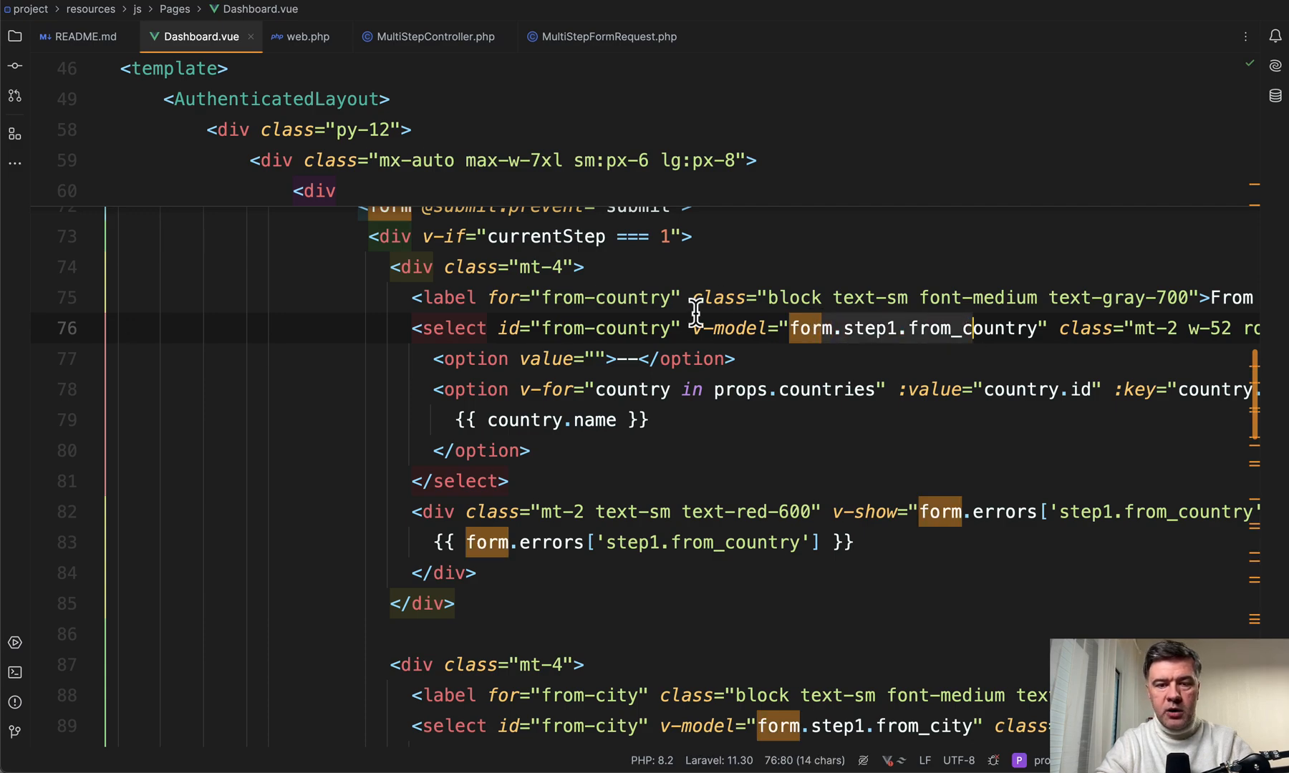
pyautogui.scroll(3)
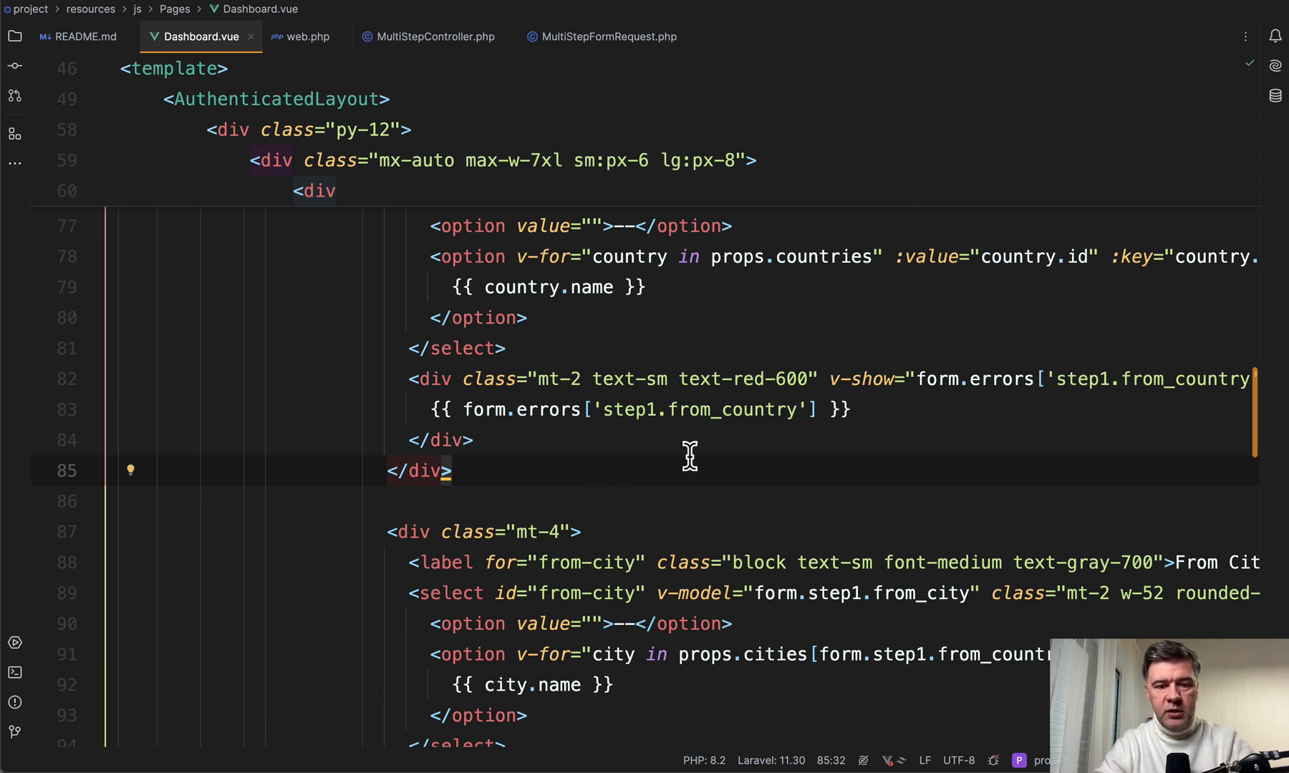
pyautogui.scroll(-3)
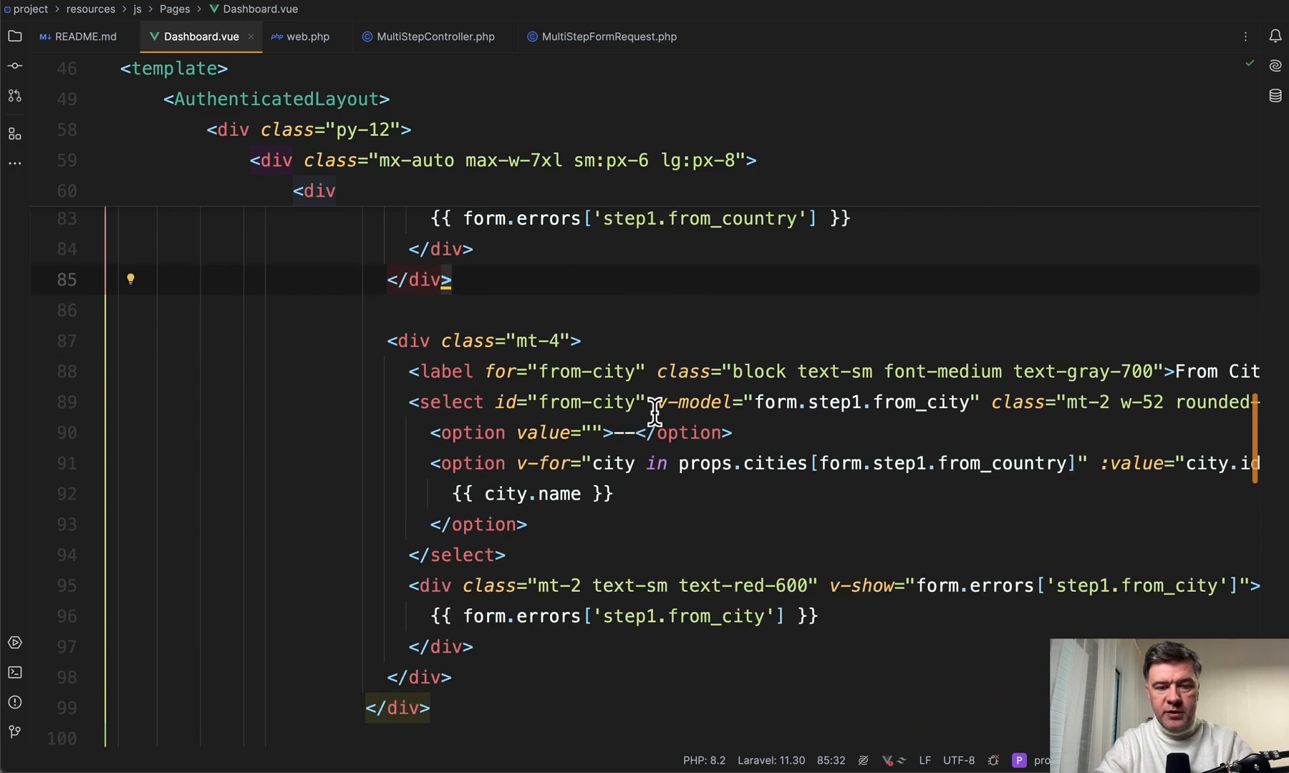
pyautogui.scroll(-3)
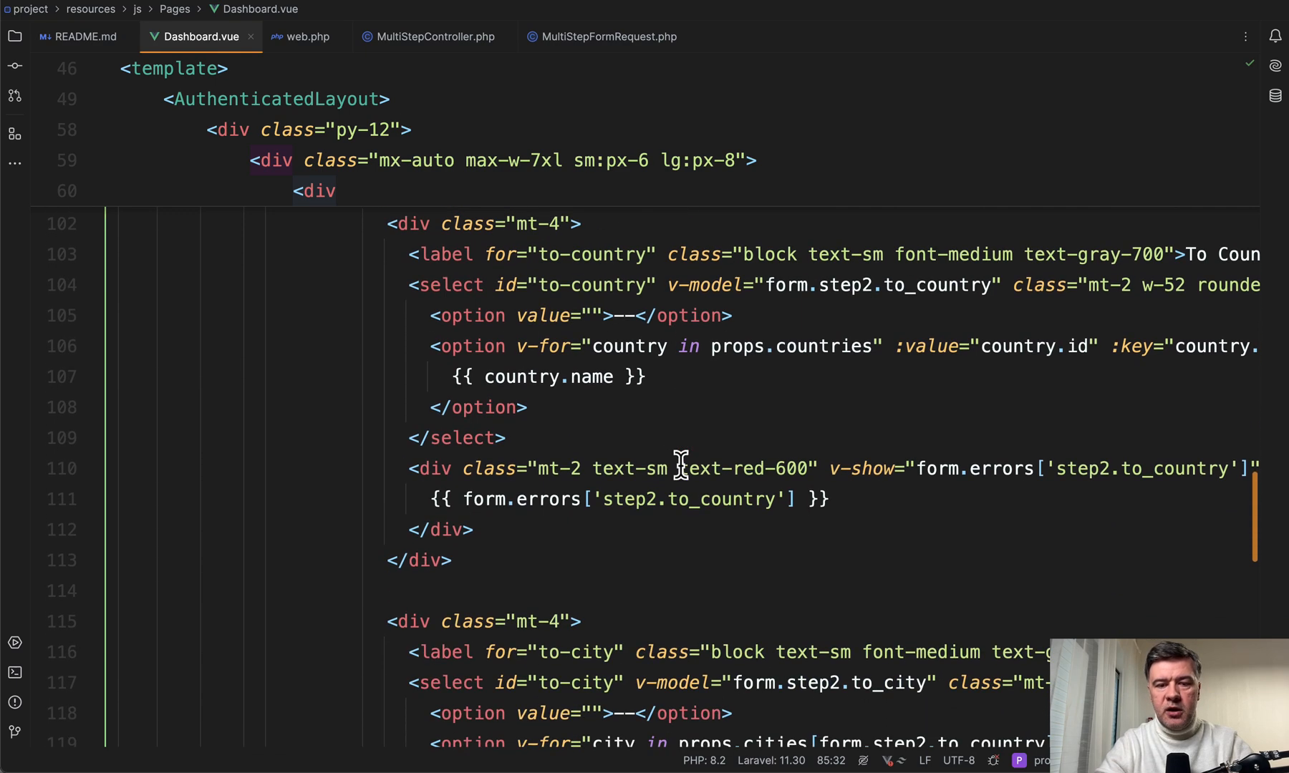
pyautogui.moveTo(552, 288)
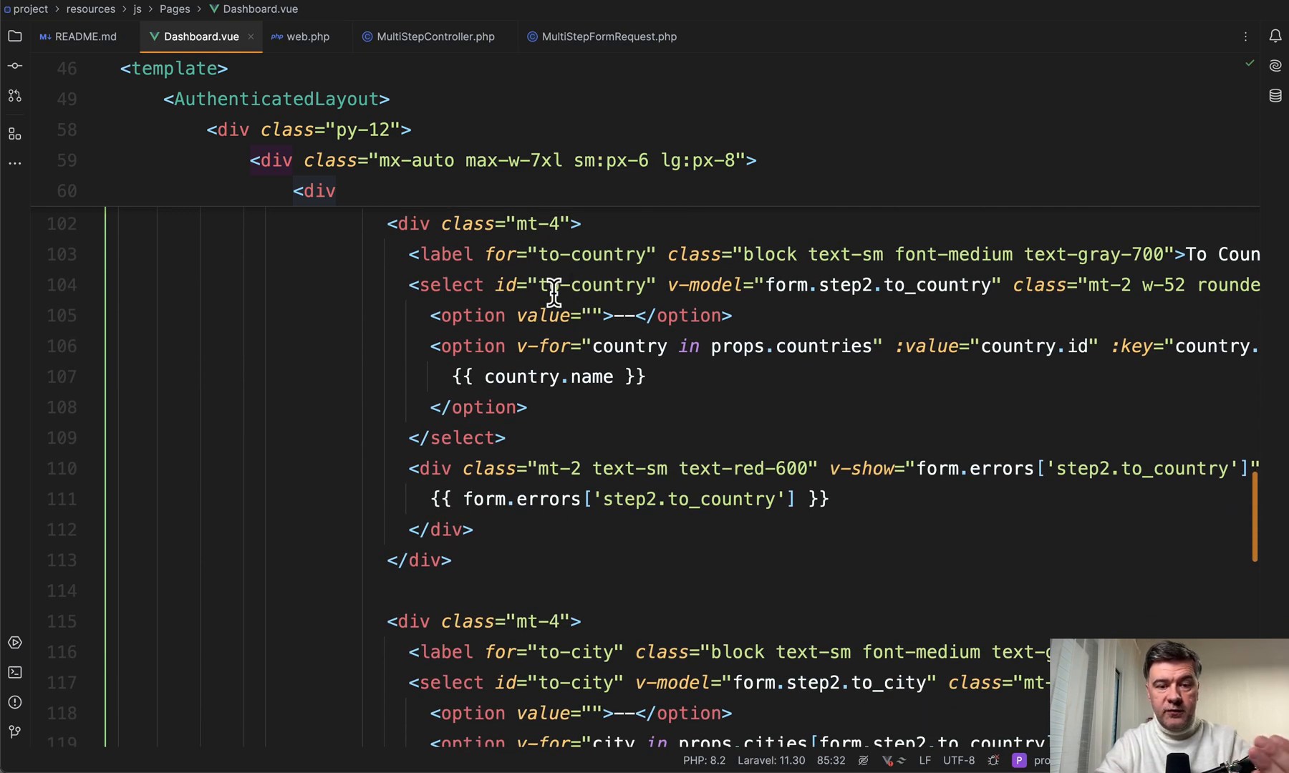
pyautogui.doubleClick(940, 285)
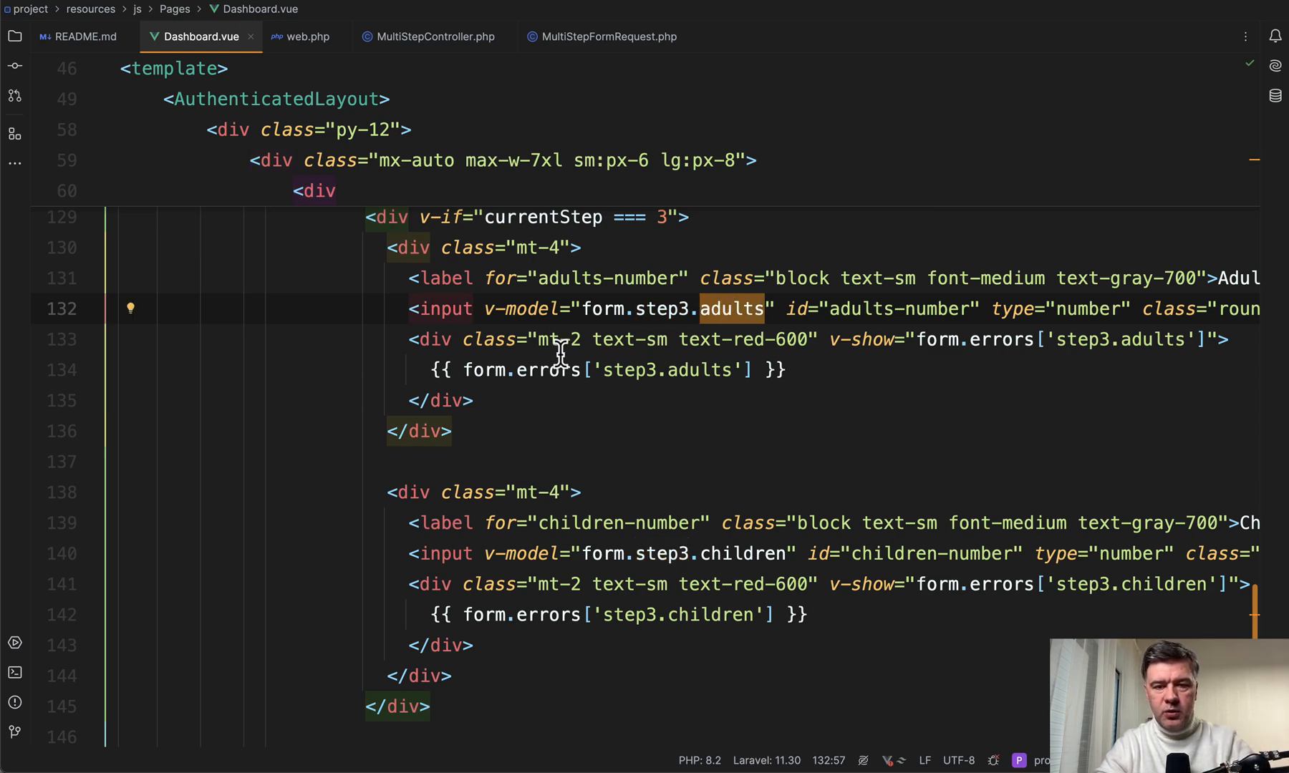
pyautogui.moveTo(678, 448)
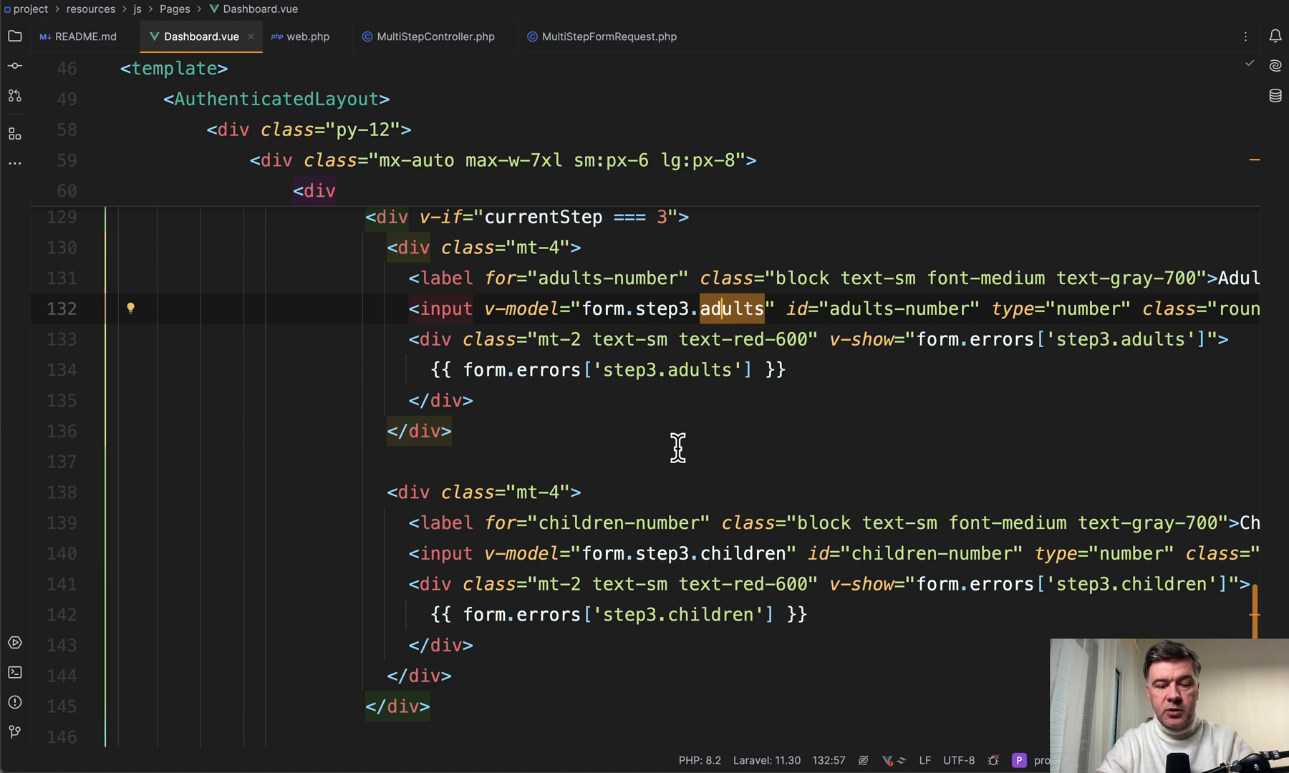
pyautogui.scroll(-3)
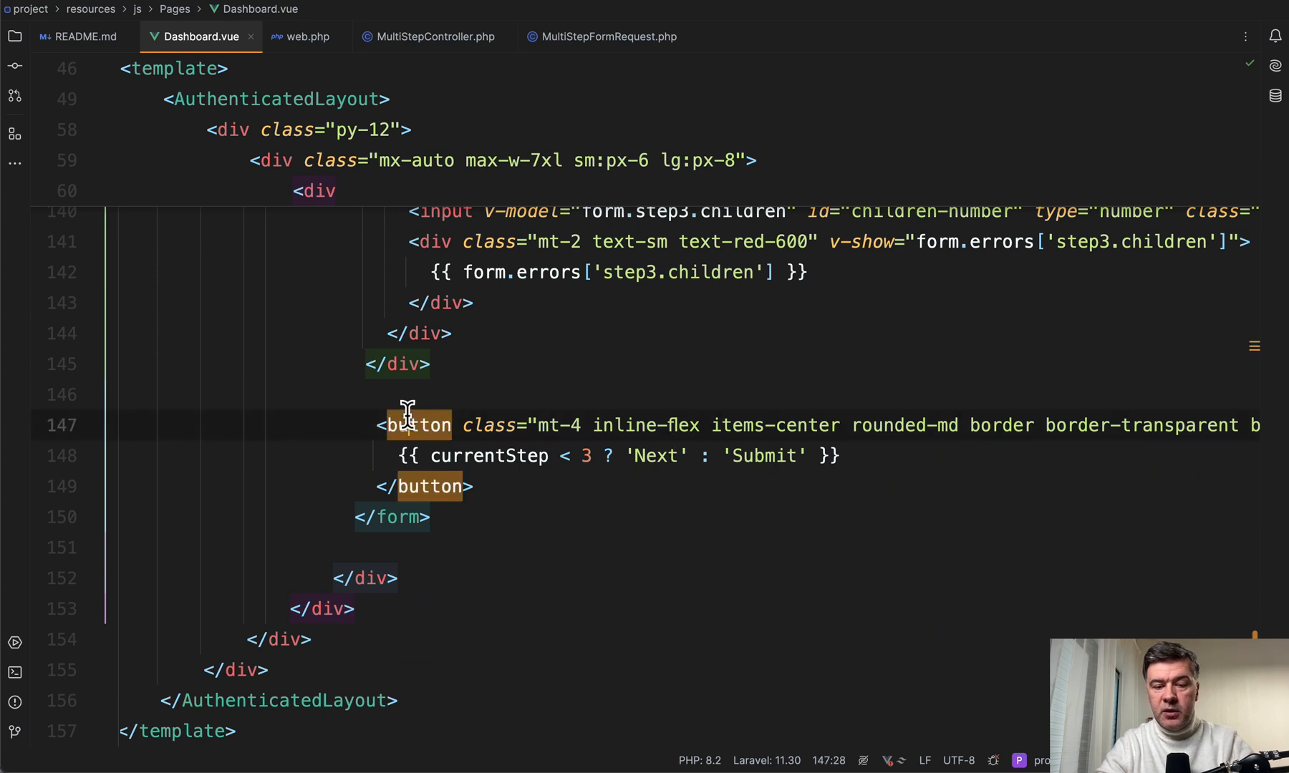
pyautogui.click(395, 578)
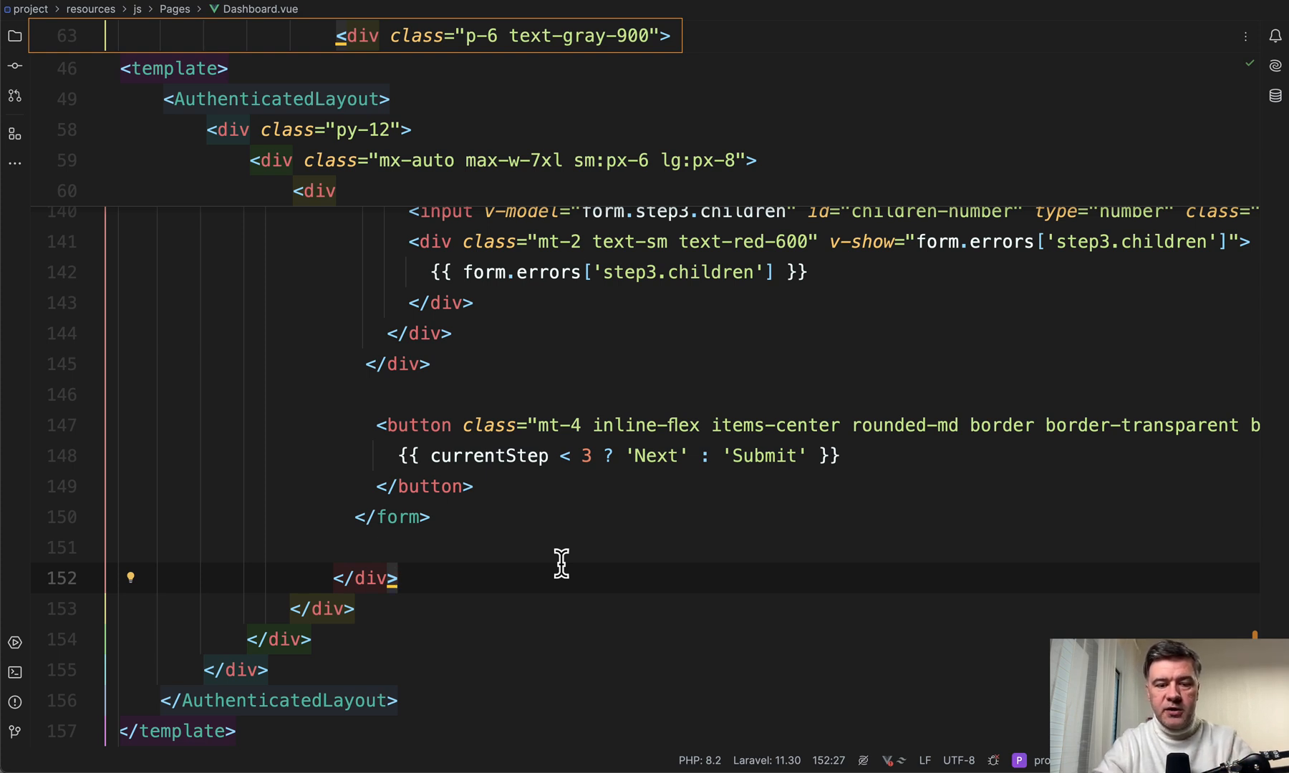
pyautogui.moveTo(494, 455)
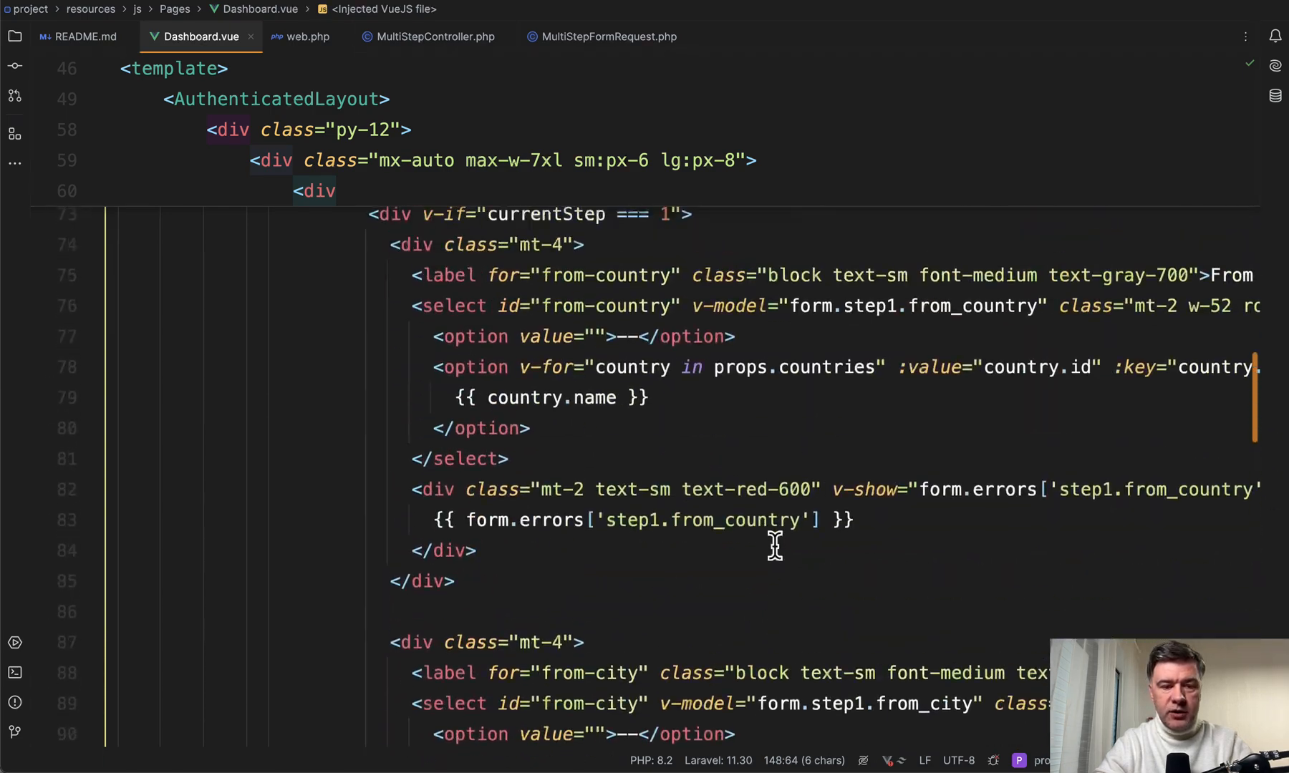
pyautogui.scroll(-3)
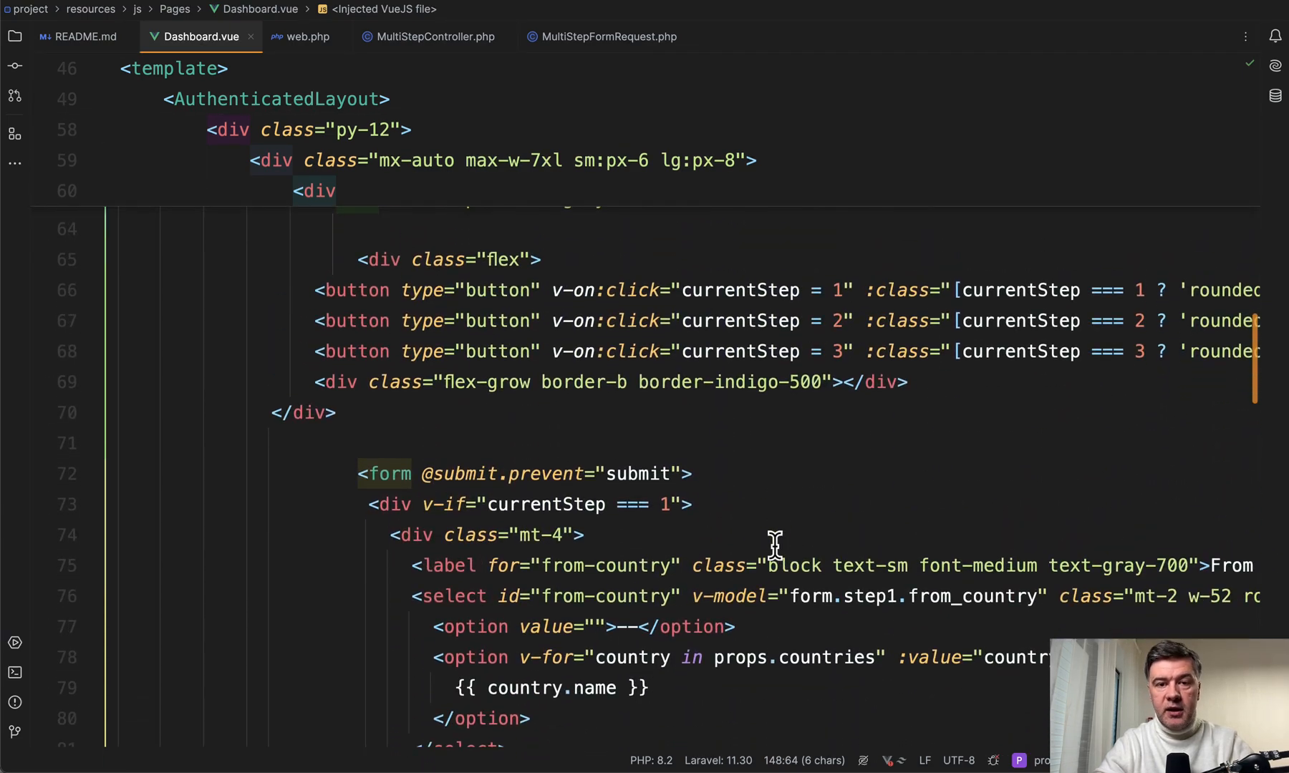
pyautogui.doubleClick(550, 473)
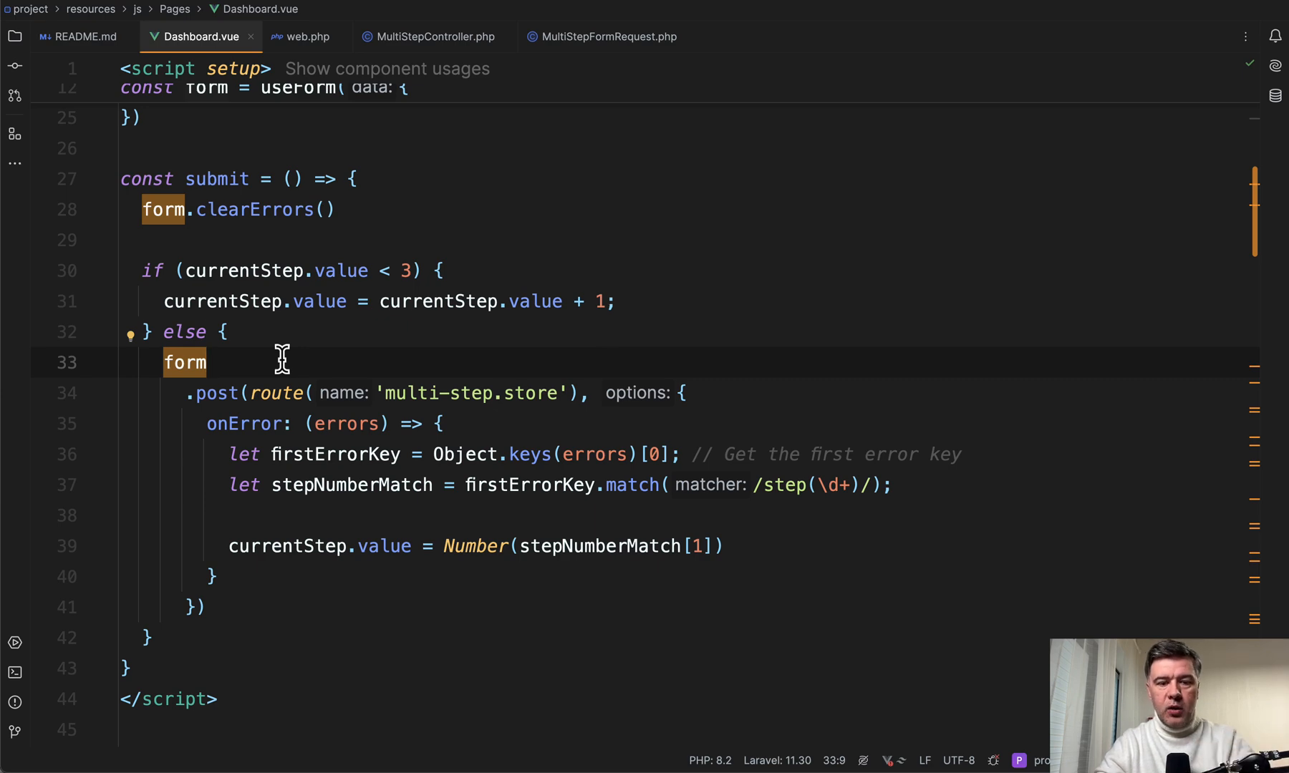
pyautogui.scroll(-3)
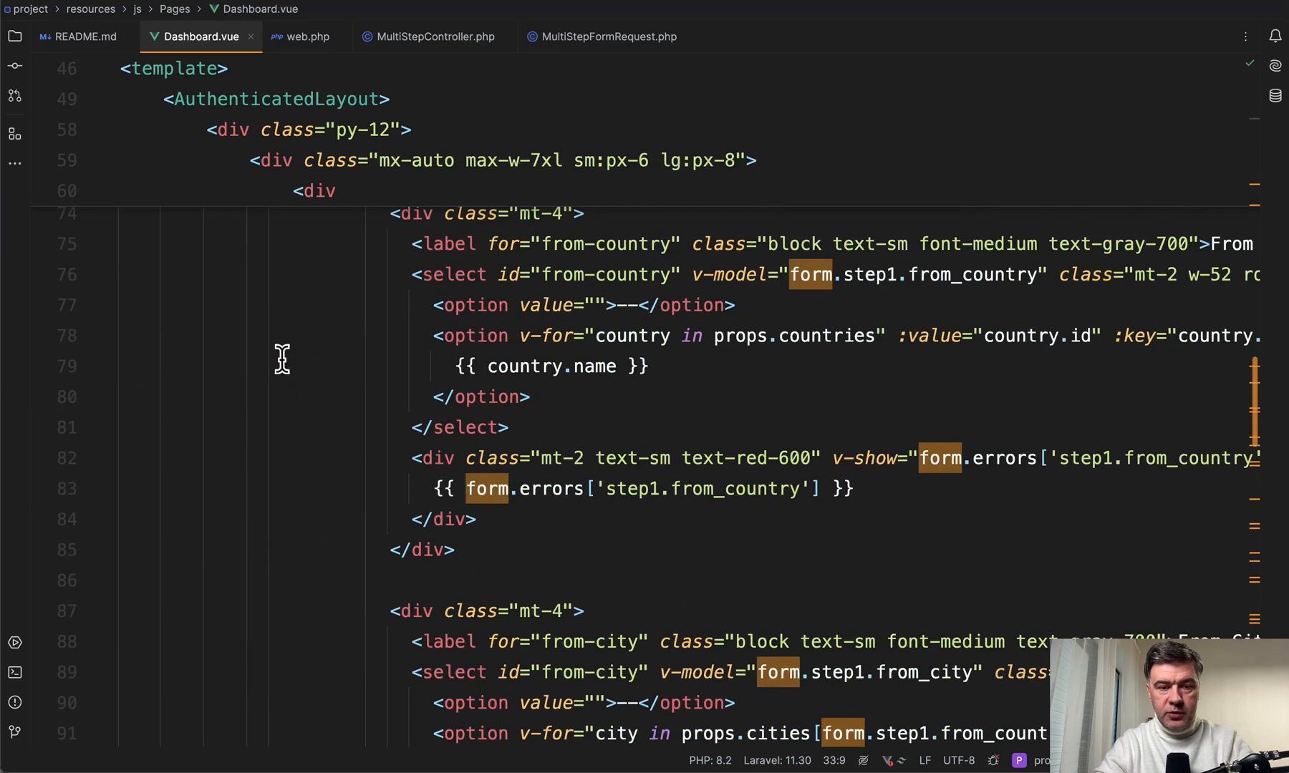
pyautogui.hscroll(3)
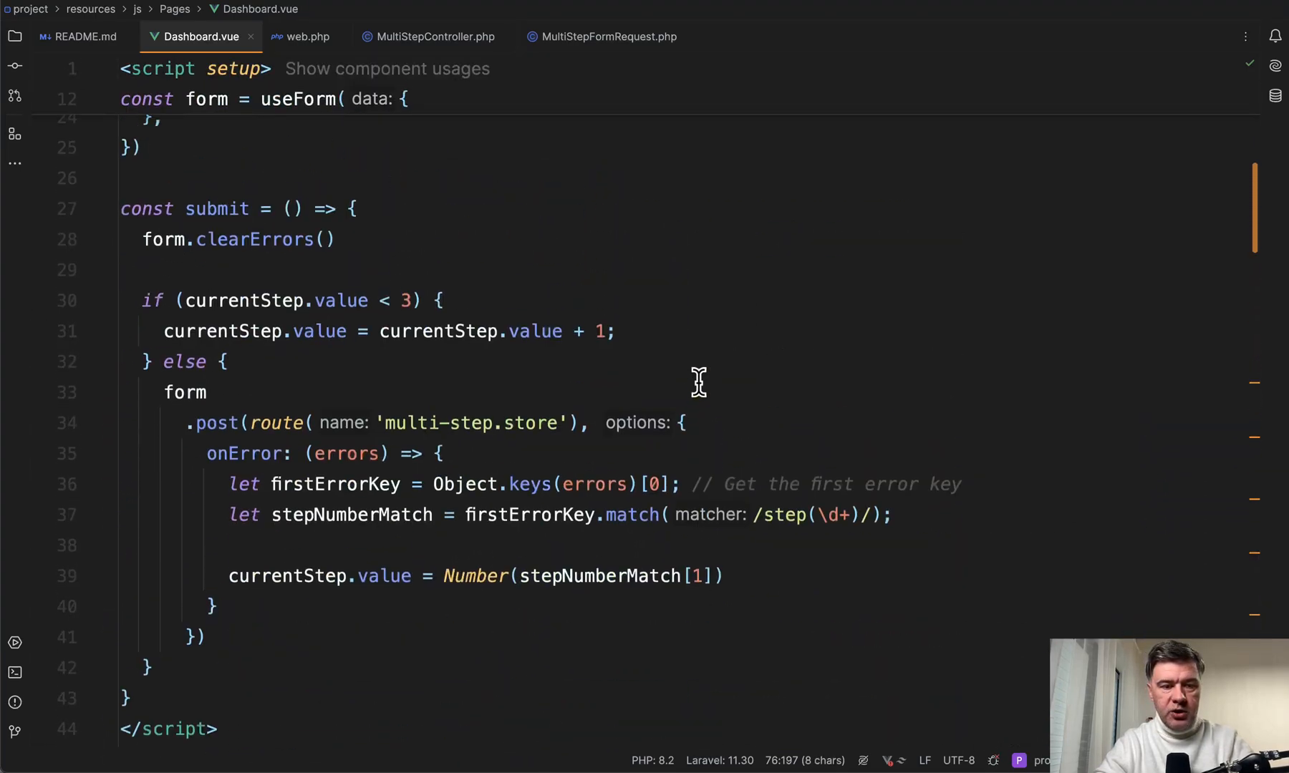
pyautogui.scroll(-3)
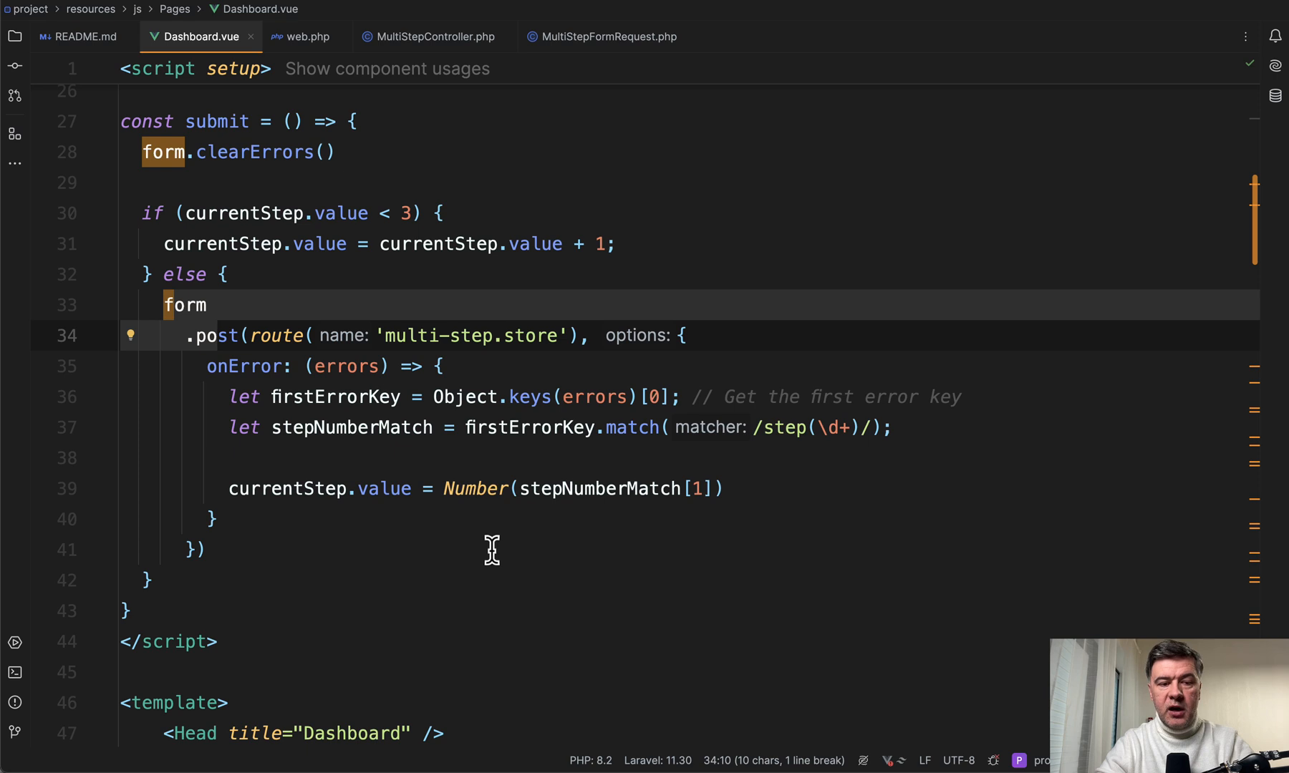
pyautogui.moveTo(207, 362)
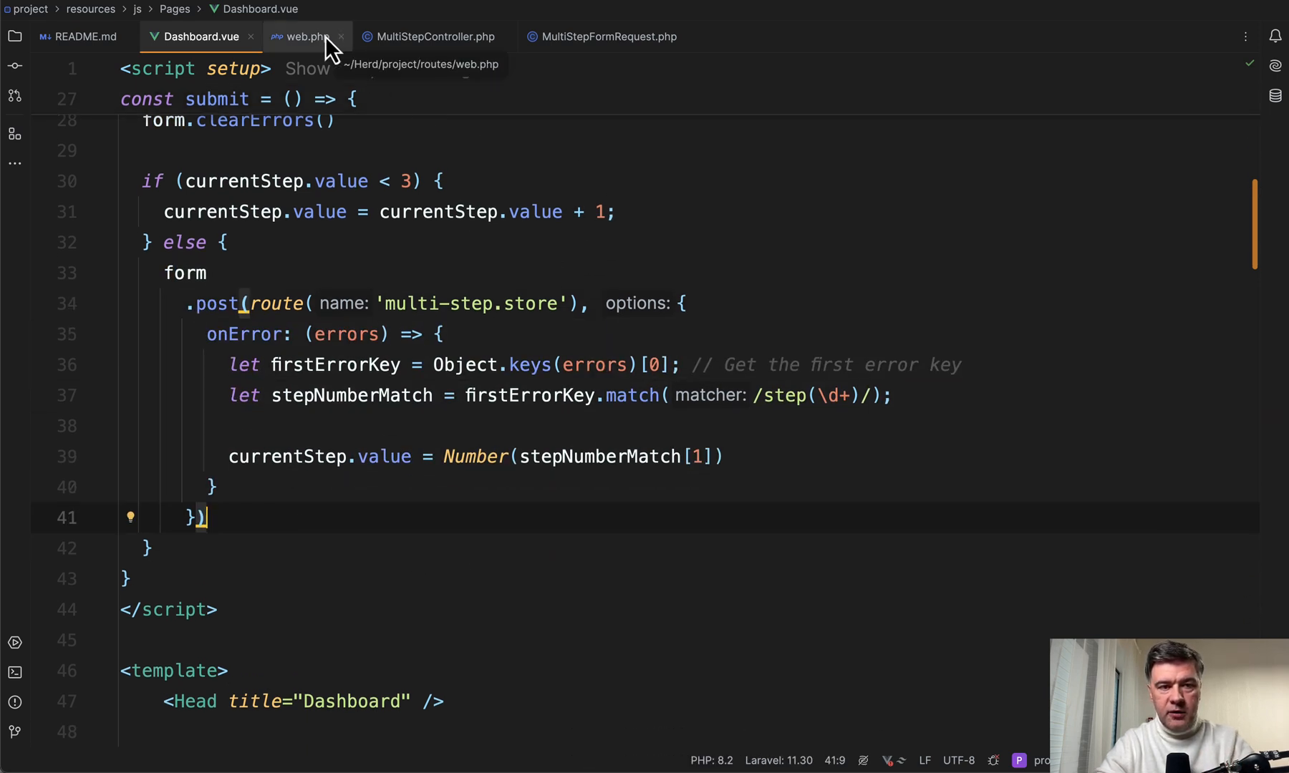
# Step: Review web.php and MultiStepFormRequest rules, returning to MultiStepController's price calculation
pyautogui.click(306, 36)
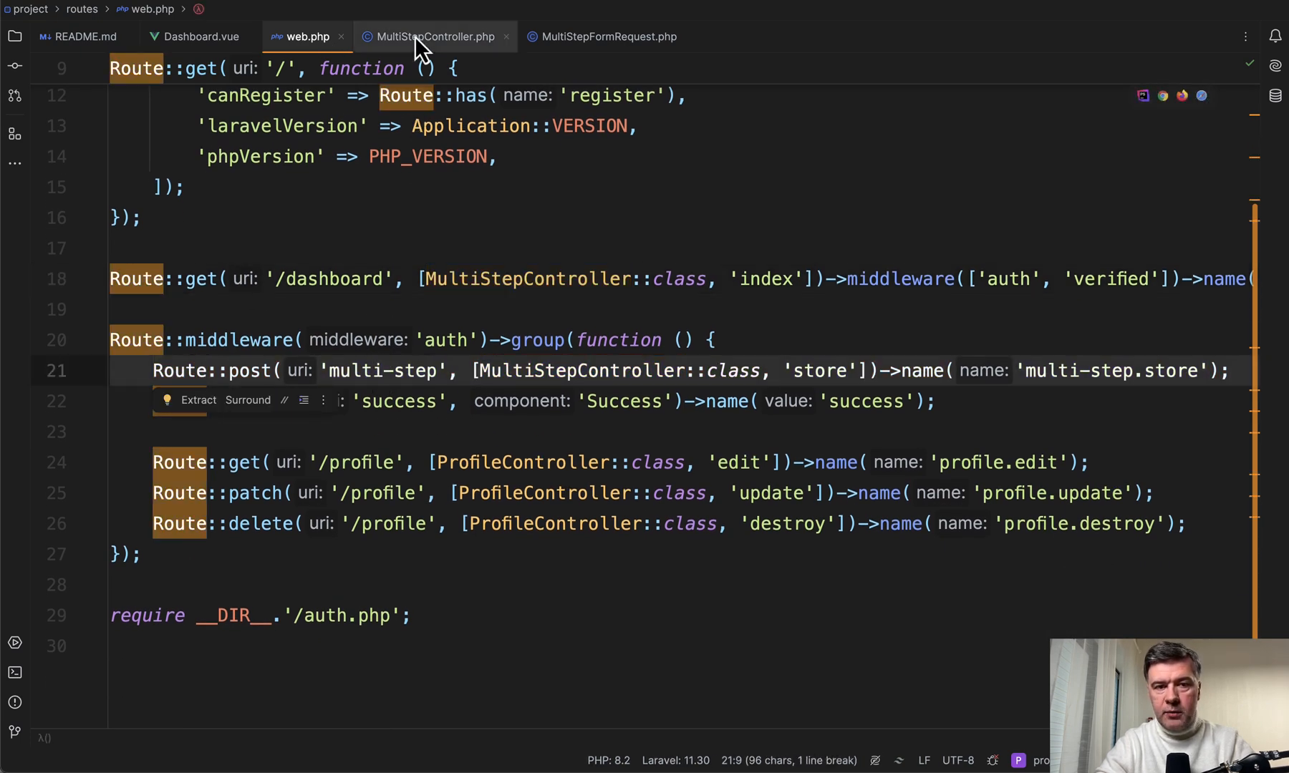
pyautogui.click(433, 36)
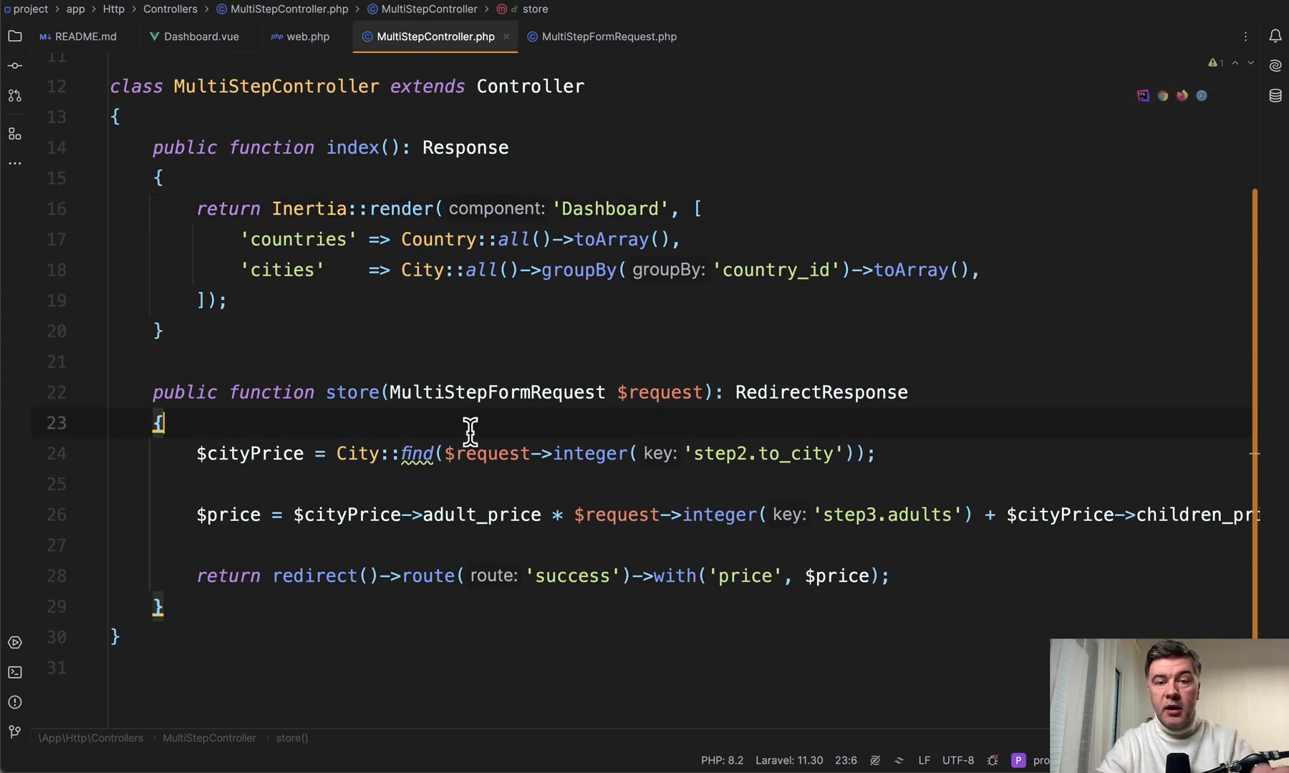
pyautogui.click(607, 36)
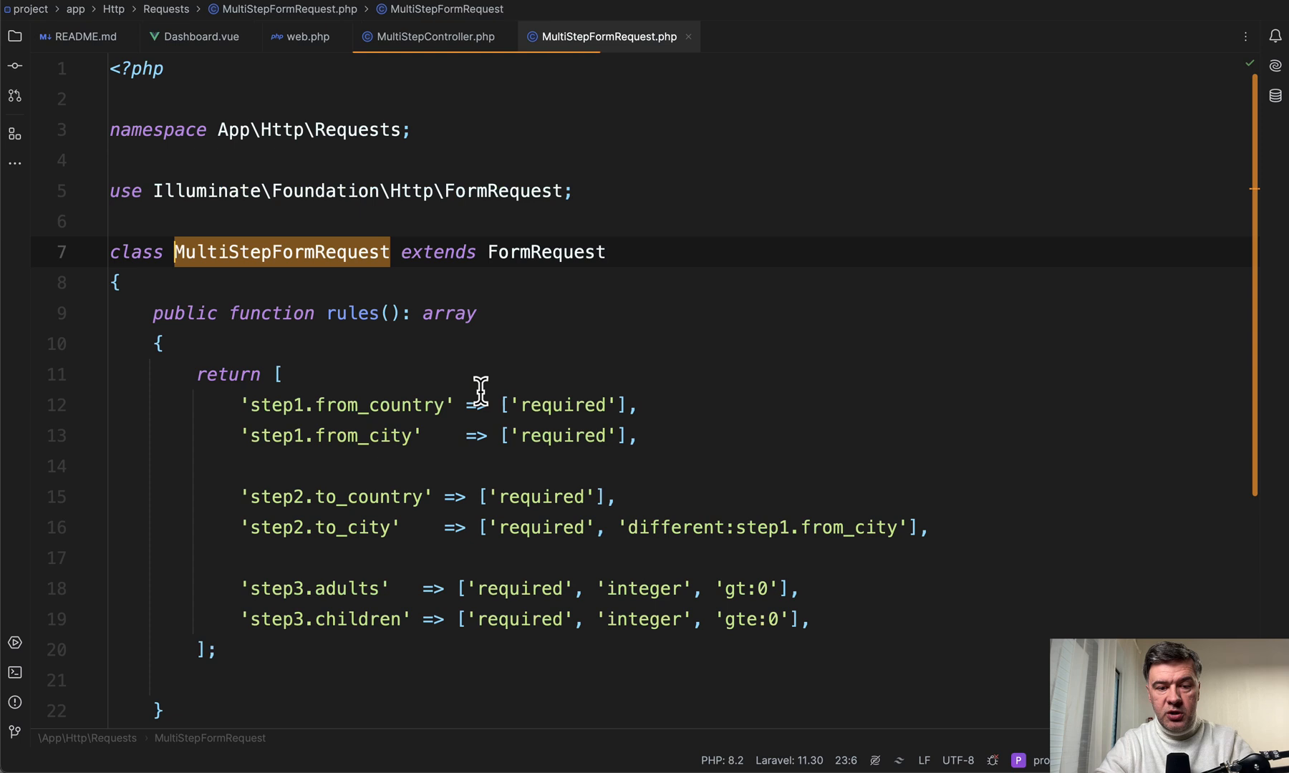
pyautogui.scroll(-3)
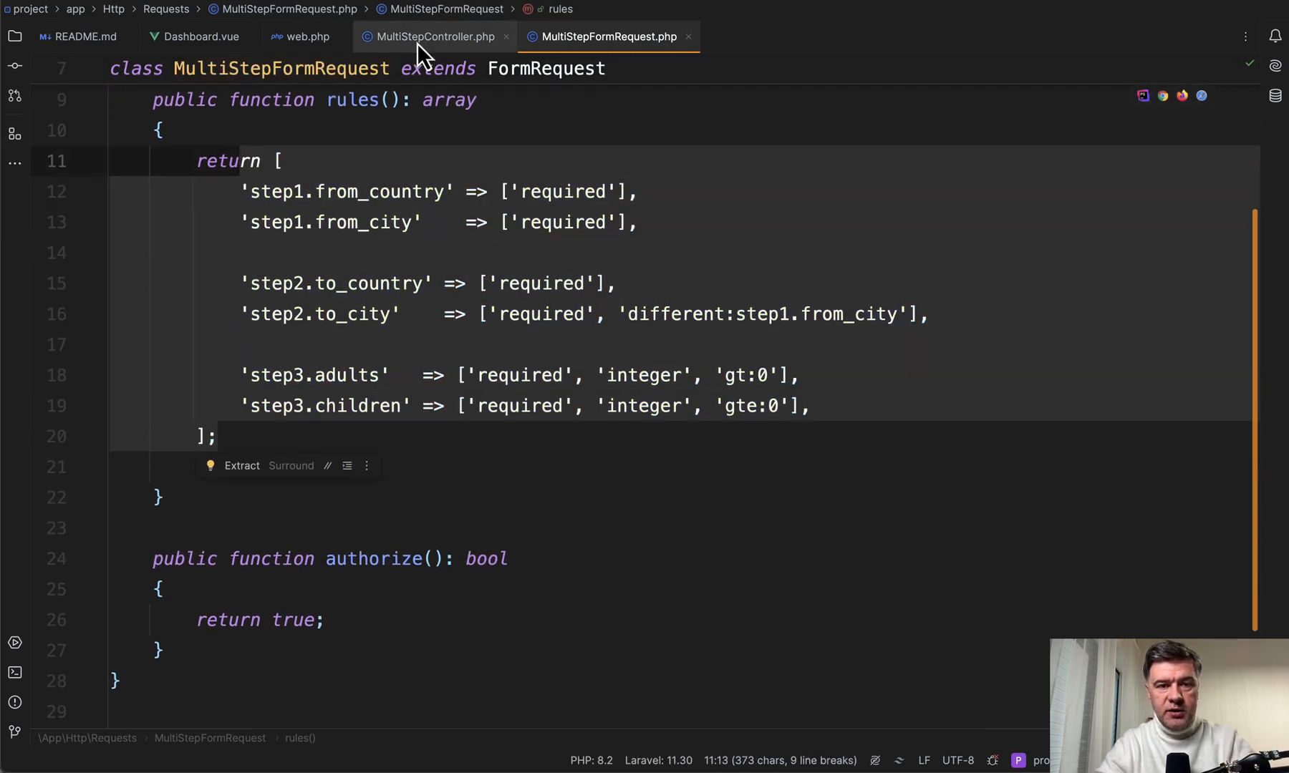
pyautogui.click(428, 35)
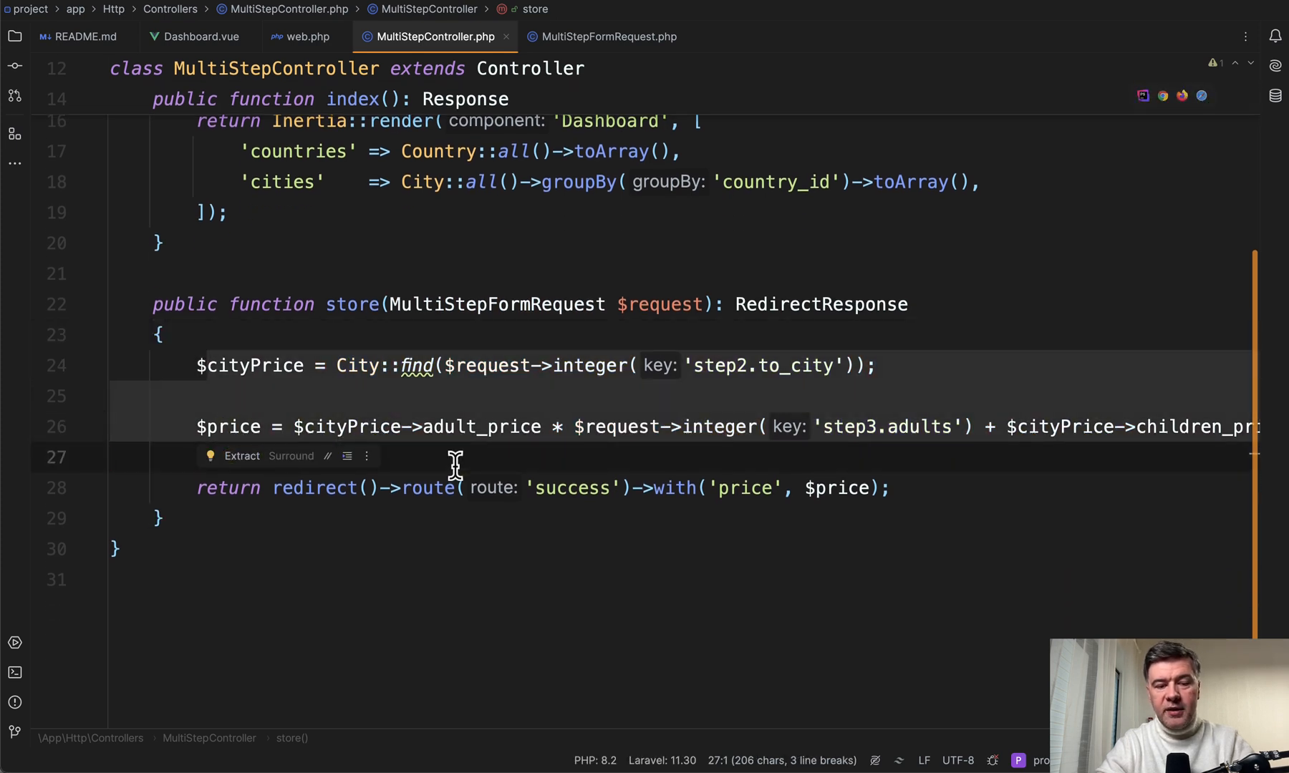
pyautogui.click(457, 457)
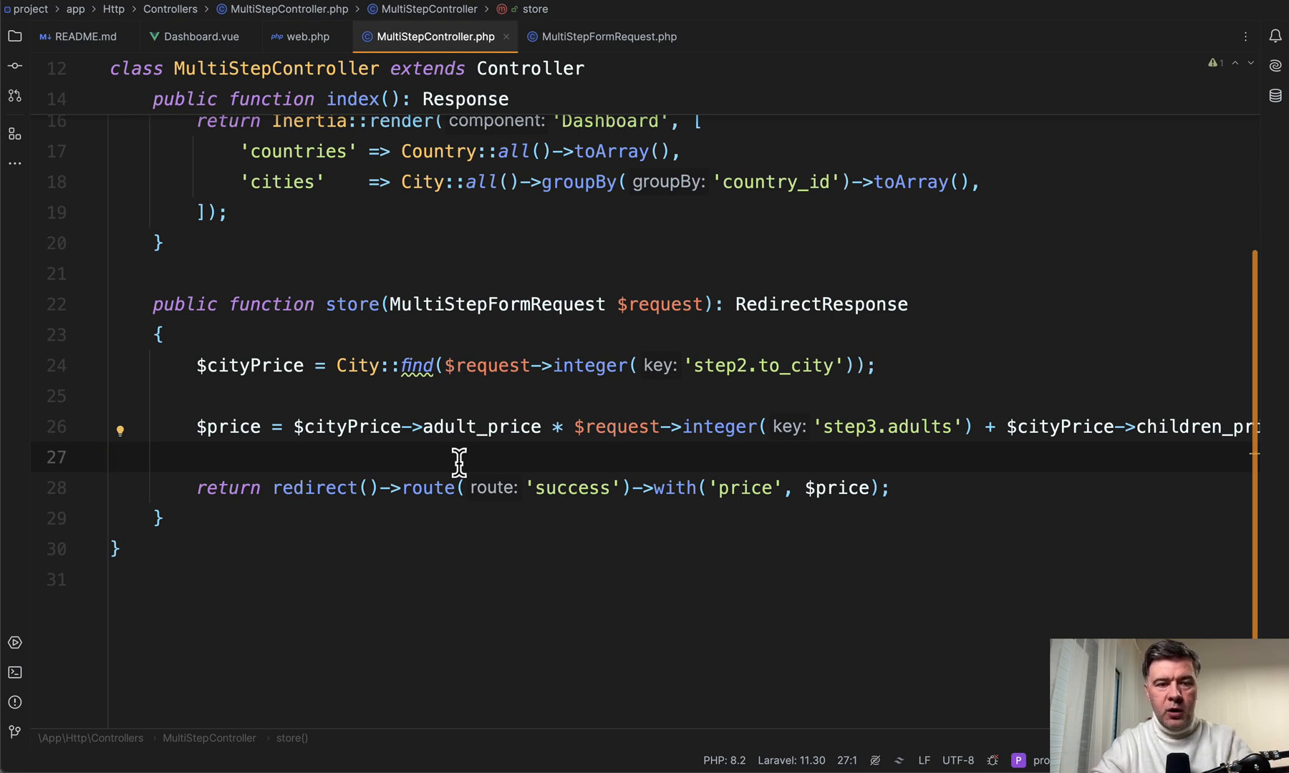
pyautogui.moveTo(307, 406)
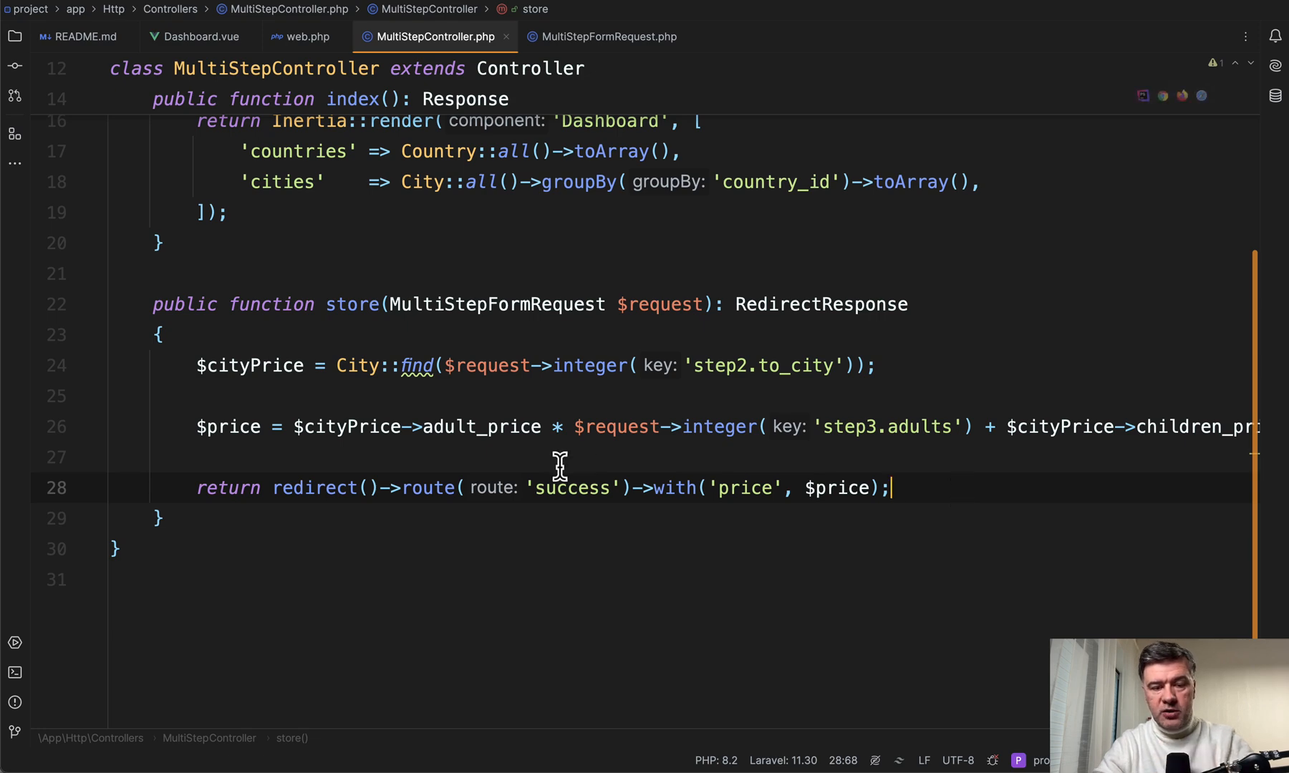
pyautogui.click(111, 457)
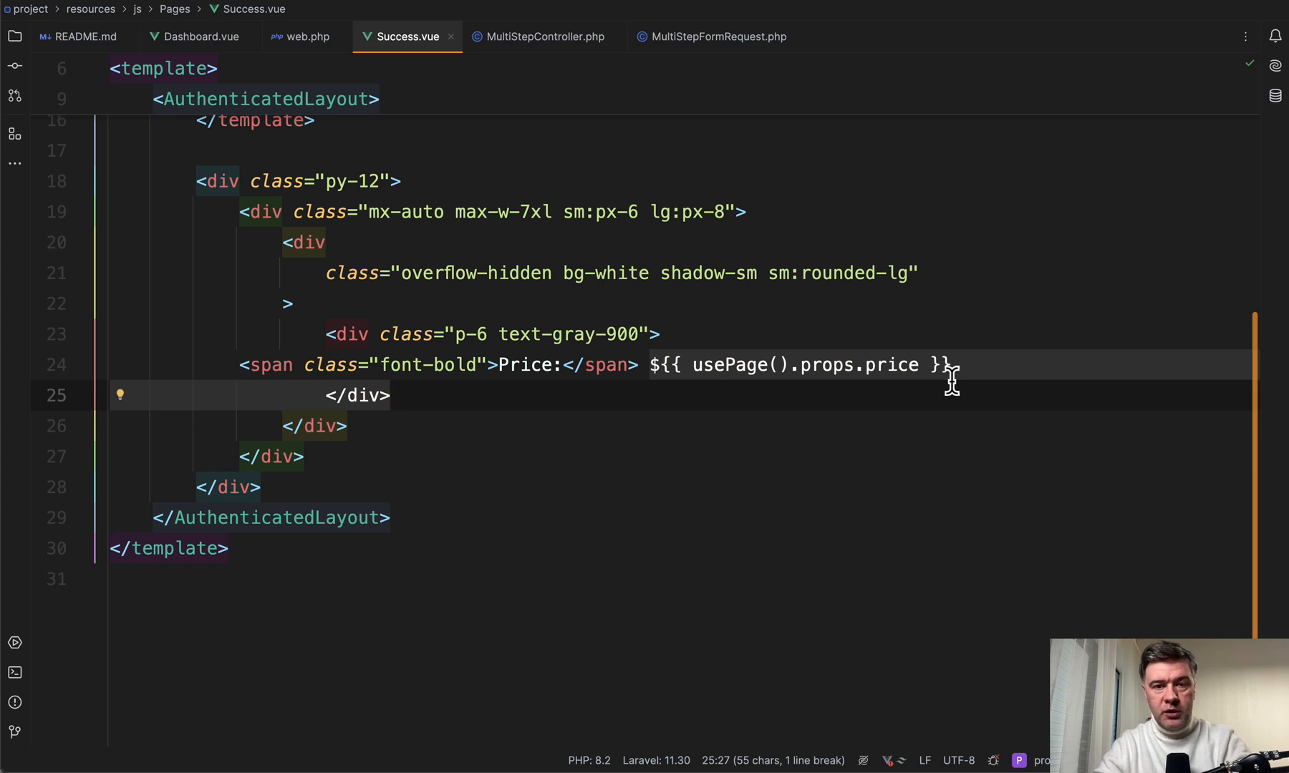
# Step: Check Success.vue's price line, the controller's redirect price variable, and the success route
pyautogui.click(538, 36)
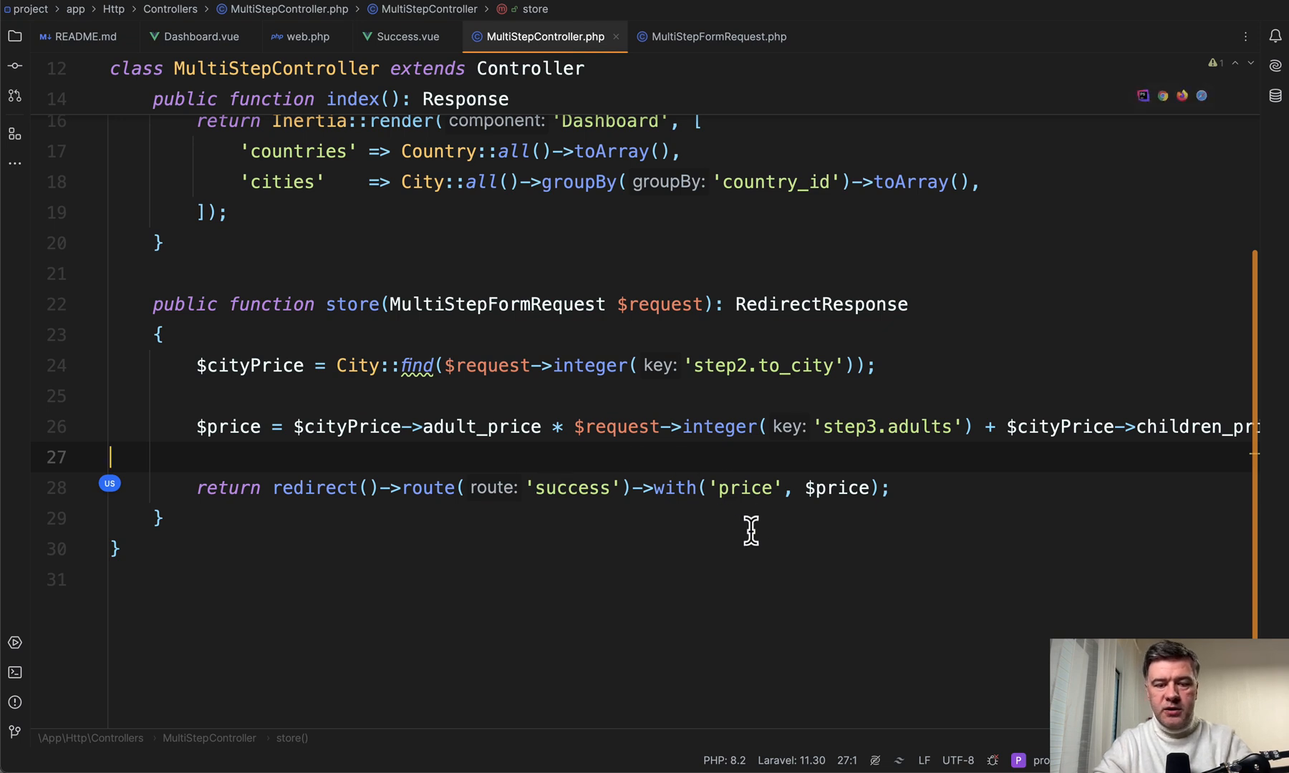
pyautogui.moveTo(672, 542)
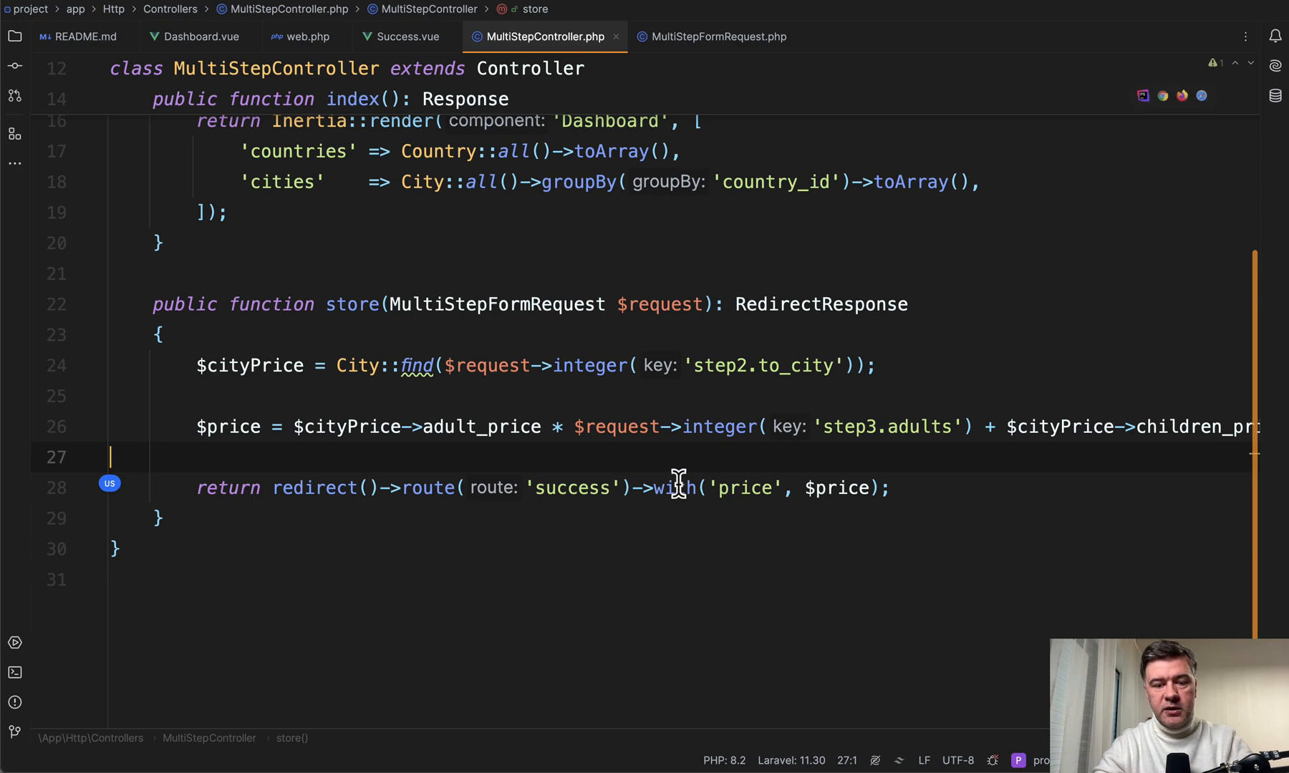
pyautogui.moveTo(676, 488)
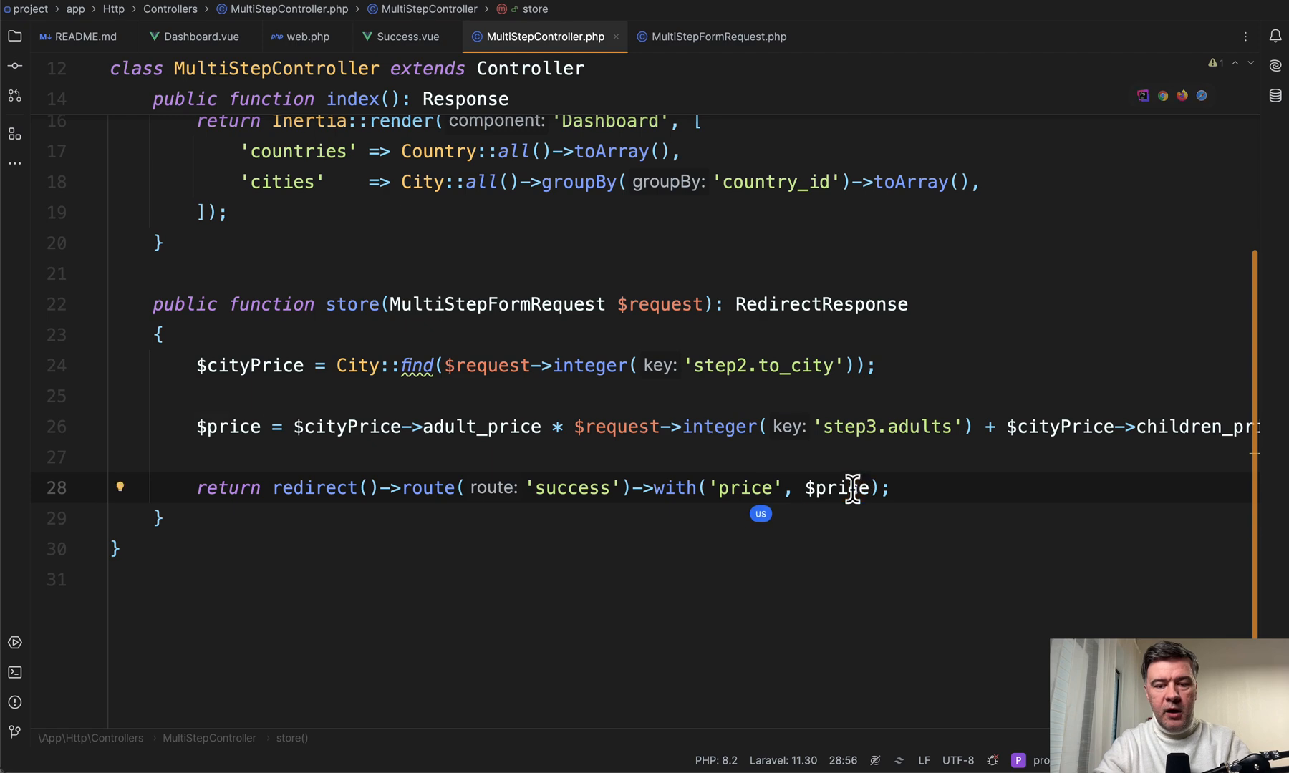
pyautogui.doubleClick(838, 488)
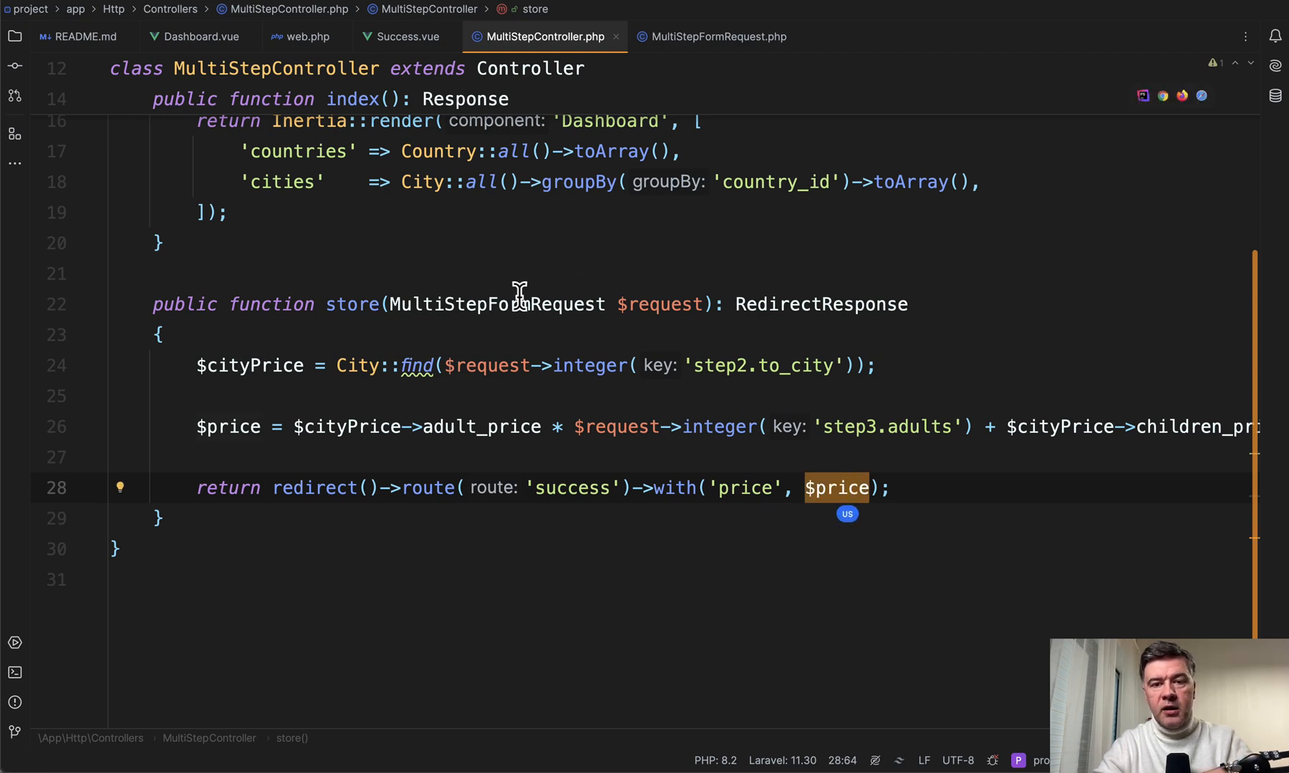
pyautogui.click(306, 35)
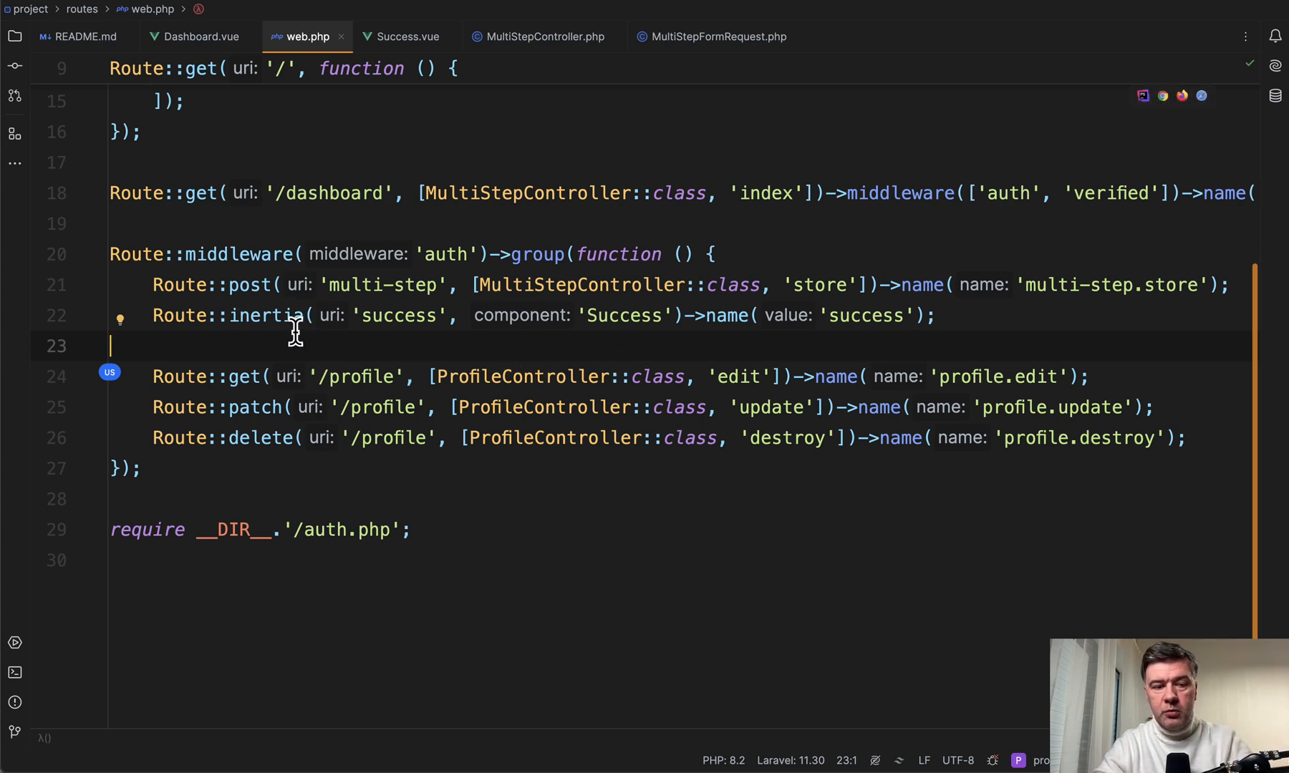
pyautogui.click(401, 35)
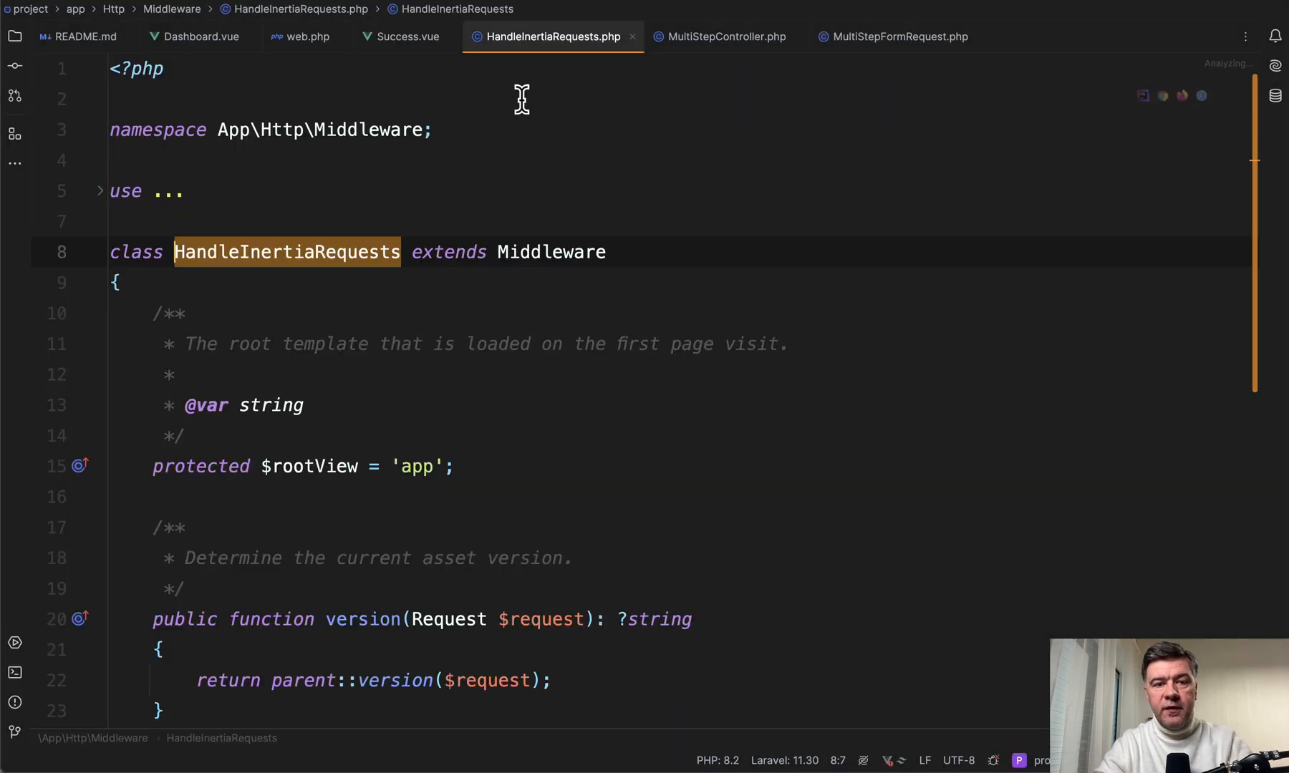
# Step: Scroll to share() in HandleInertiaRequests to inspect the session-shared price prop
pyautogui.scroll(-3)
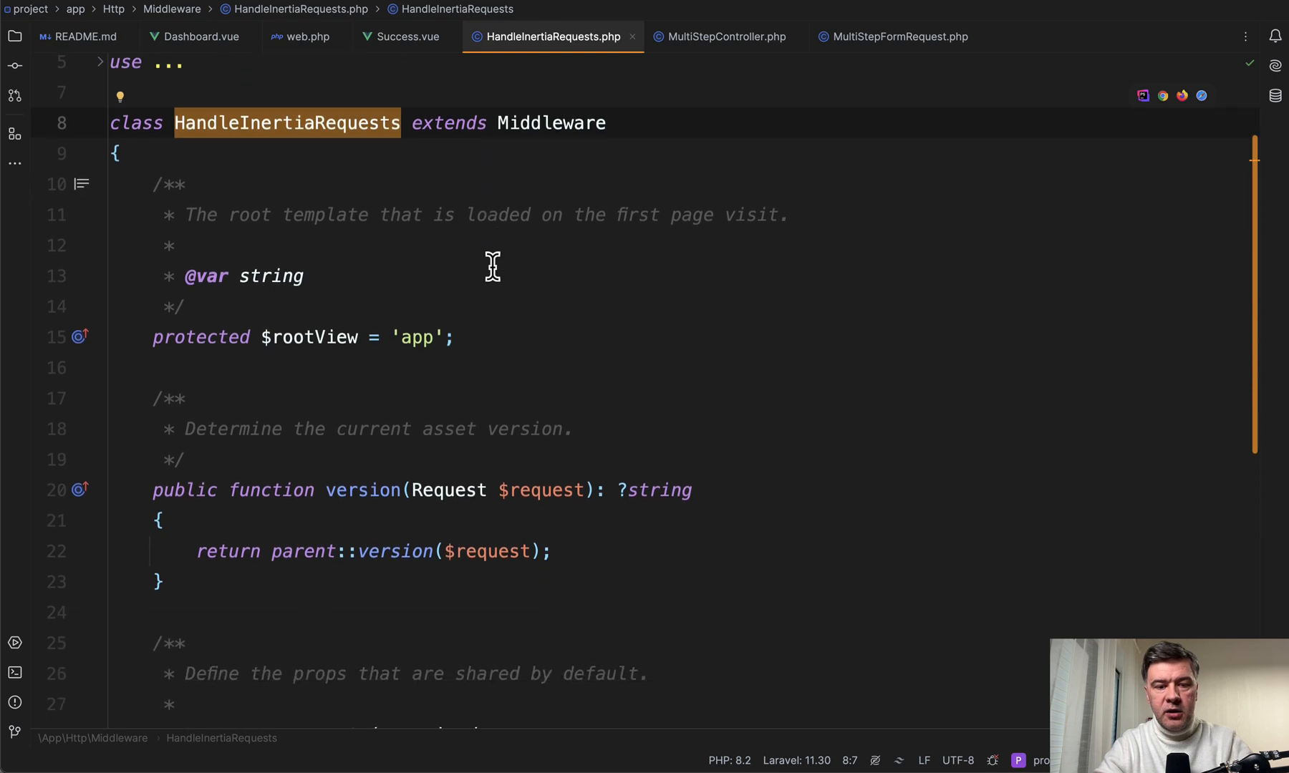
pyautogui.scroll(-3)
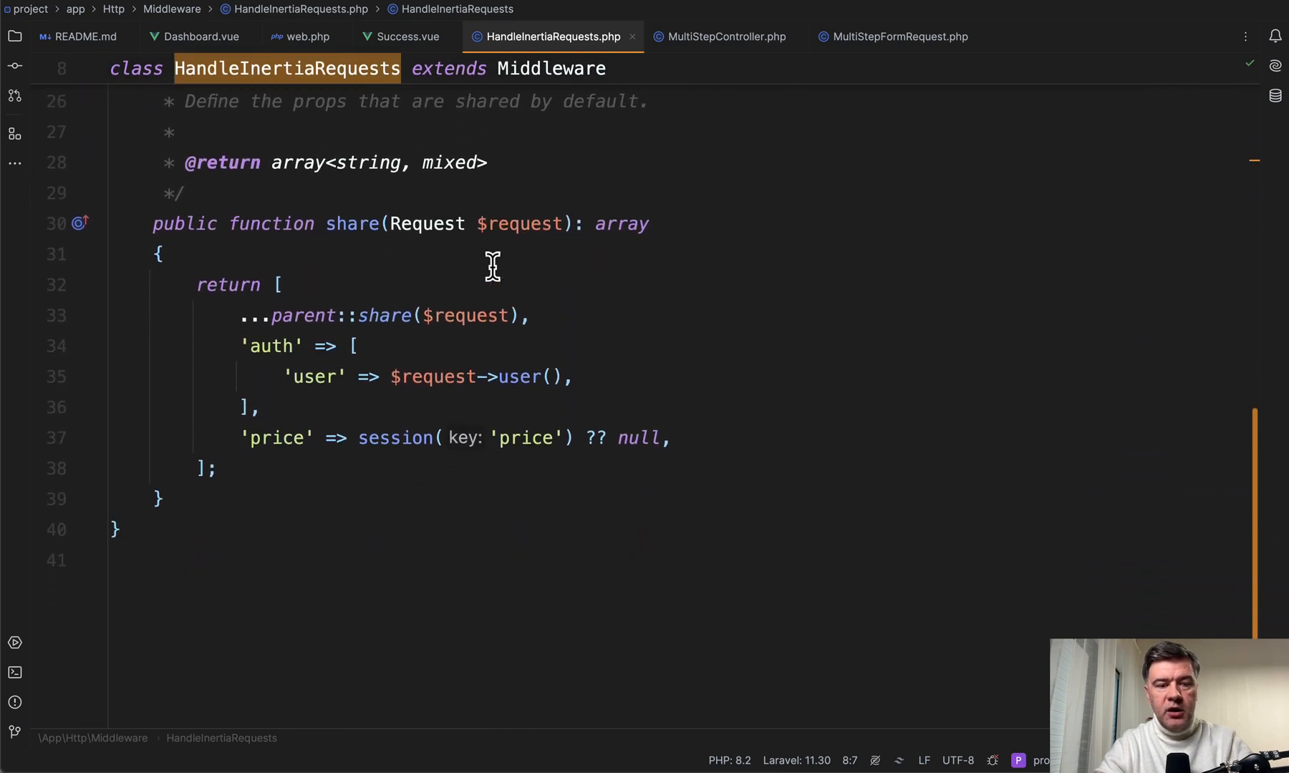
pyautogui.click(256, 345)
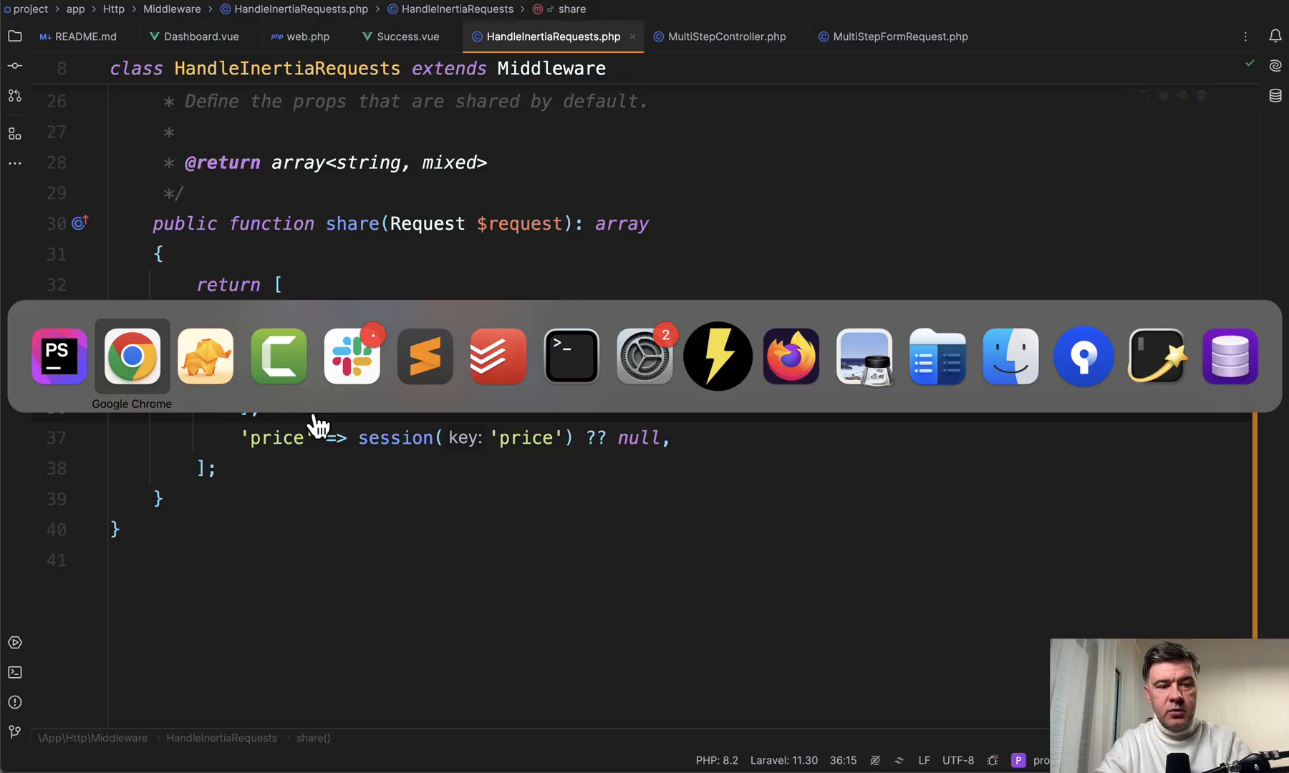
pyautogui.click(131, 356)
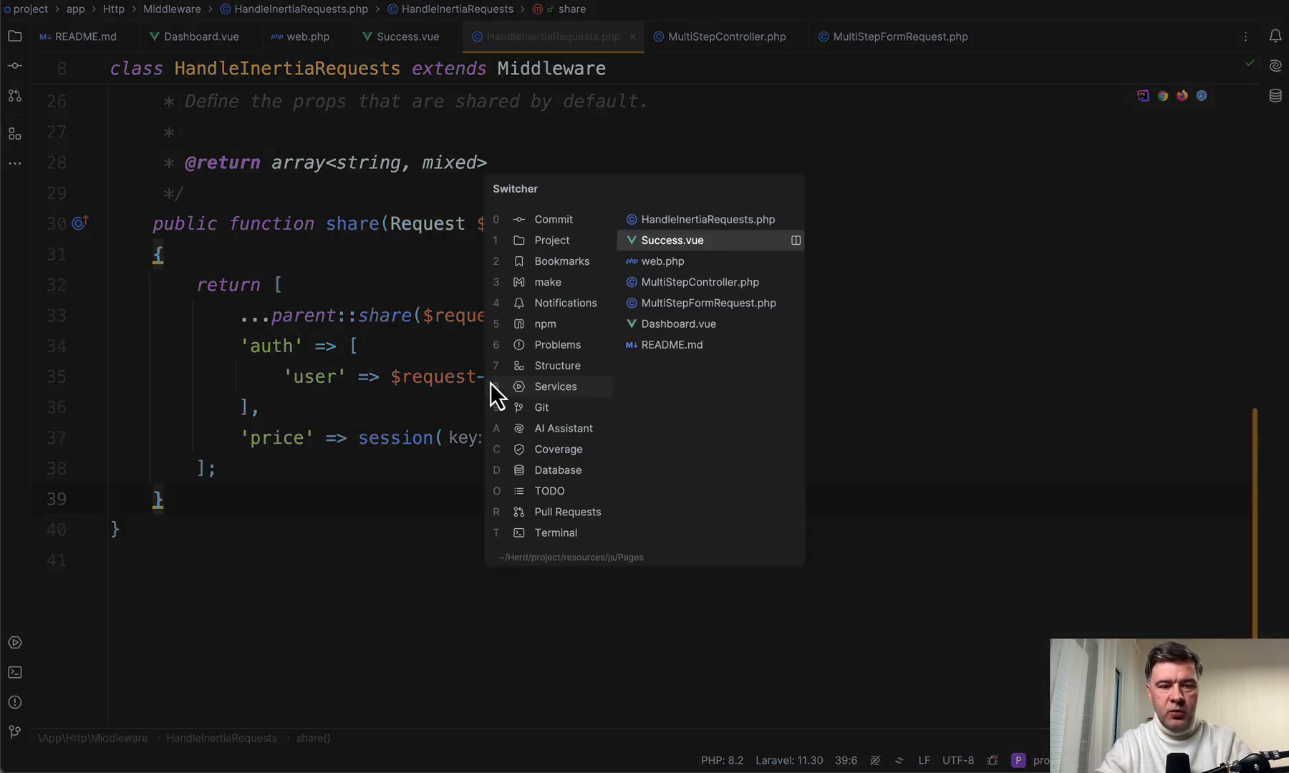
# Step: Revisit Success.vue's props price expression and the controller, then return to Dashboard.vue
pyautogui.click(672, 239)
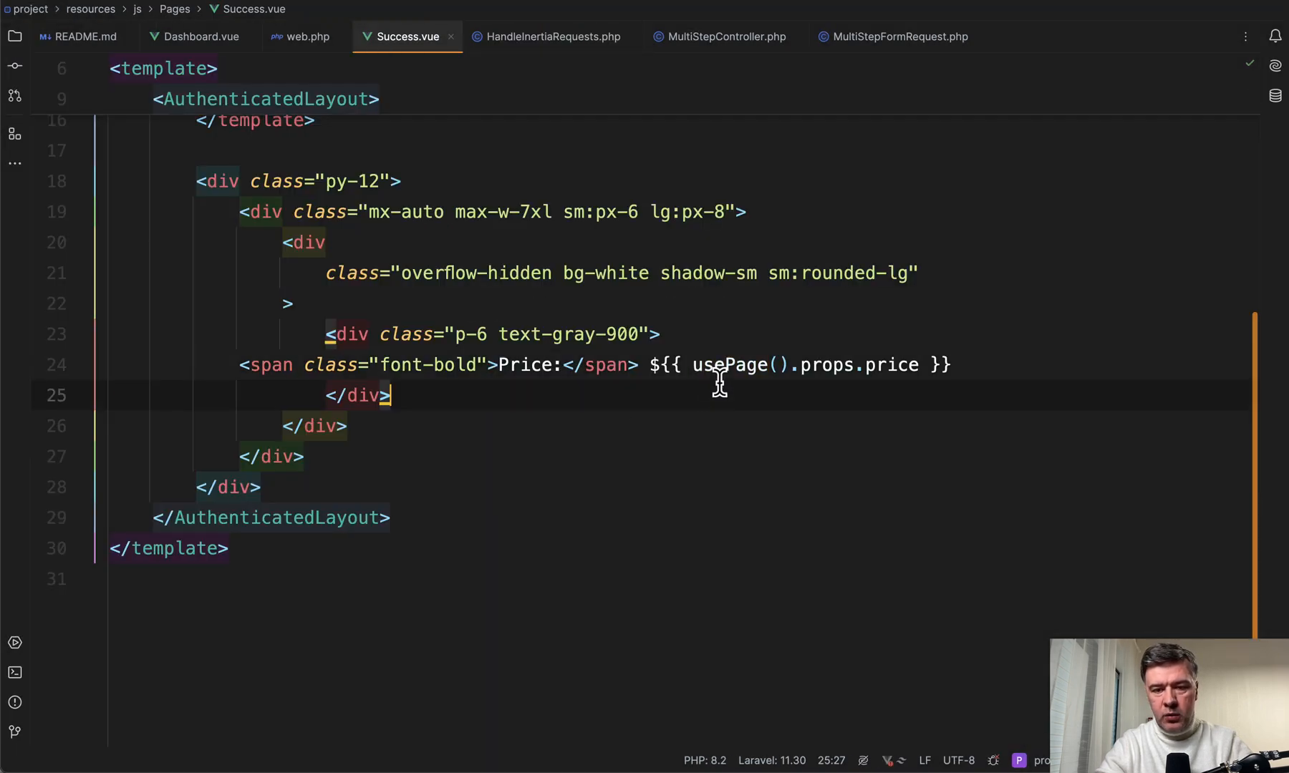
pyautogui.doubleClick(826, 365)
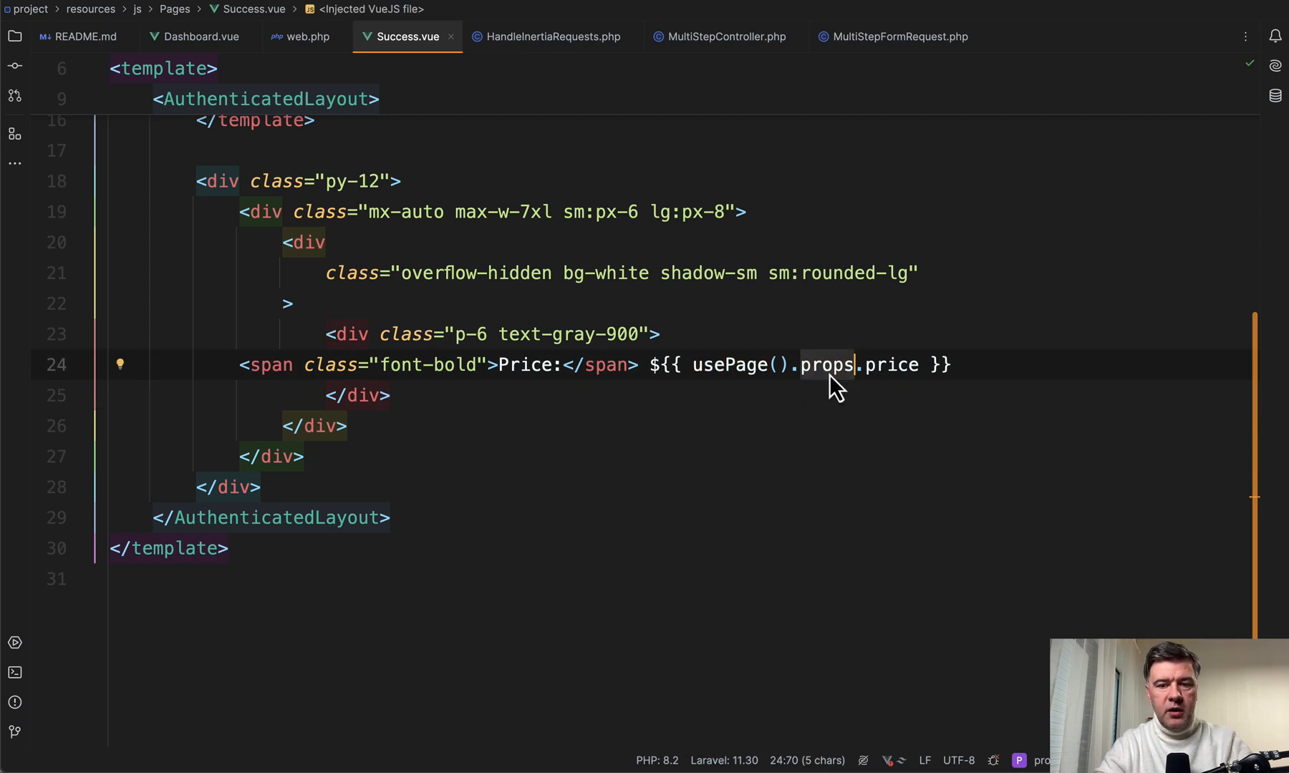
pyautogui.moveTo(805, 419)
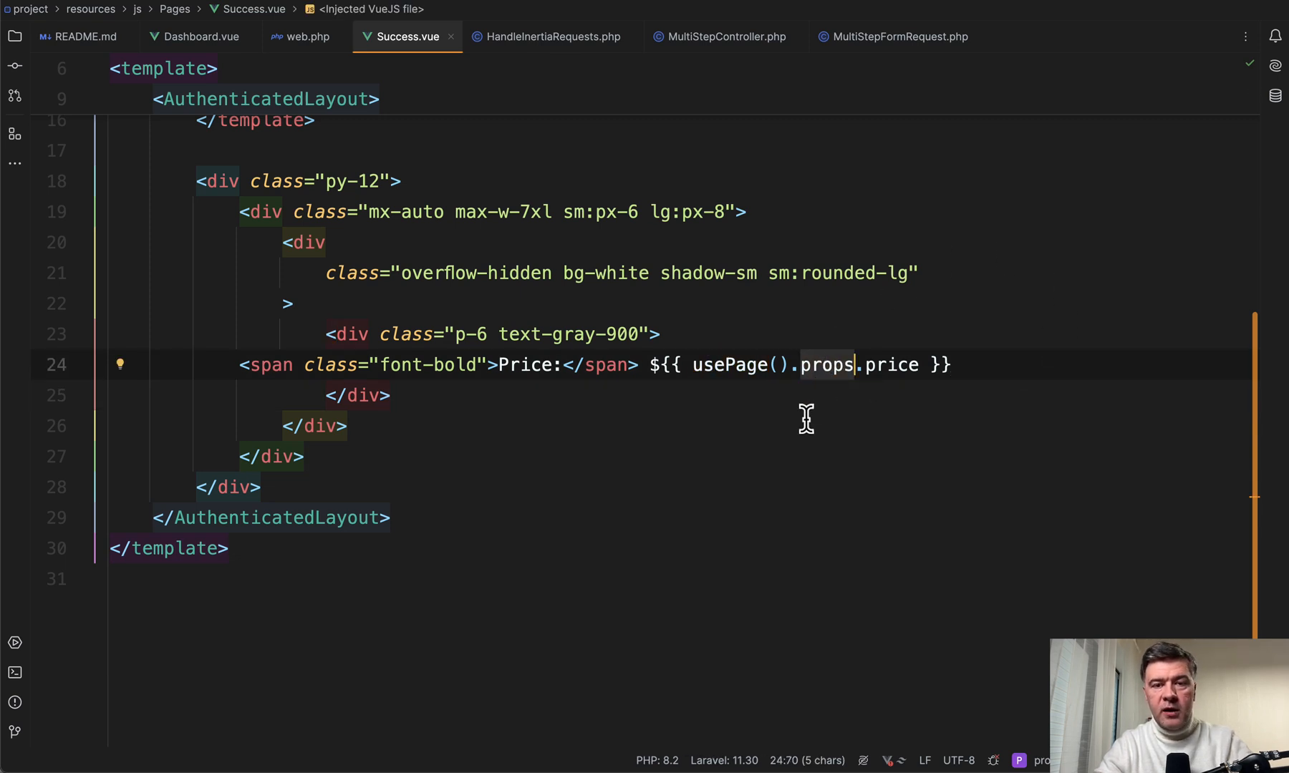
pyautogui.click(723, 36)
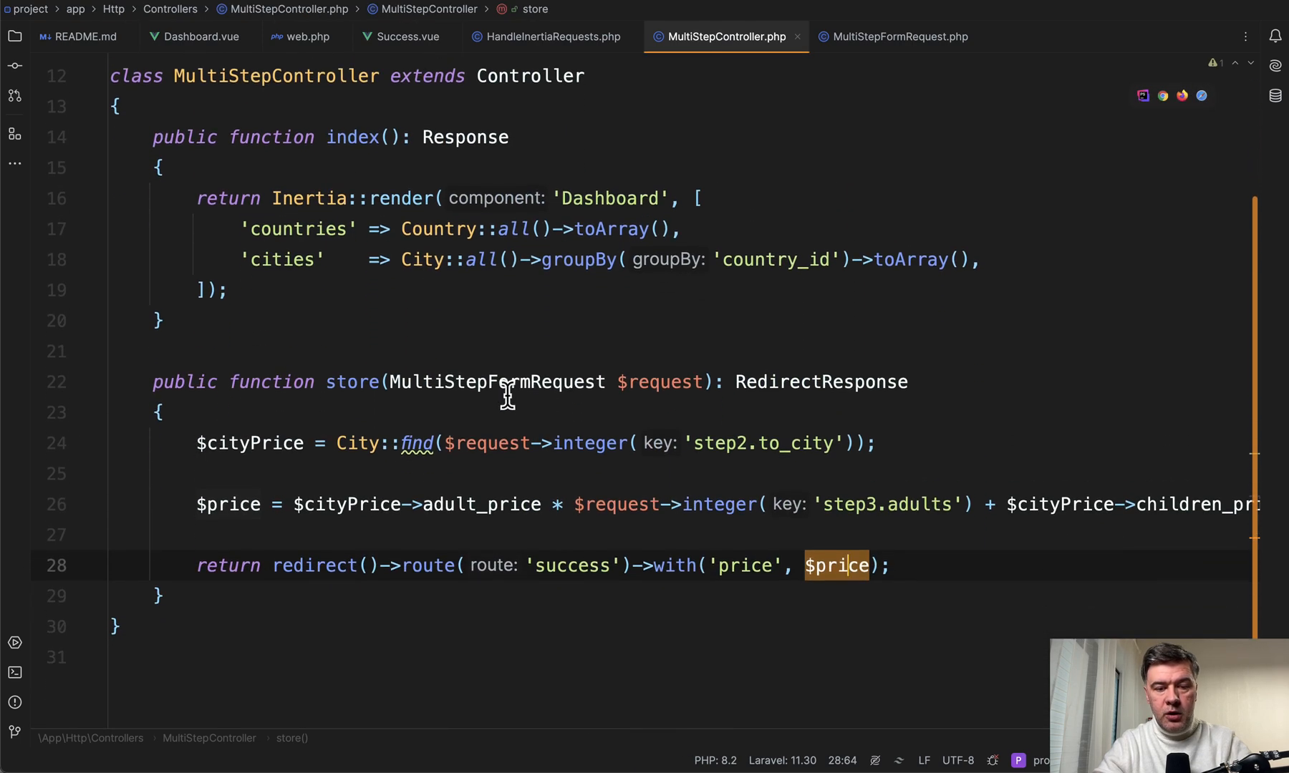
pyautogui.click(895, 36)
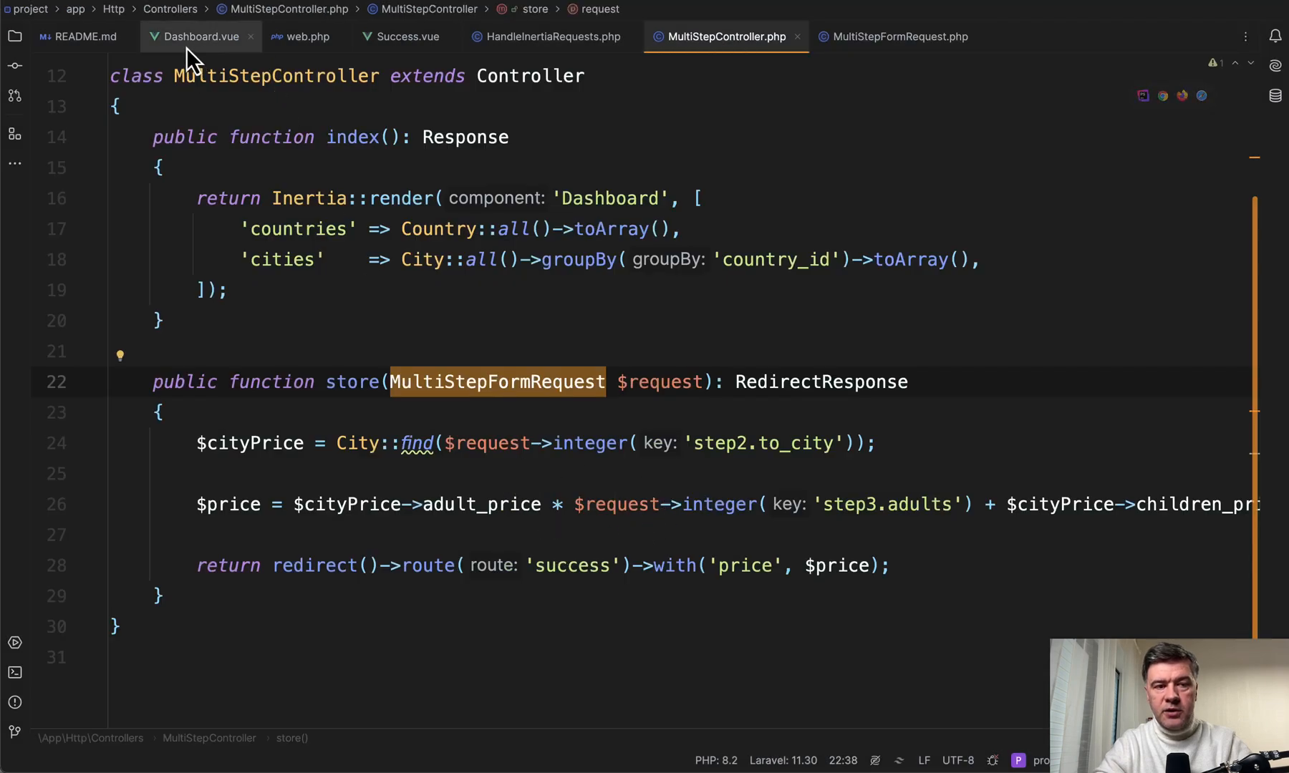
pyautogui.click(200, 36)
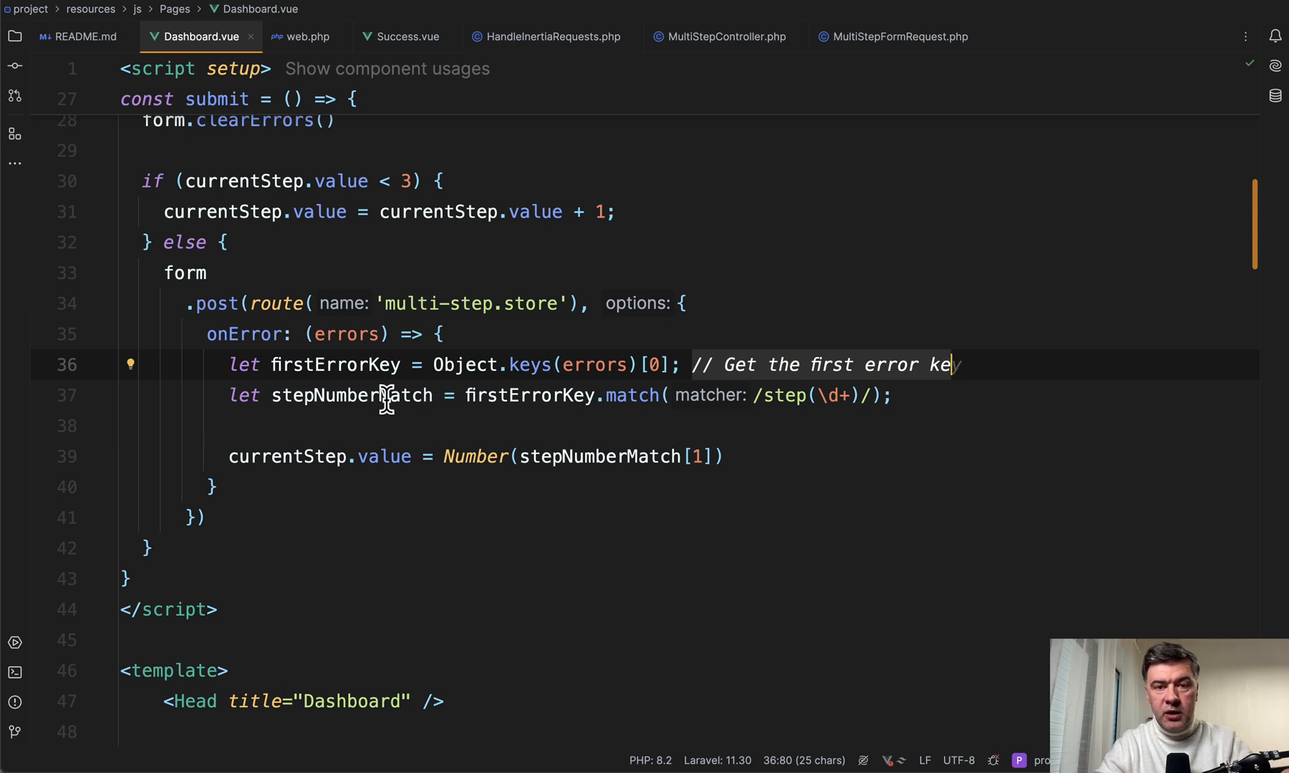
pyautogui.moveTo(386, 395)
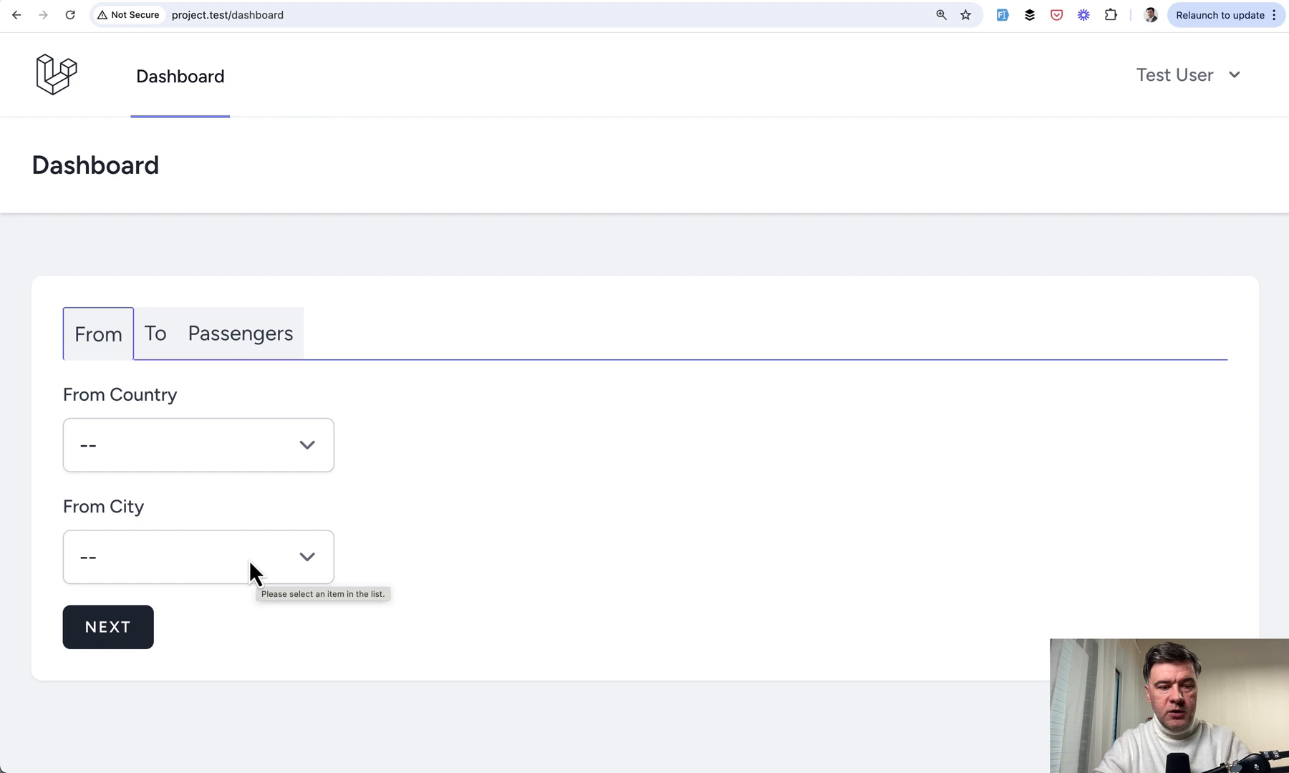
# Step: Fill the form with New York as both cities, enter -36 children, and submit
pyautogui.click(198, 556)
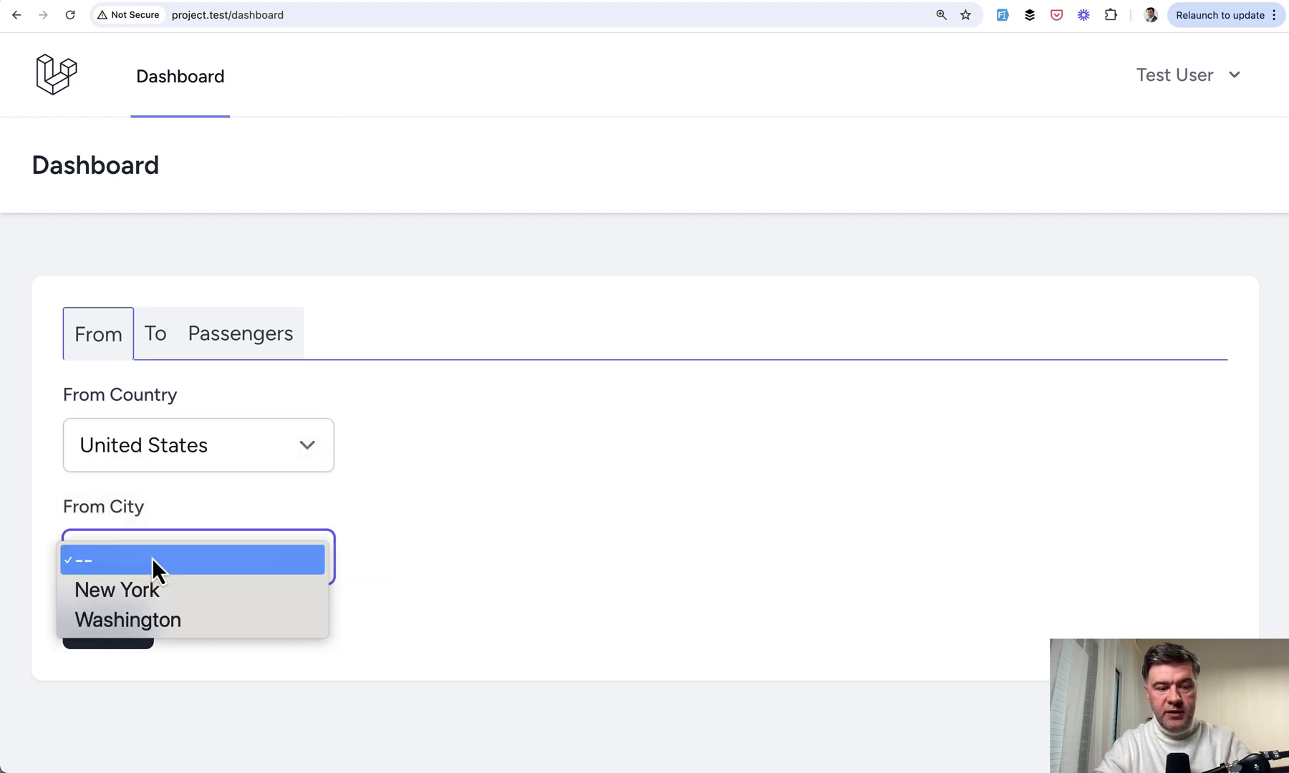
pyautogui.click(153, 333)
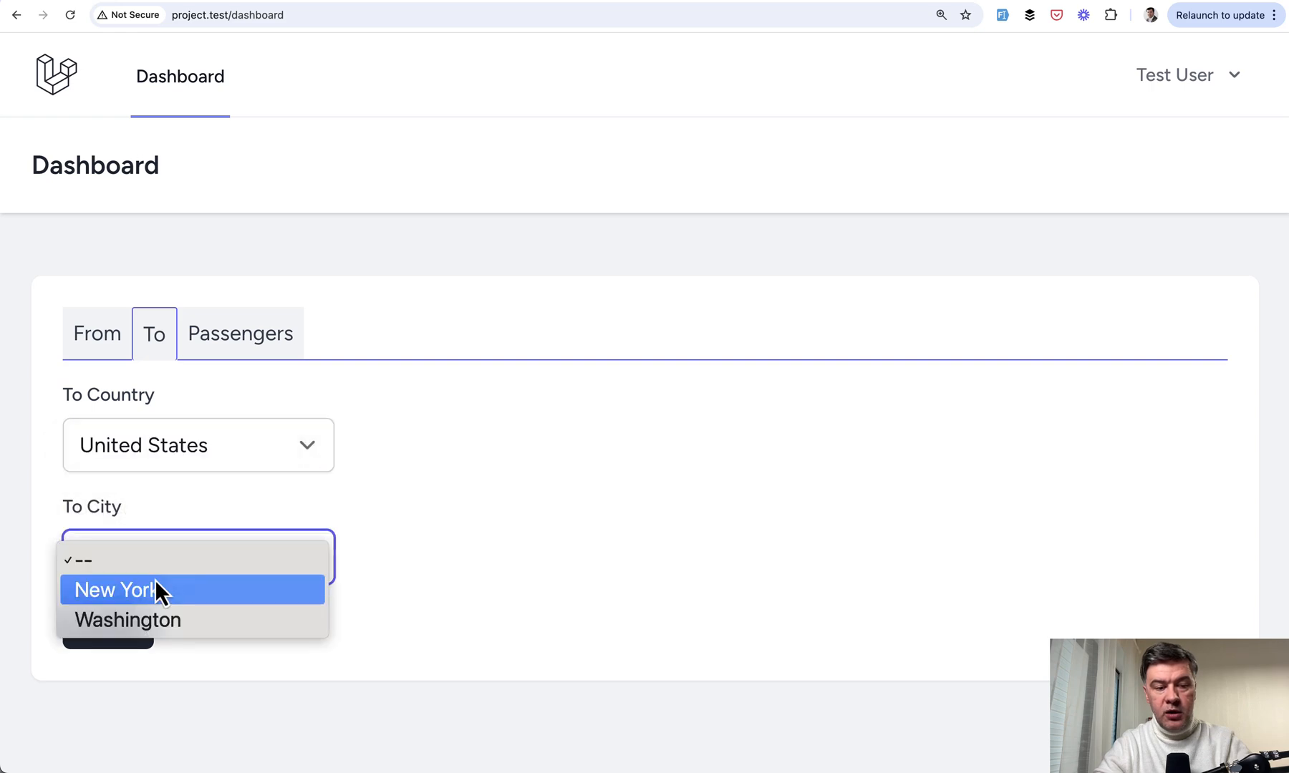
pyautogui.click(116, 589)
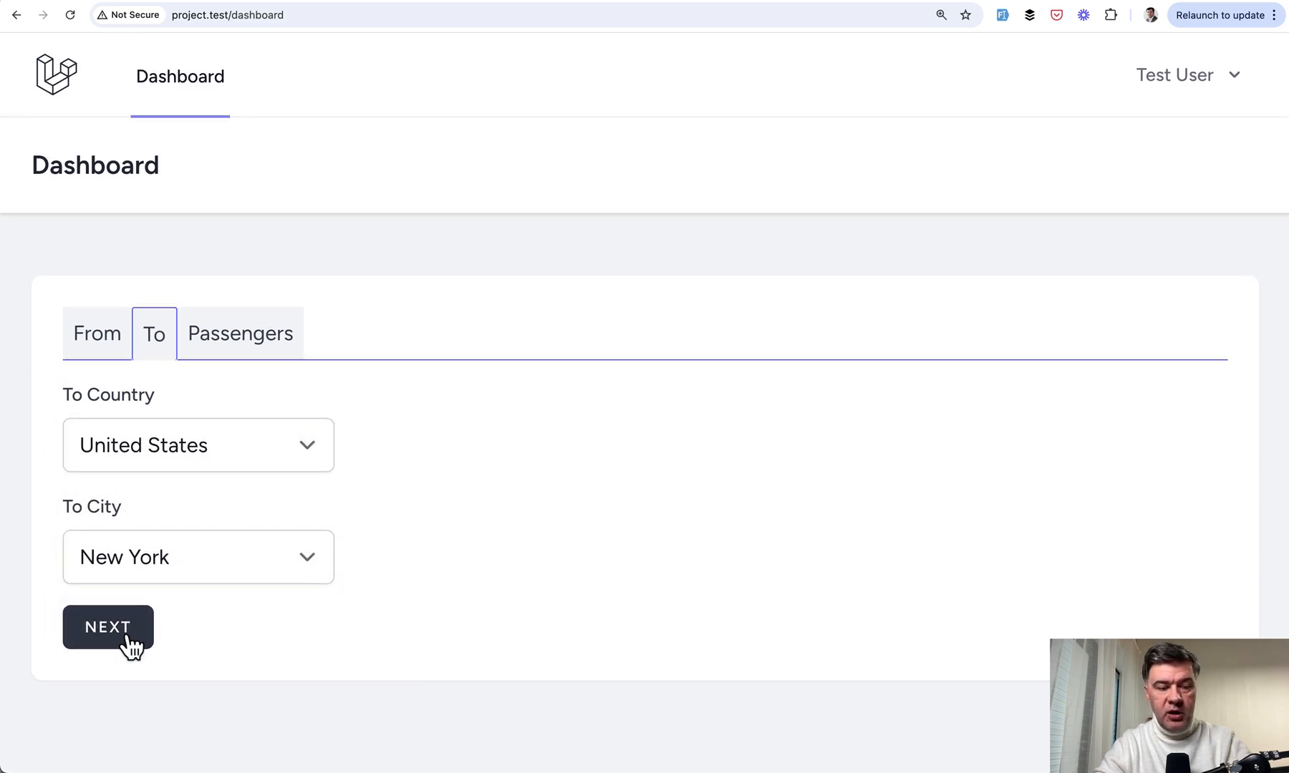
pyautogui.click(106, 627)
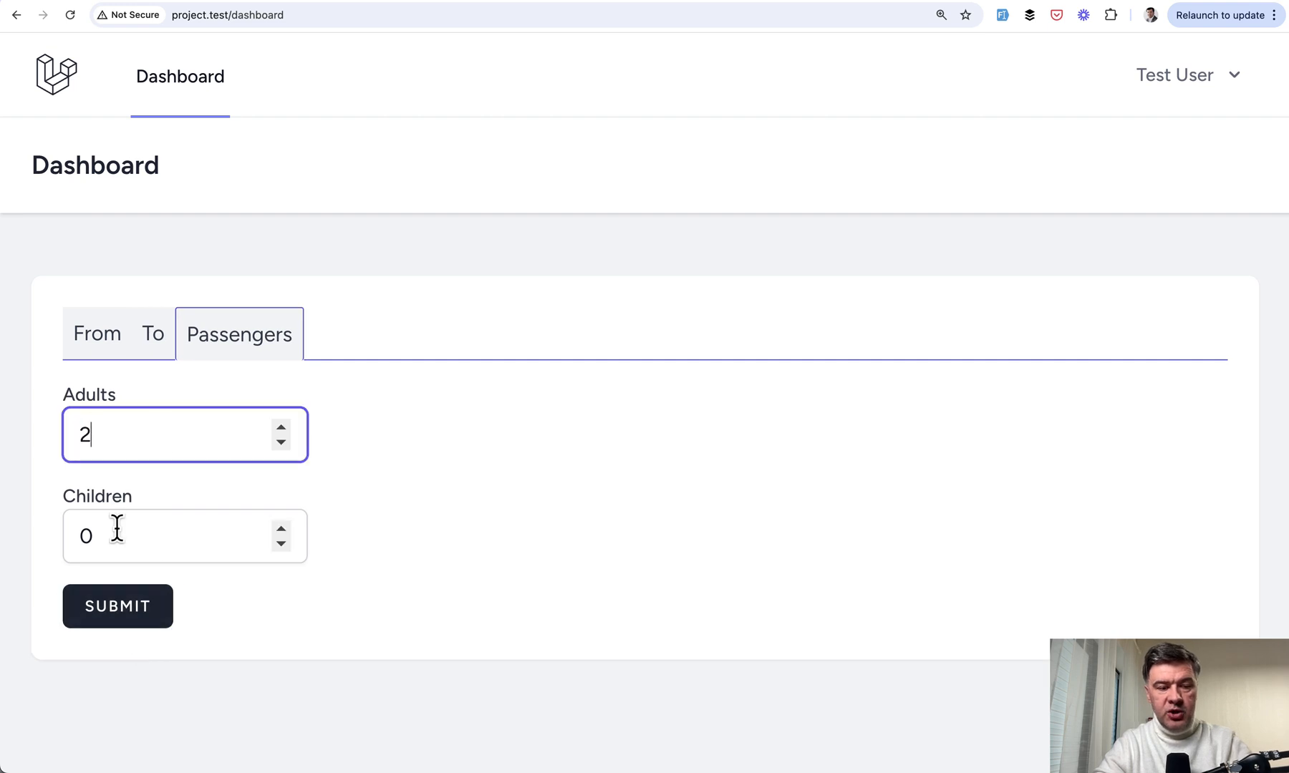
pyautogui.write('-36')
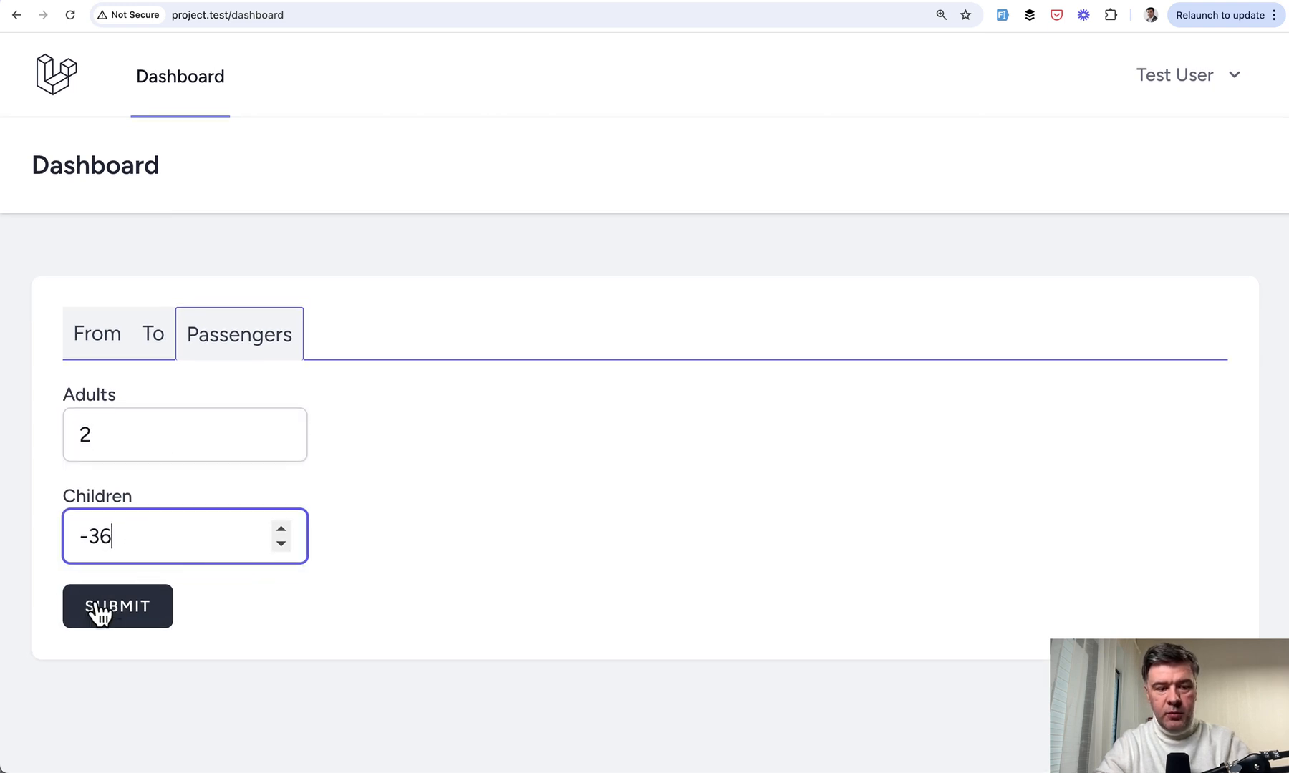
pyautogui.write('3')
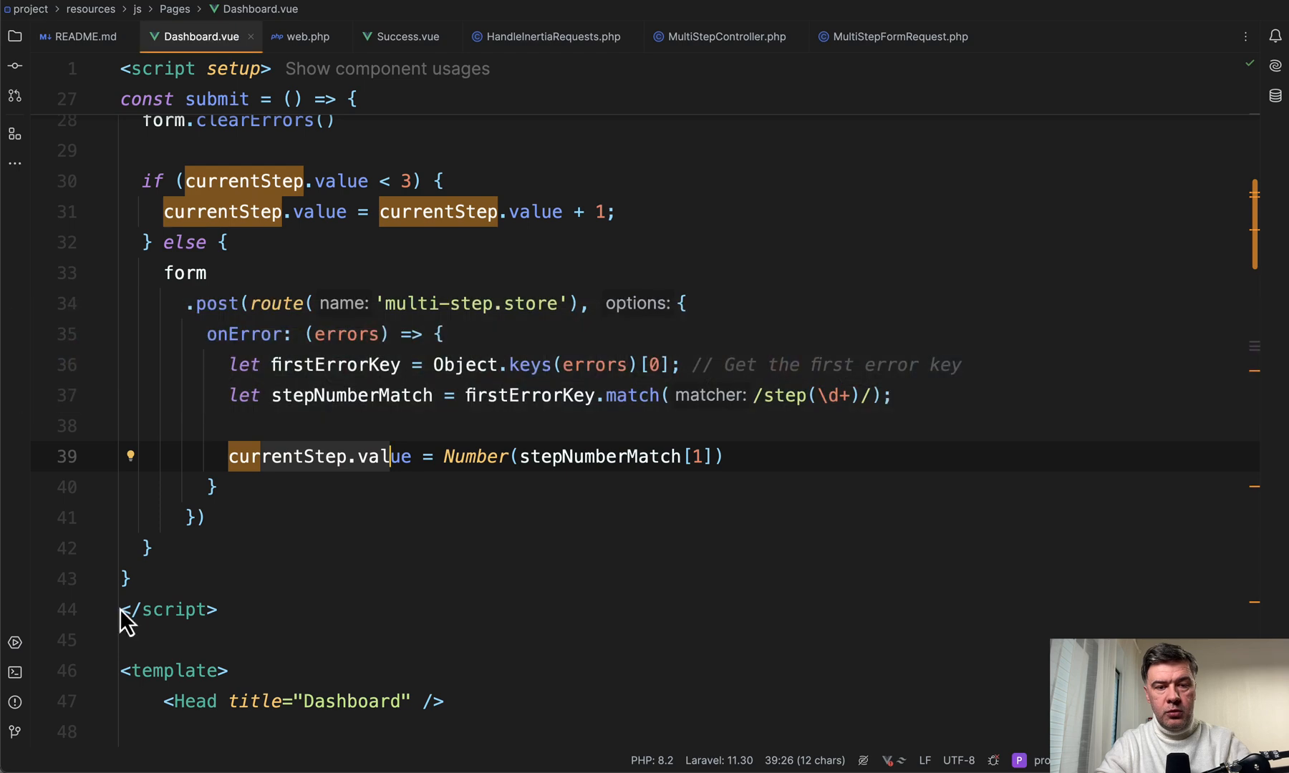
# Step: Show MultiStepFormRequest's different:step1.from_city rule and integer passenger limits
pyautogui.click(892, 36)
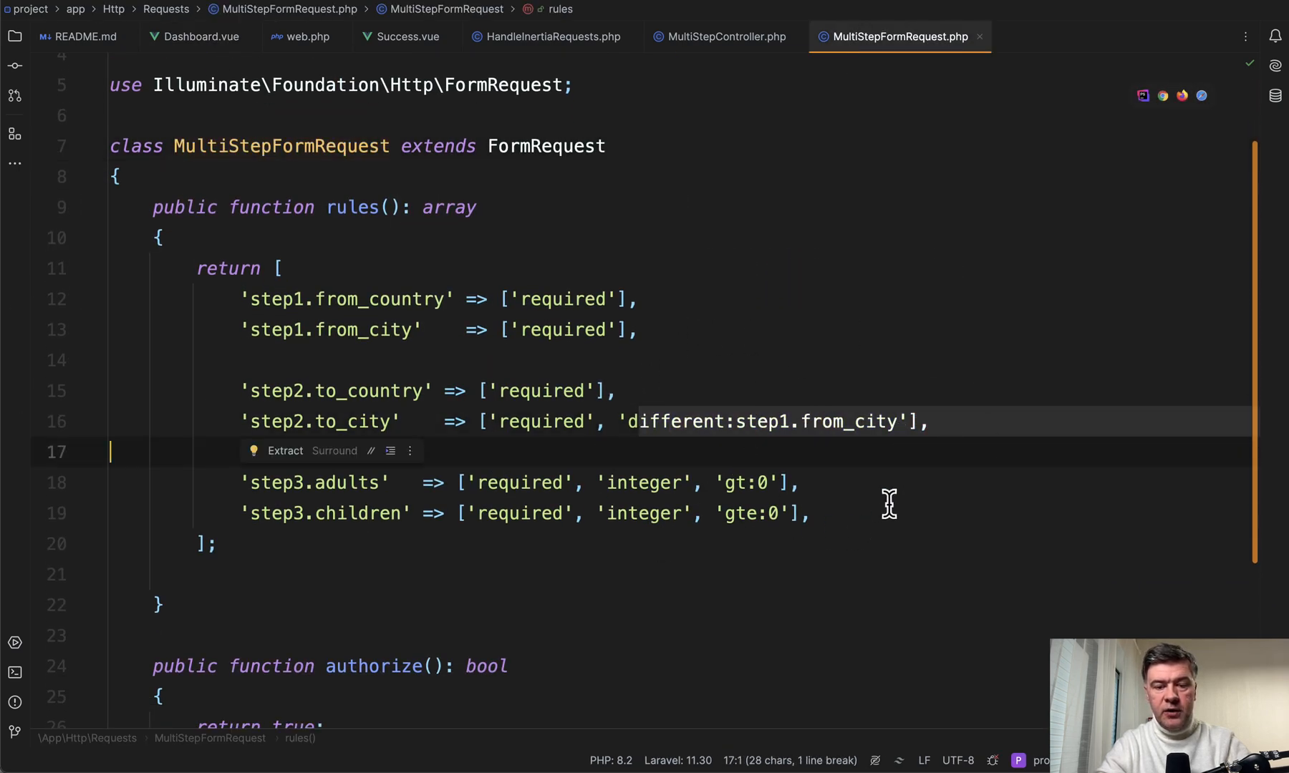
pyautogui.moveTo(505, 366)
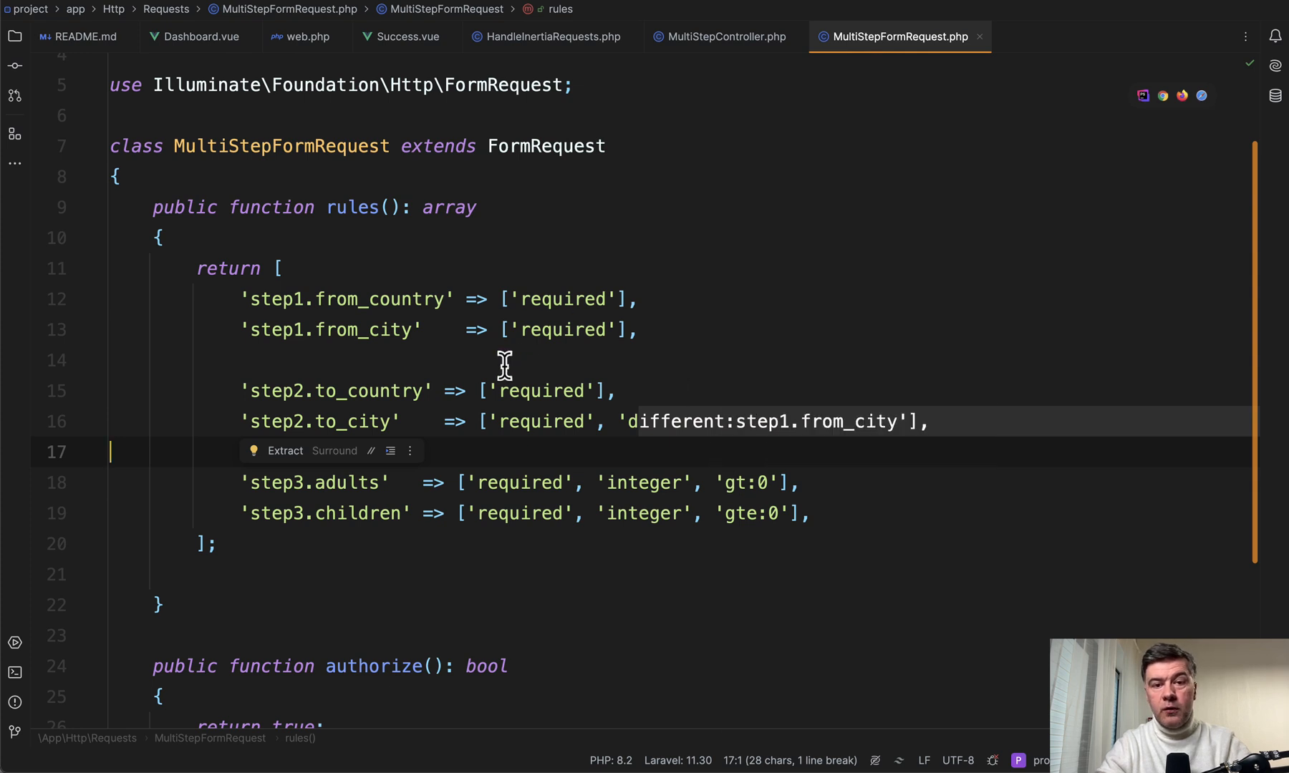
pyautogui.moveTo(349, 339)
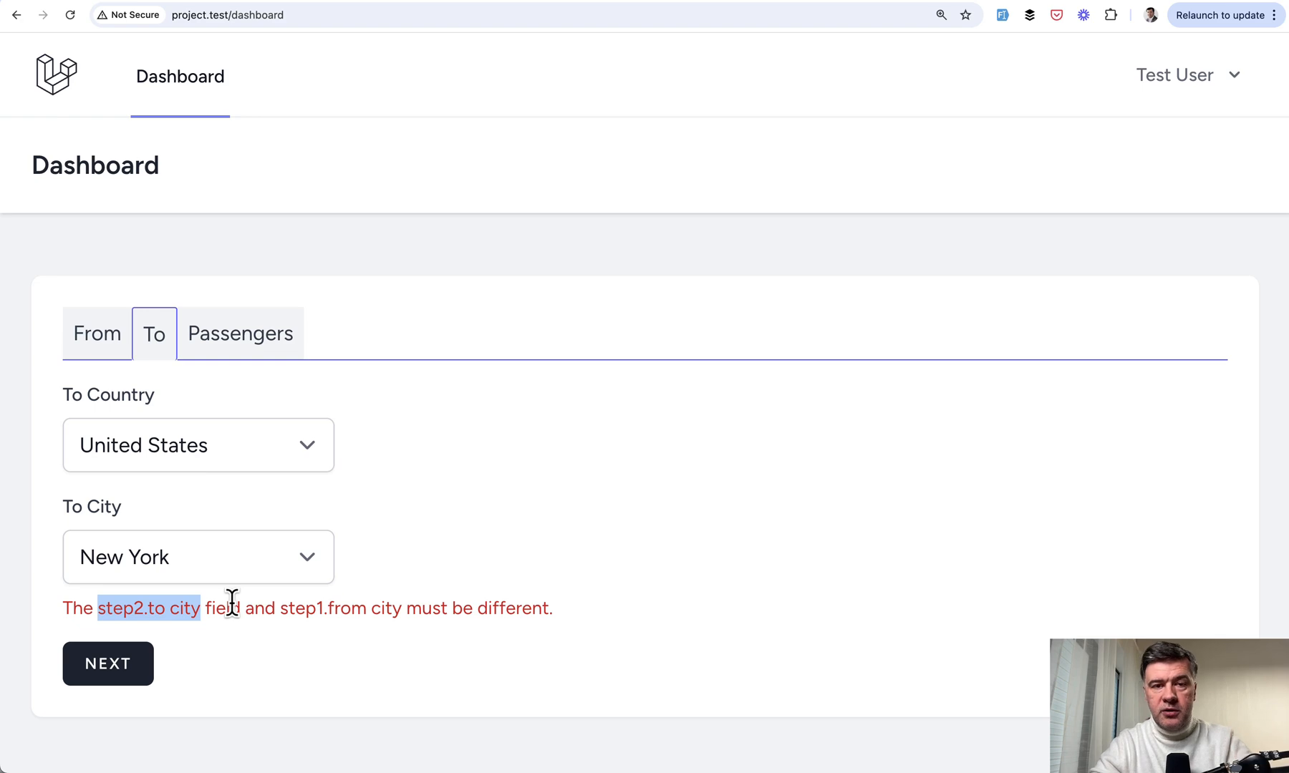
pyautogui.moveTo(195, 333)
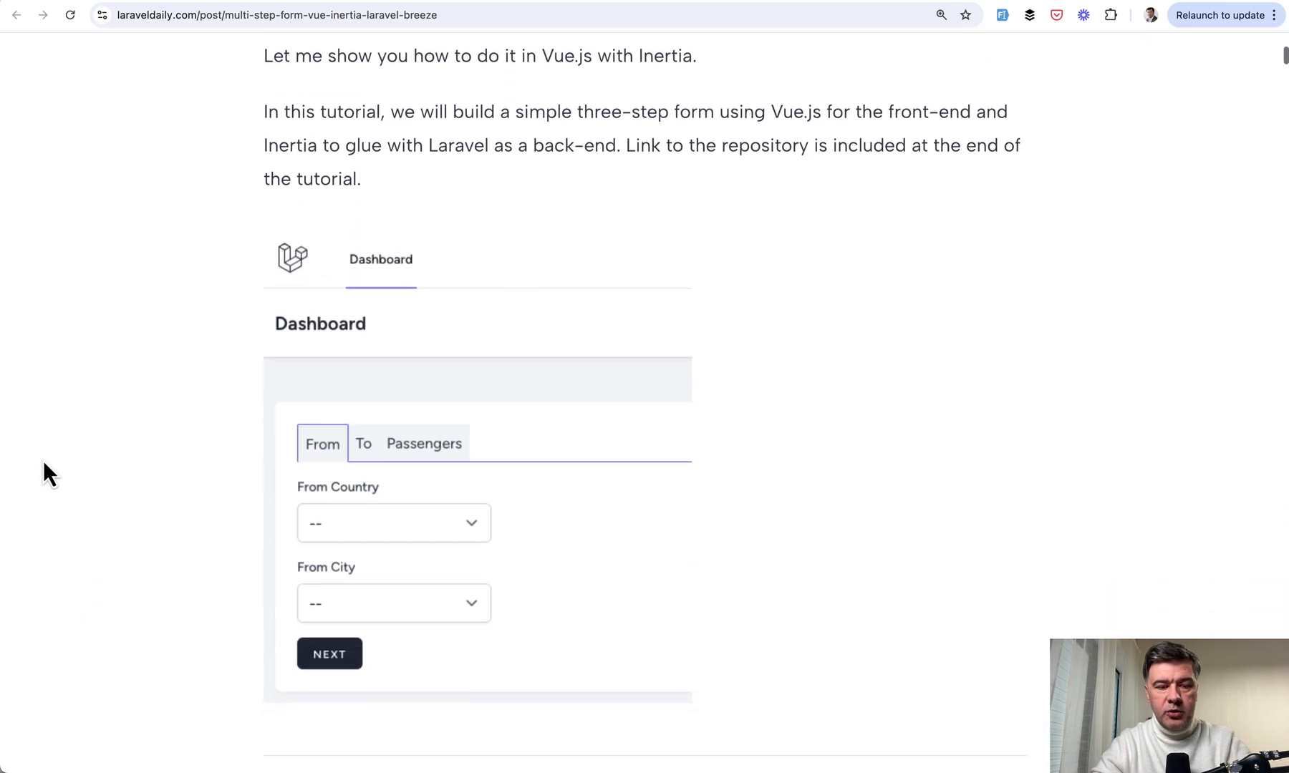
# Step: Scroll through the Laravel Daily article's schema and models code listings
pyautogui.scroll(-3)
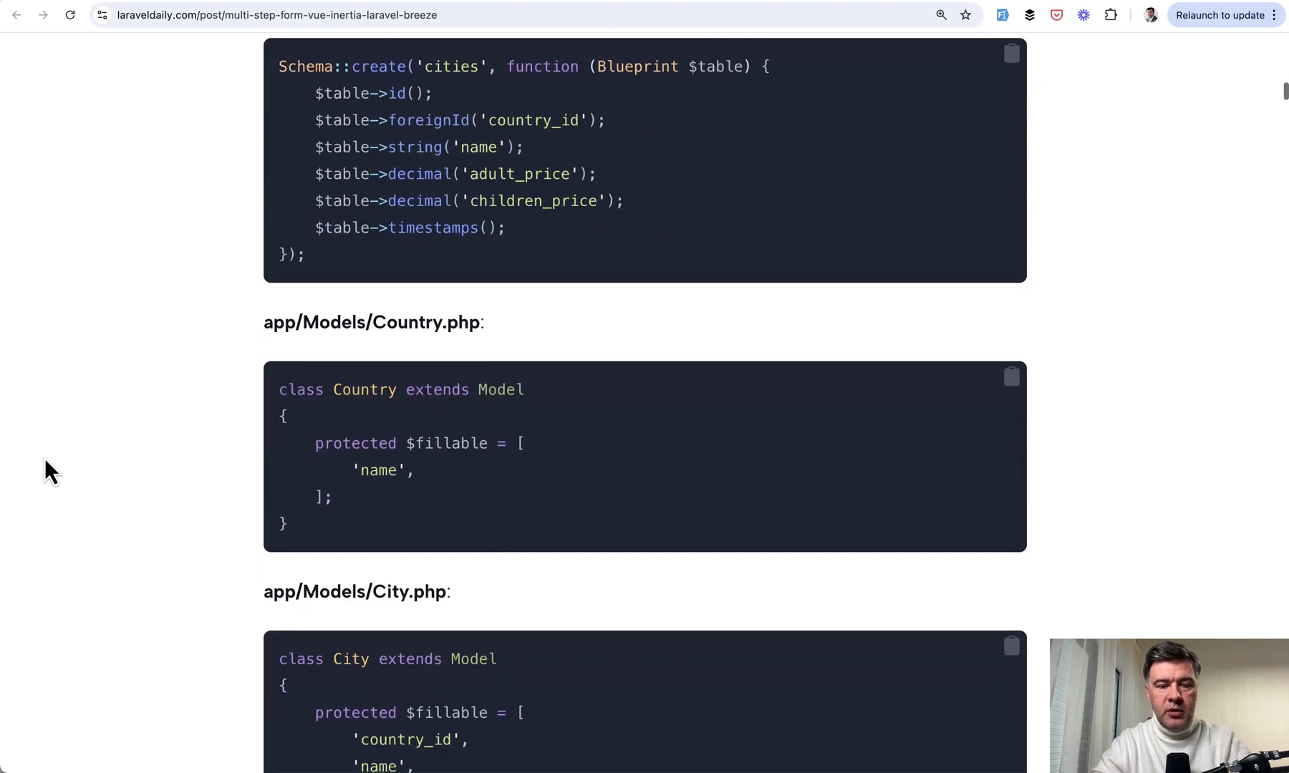